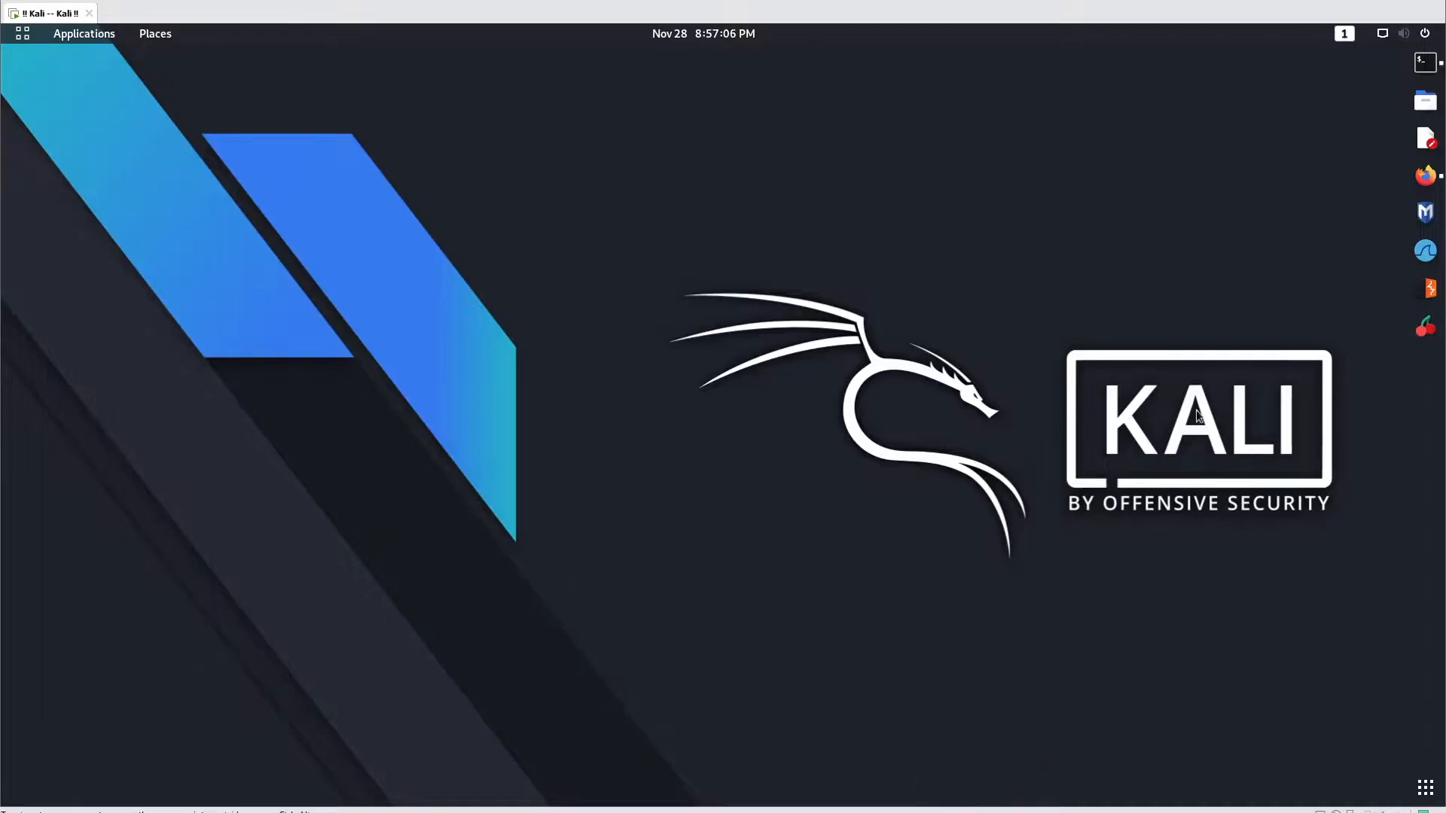
pyautogui.moveTo(1177, 378)
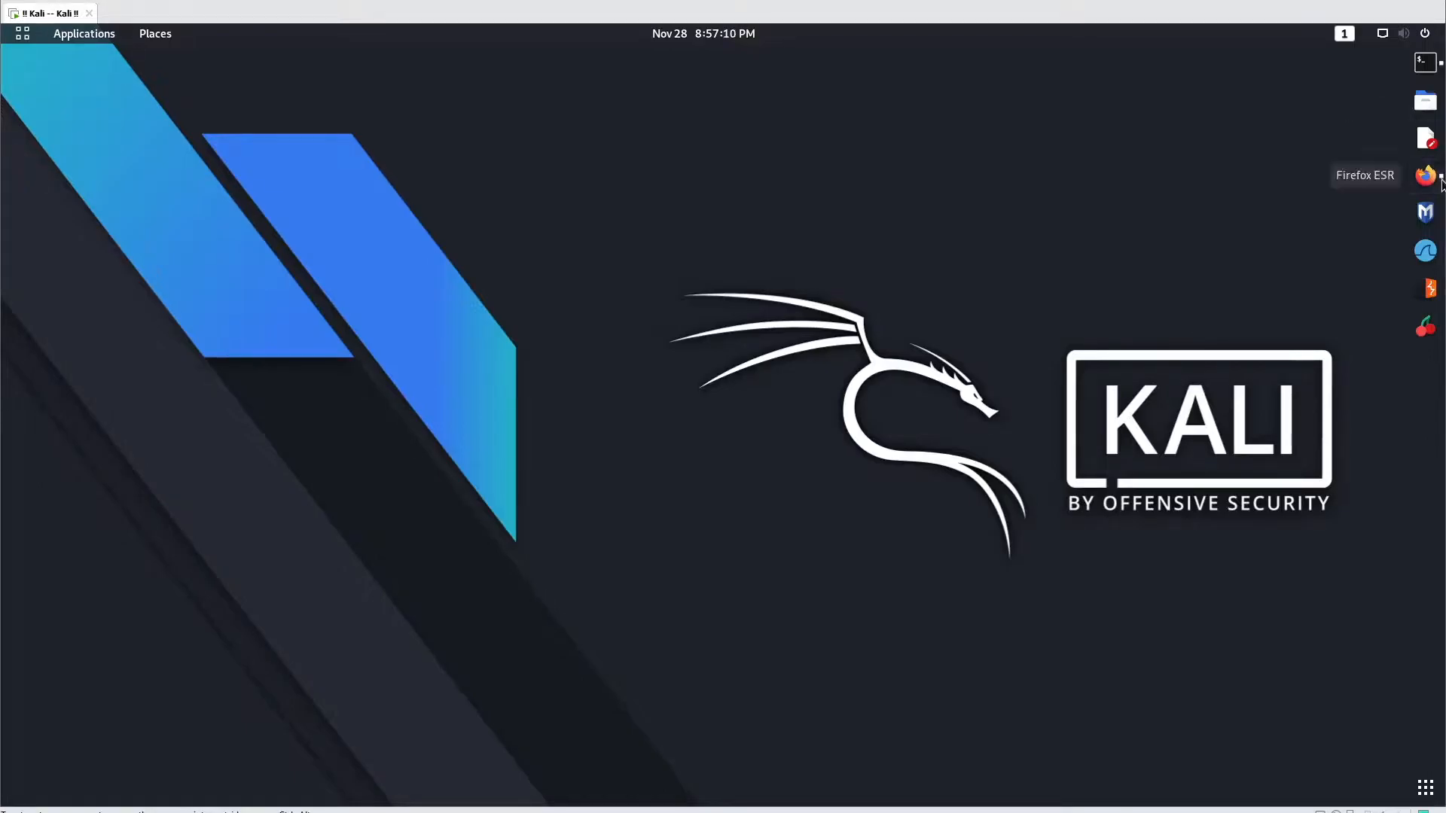
# Step: Launch Firefox, search Google for 'mobsf' and open the Mobile-Security-Framework-MobSF repository's Code dropdown
pyautogui.click(1423, 175)
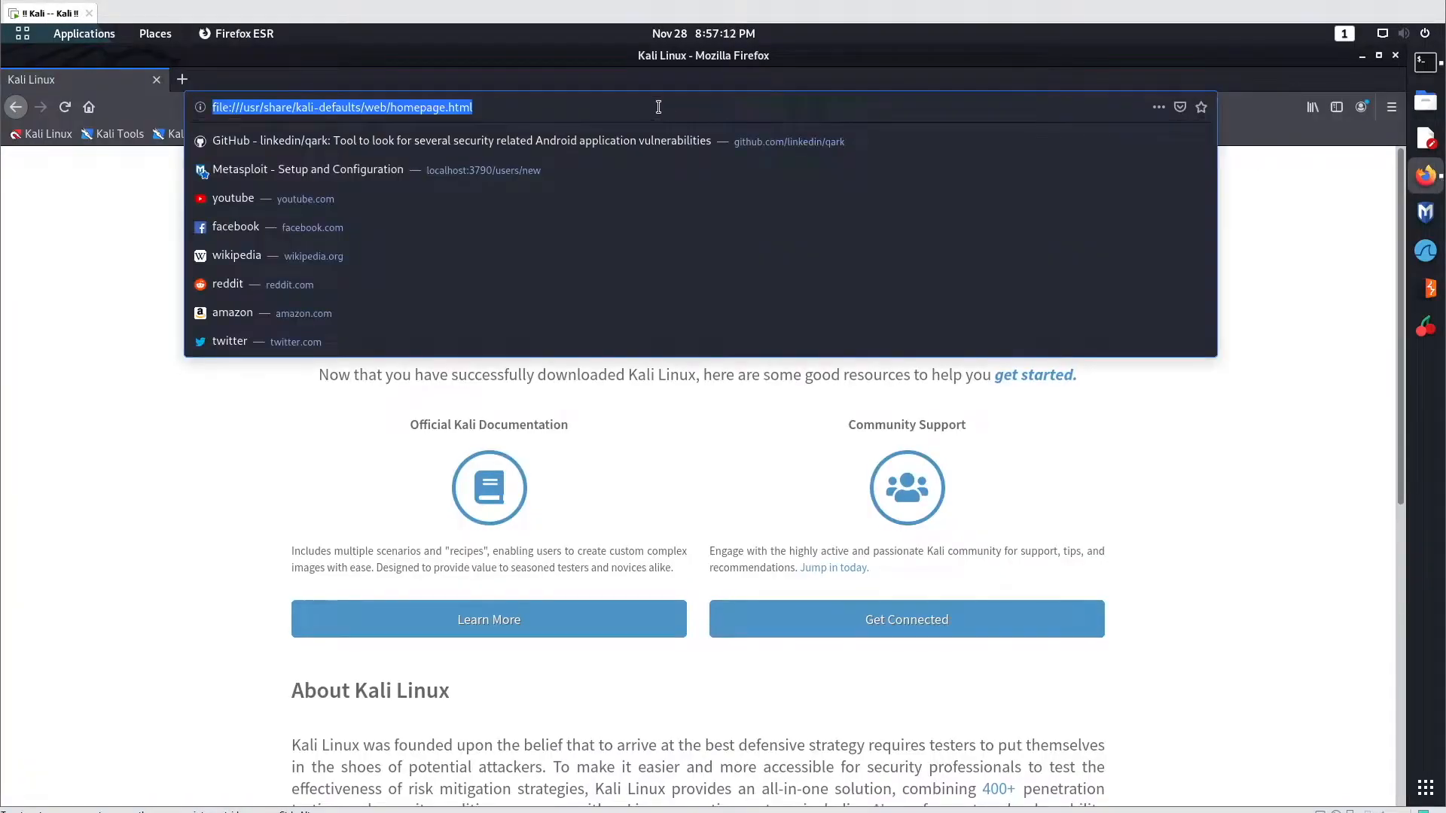
pyautogui.write('mobsf')
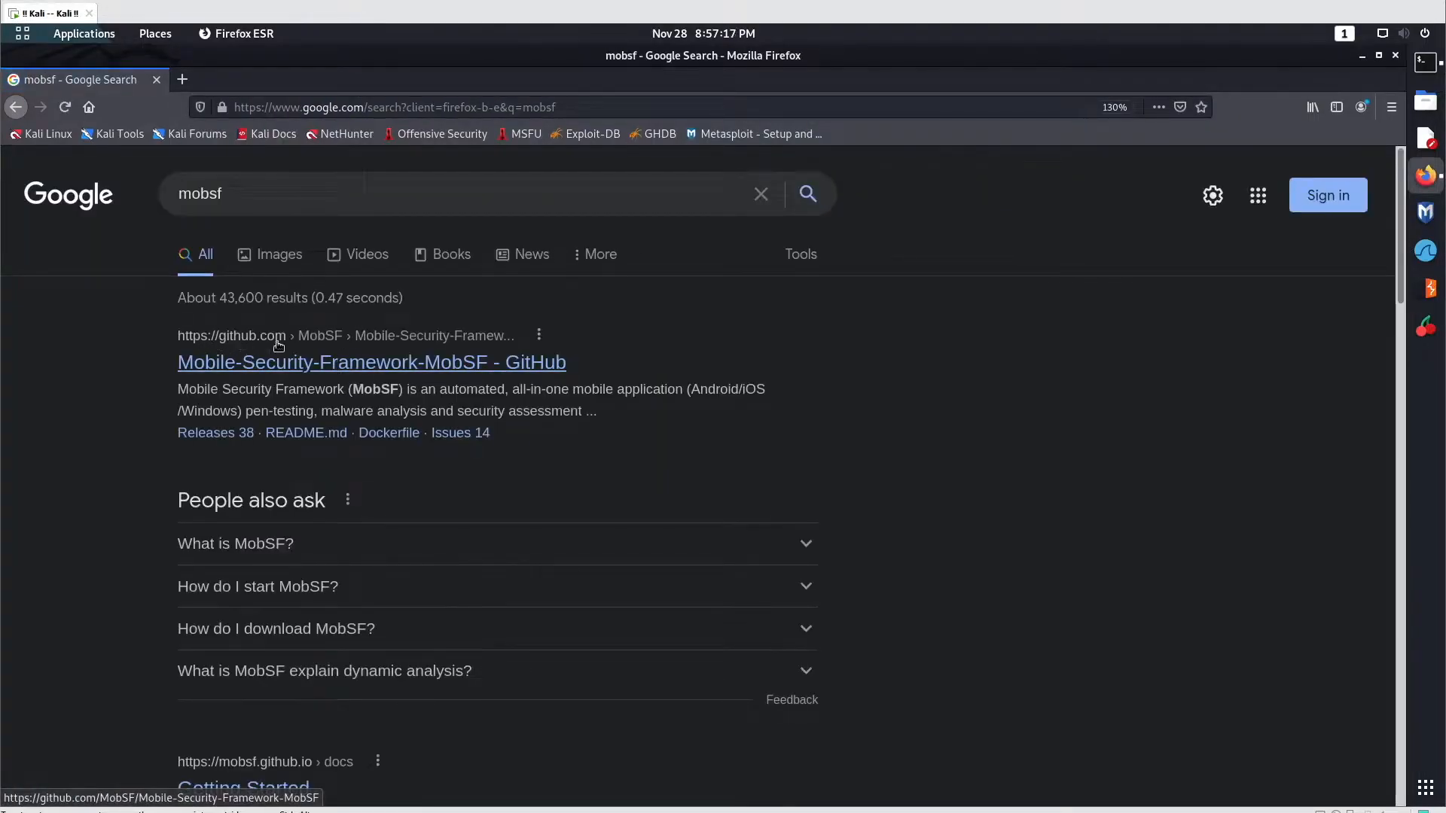
pyautogui.click(372, 362)
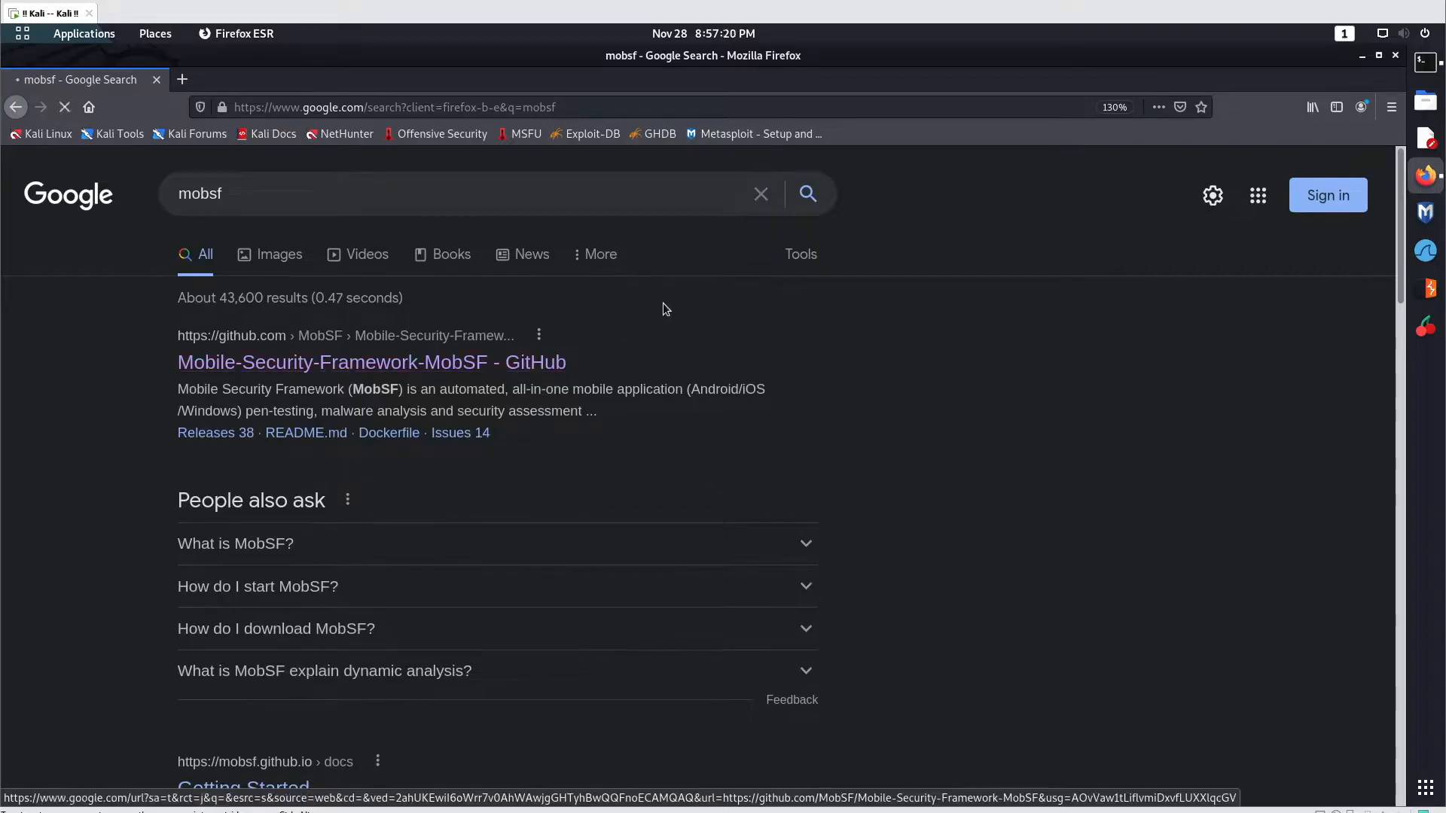
pyautogui.click(371, 362)
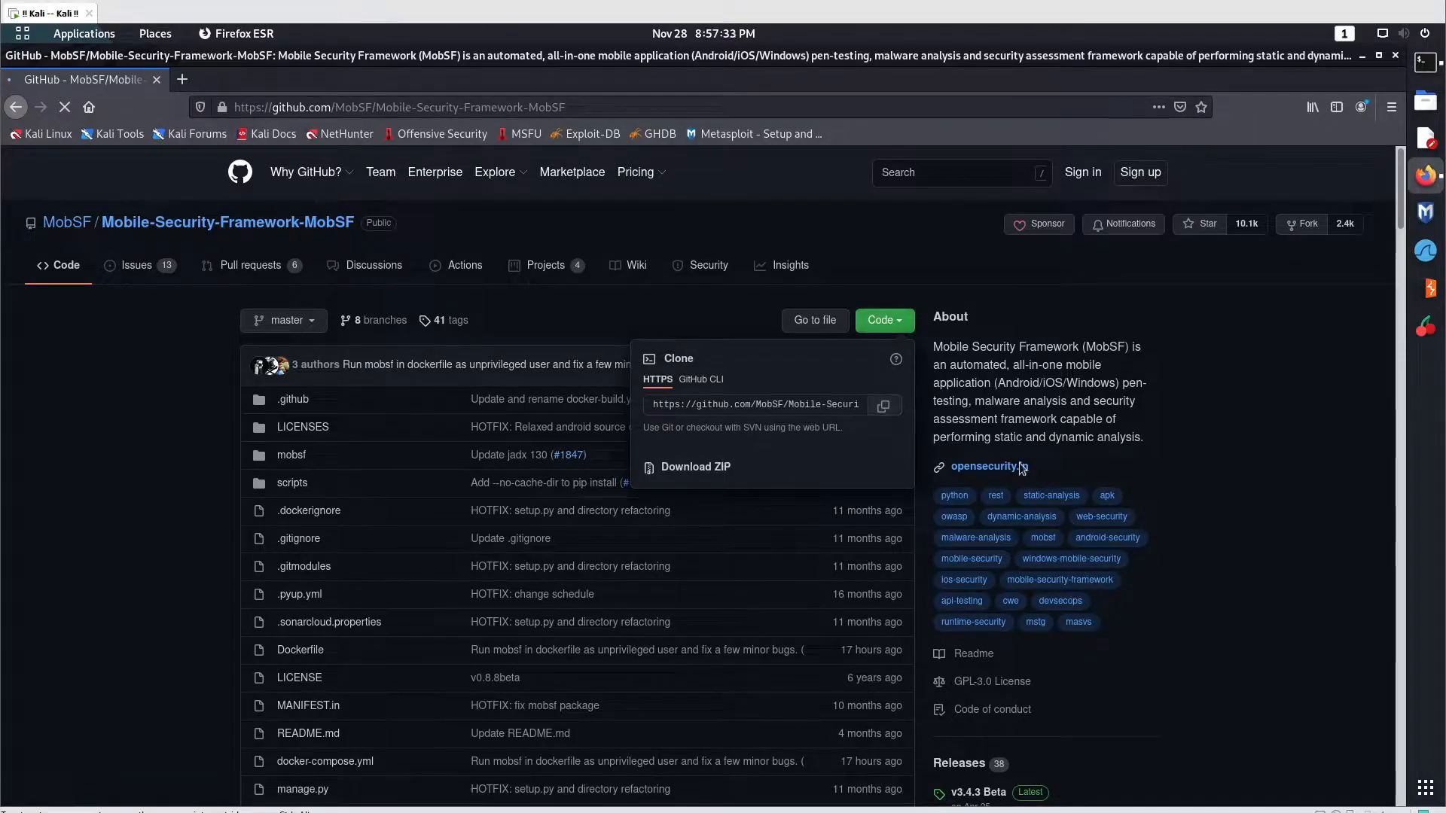
pyautogui.moveTo(696, 467)
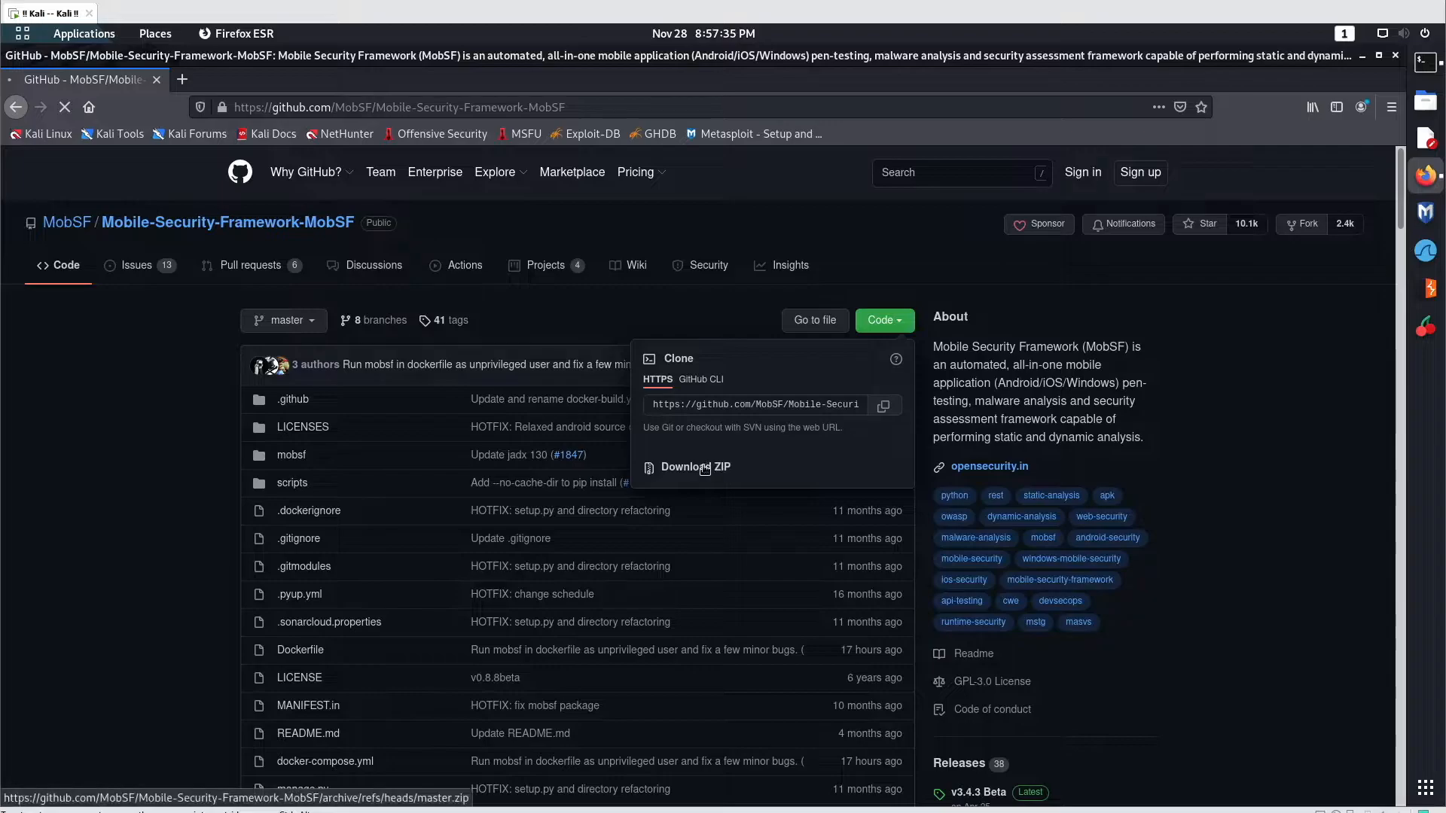
# Step: Download the repository ZIP, extract it with Archive Manager and dismiss the completion notice
pyautogui.click(696, 467)
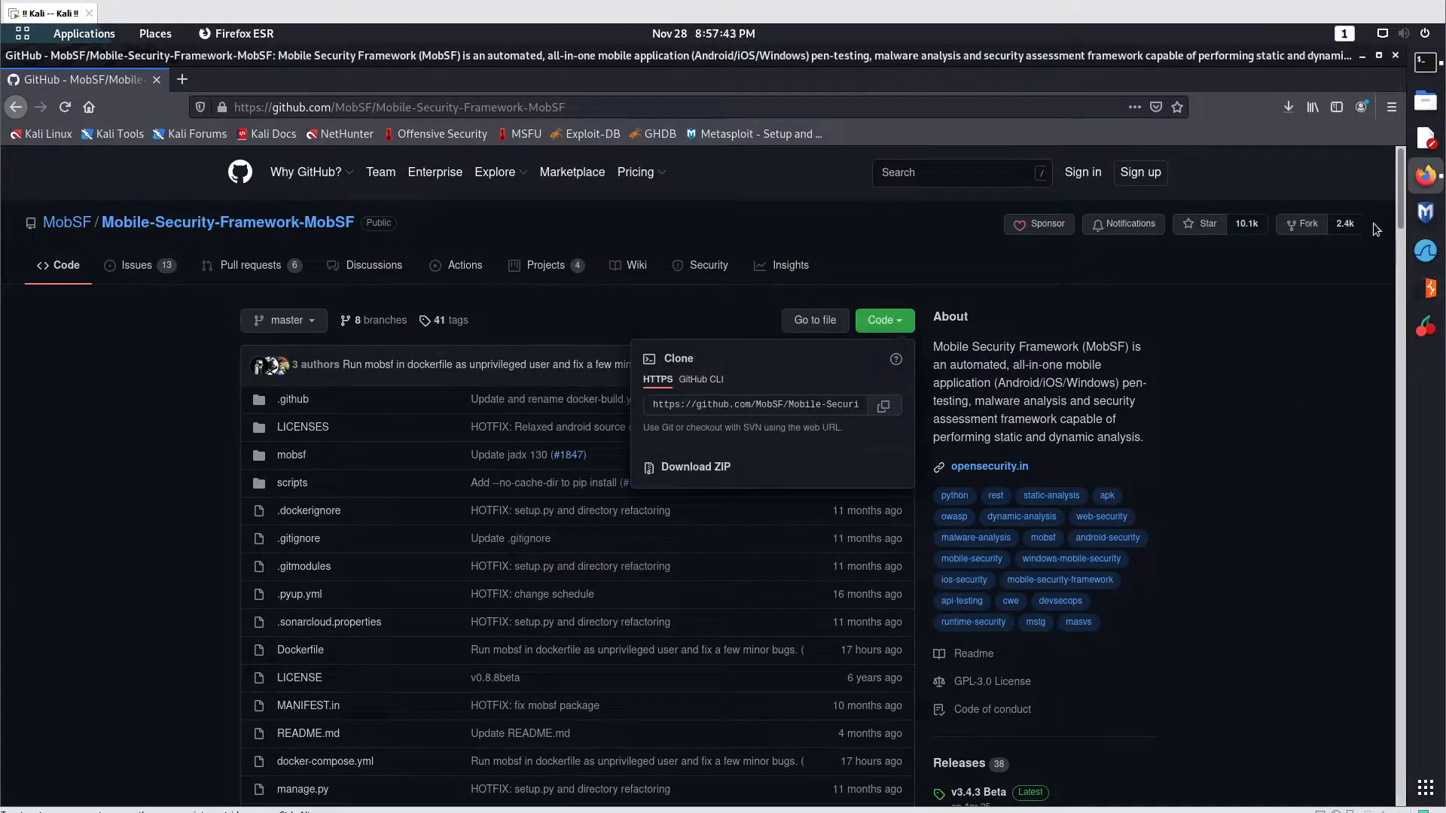
pyautogui.click(694, 467)
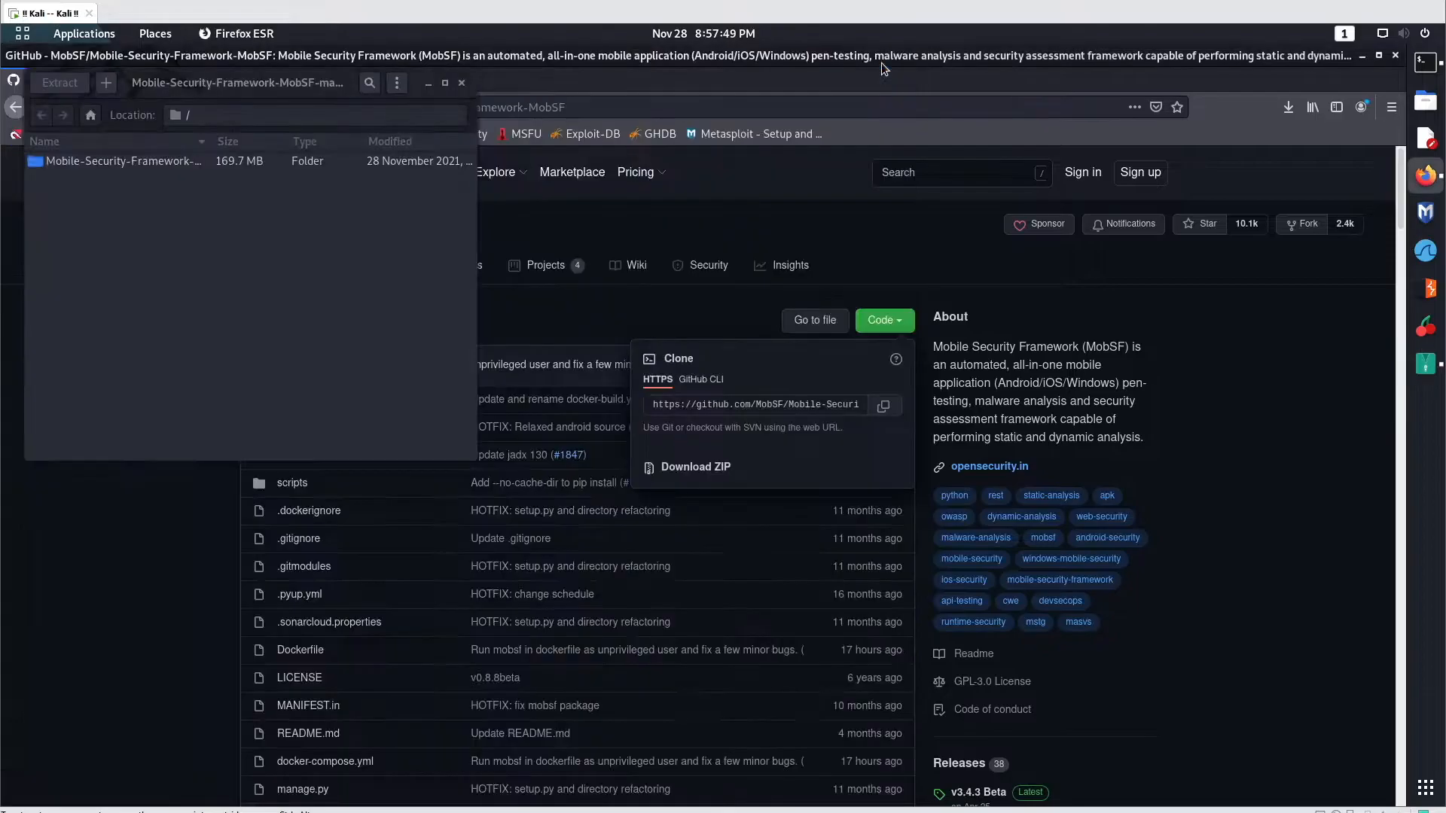
pyautogui.click(59, 81)
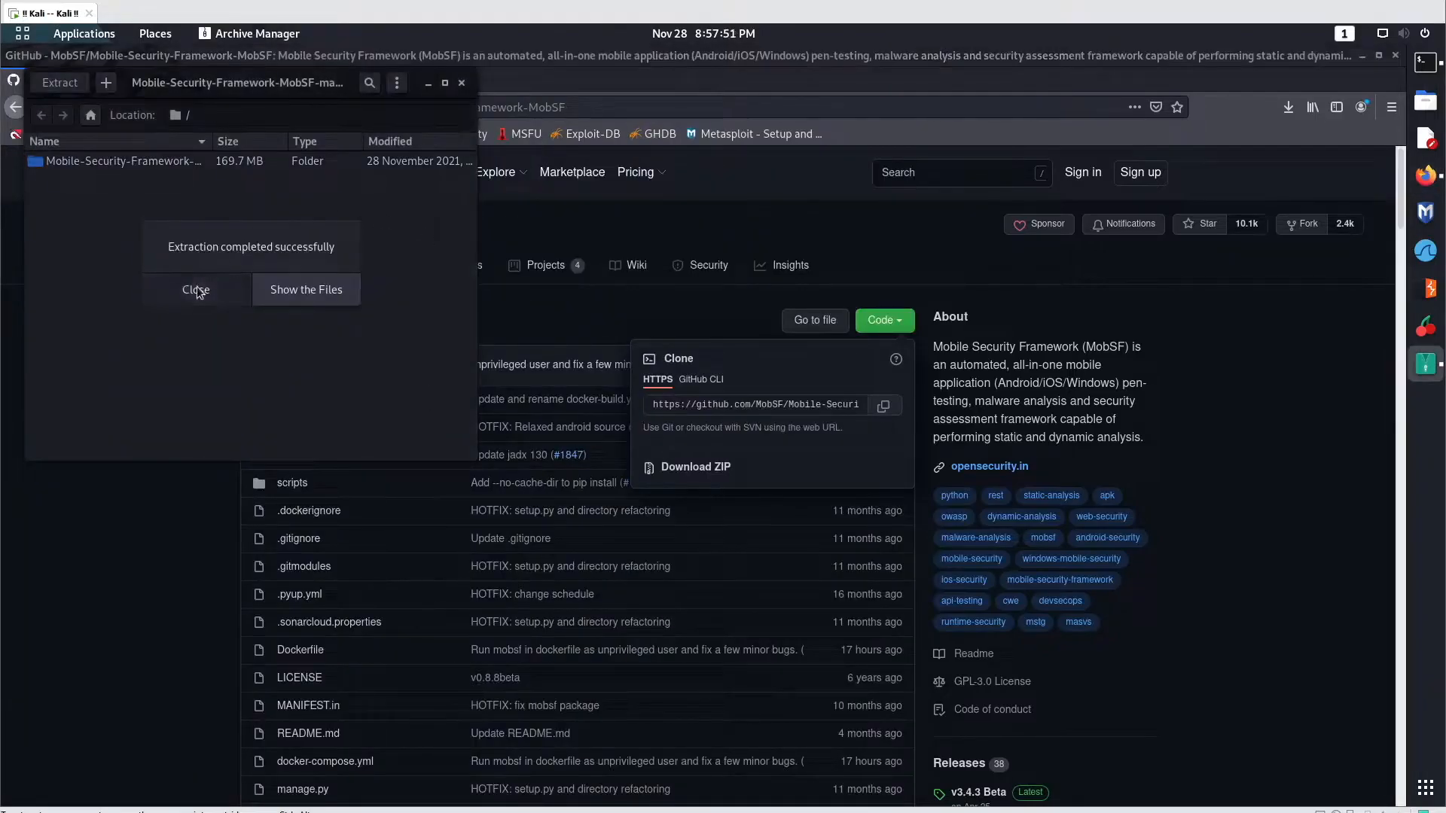
pyautogui.click(196, 289)
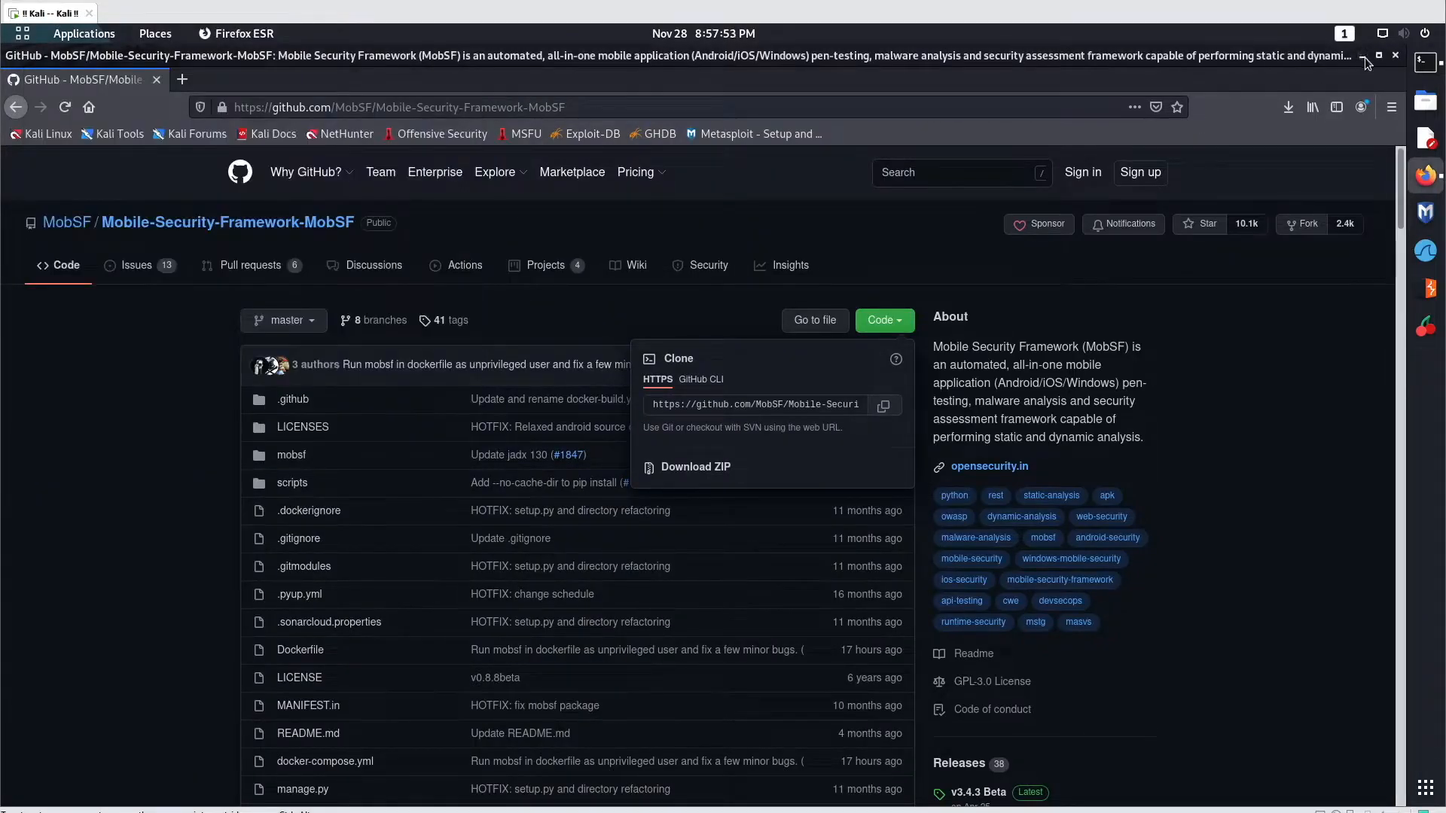
# Step: Change into Desktop/Mobile-Security-Framework-MobSF-master with Tab completion and list its files with ll
pyautogui.click(1367, 56)
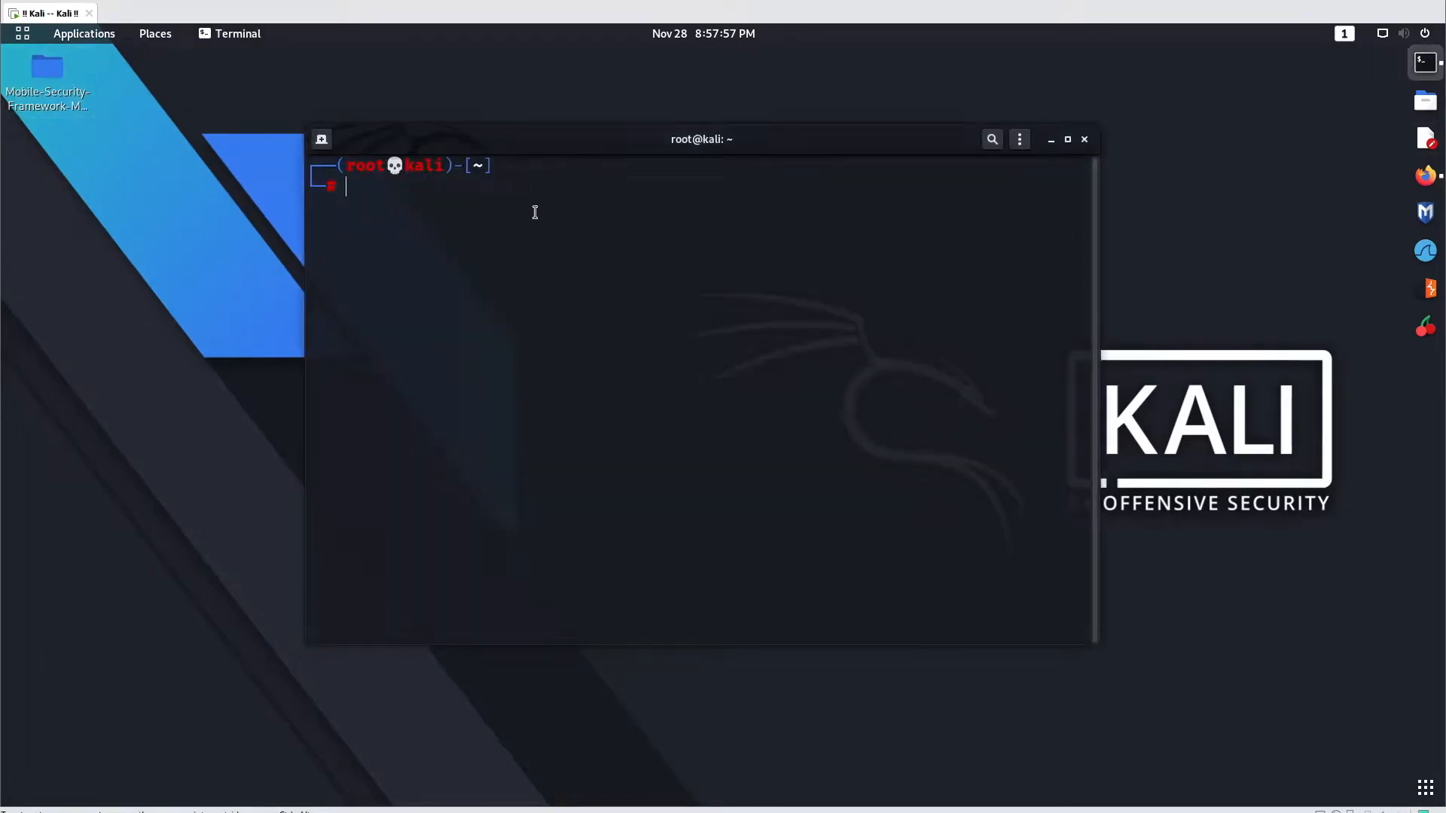
pyautogui.write('cd Desktop')
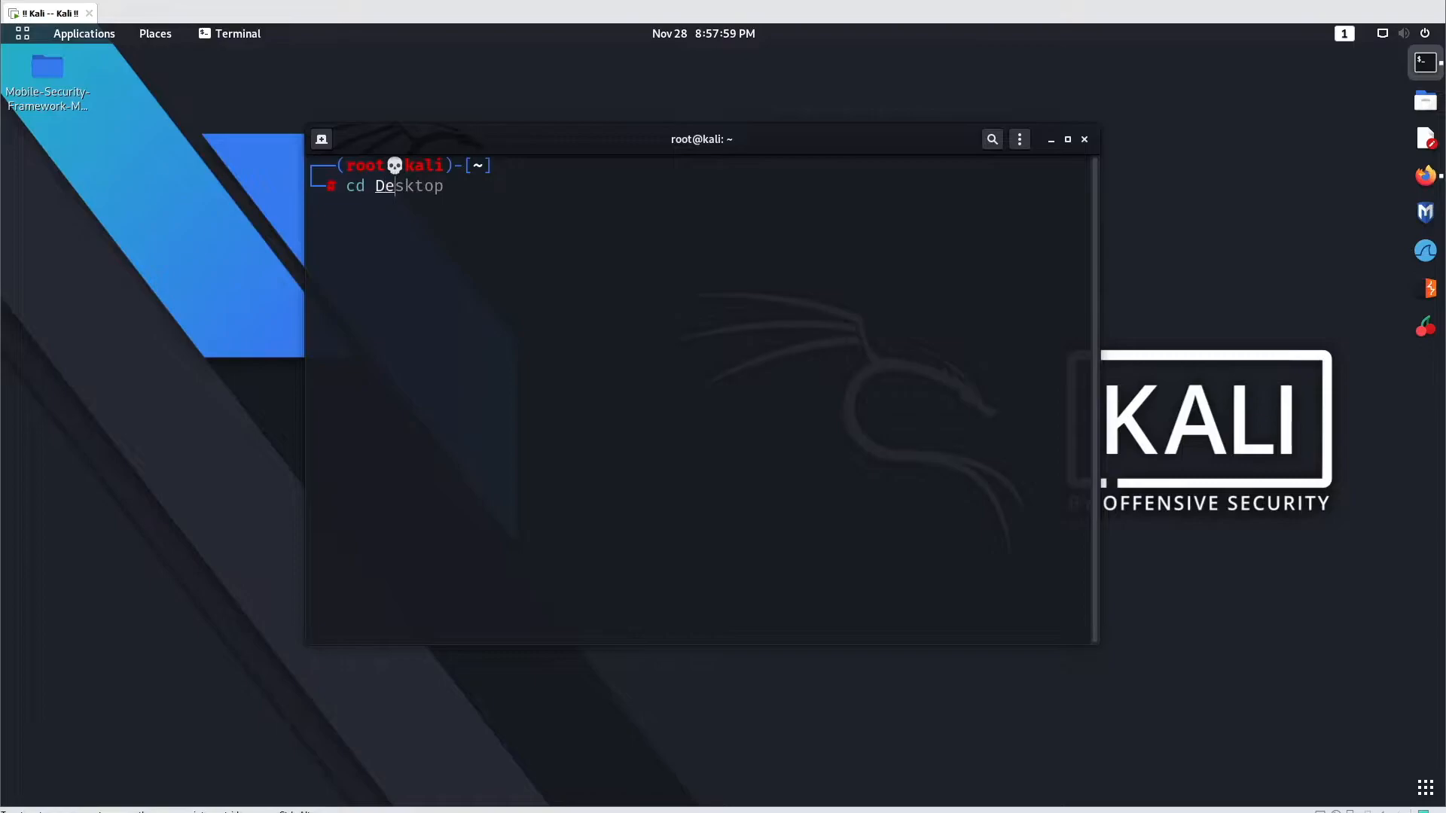
pyautogui.write('/mo')
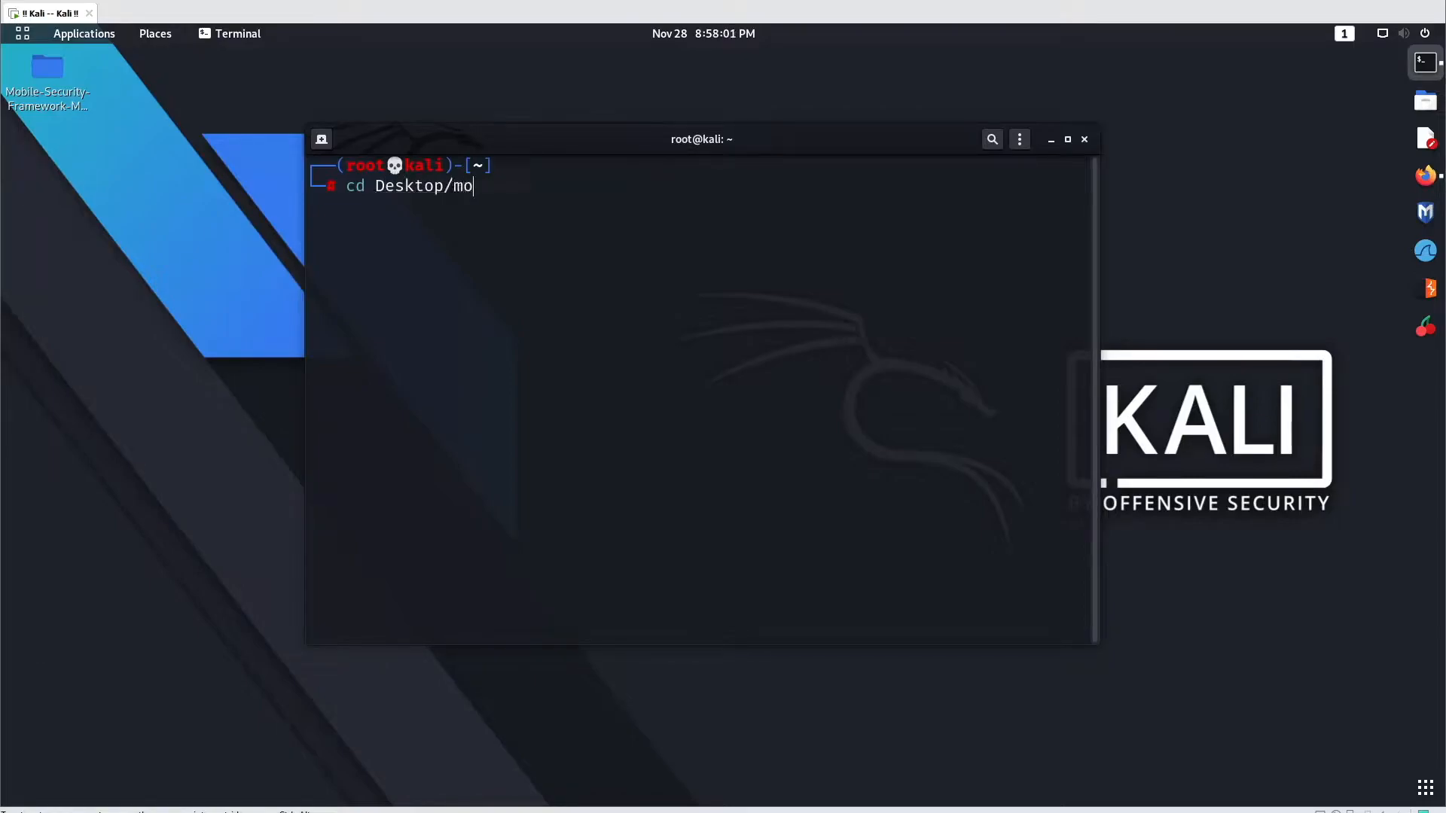
pyautogui.press('Tab')
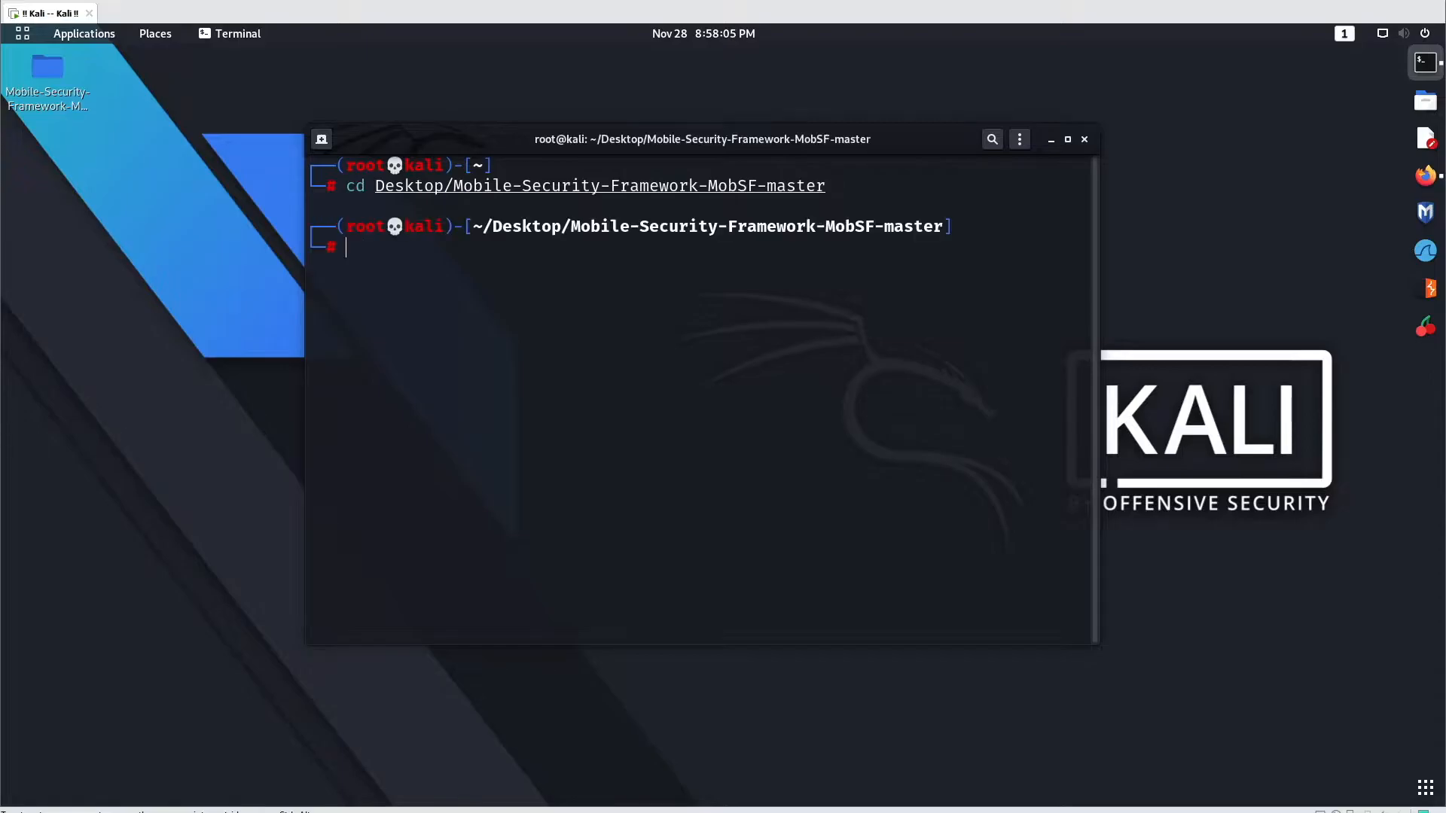
pyautogui.write('ll')
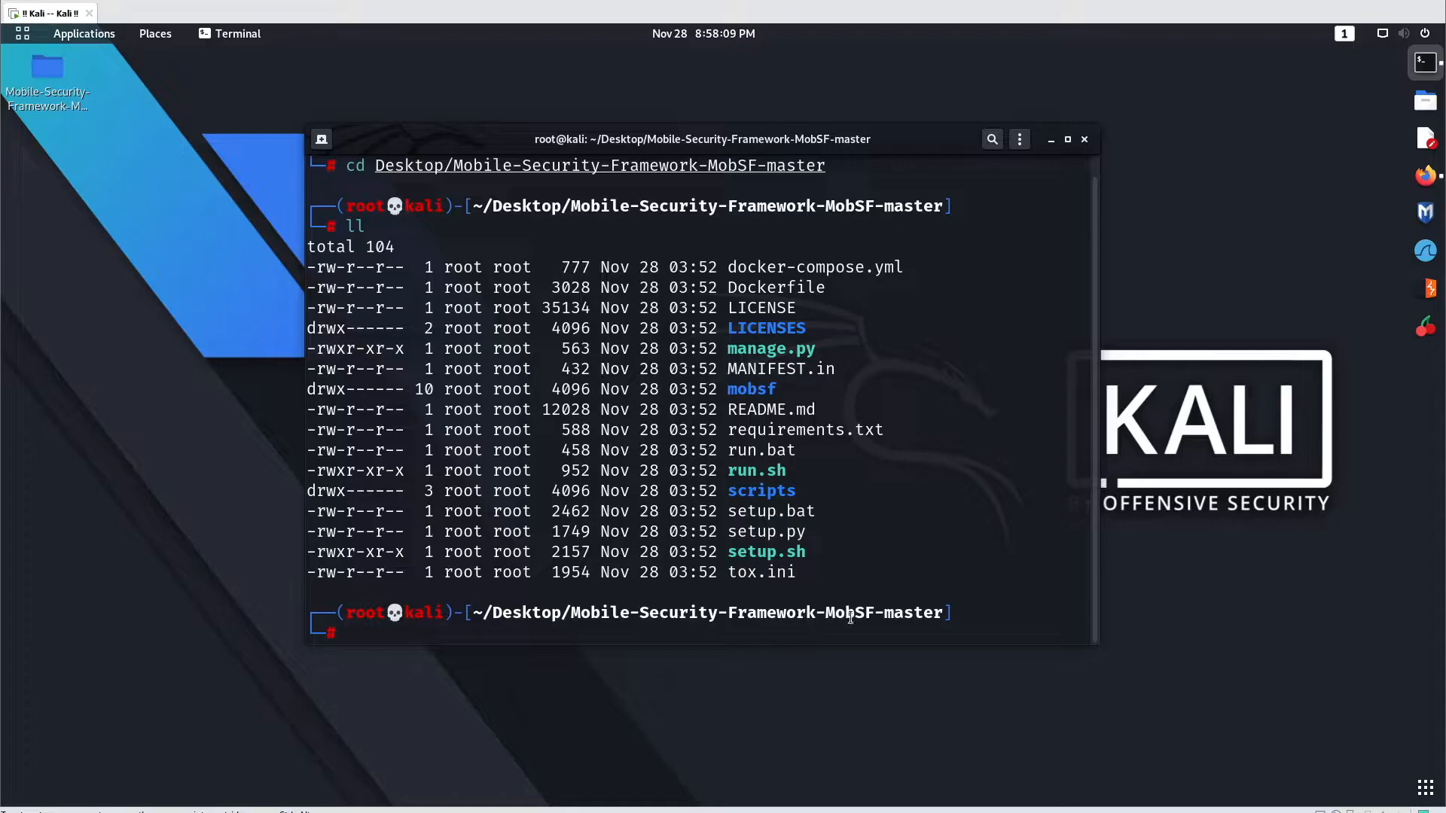
# Step: Compose the command pip install -r requirements.txt using the listed file name
pyautogui.doubleClick(805, 429)
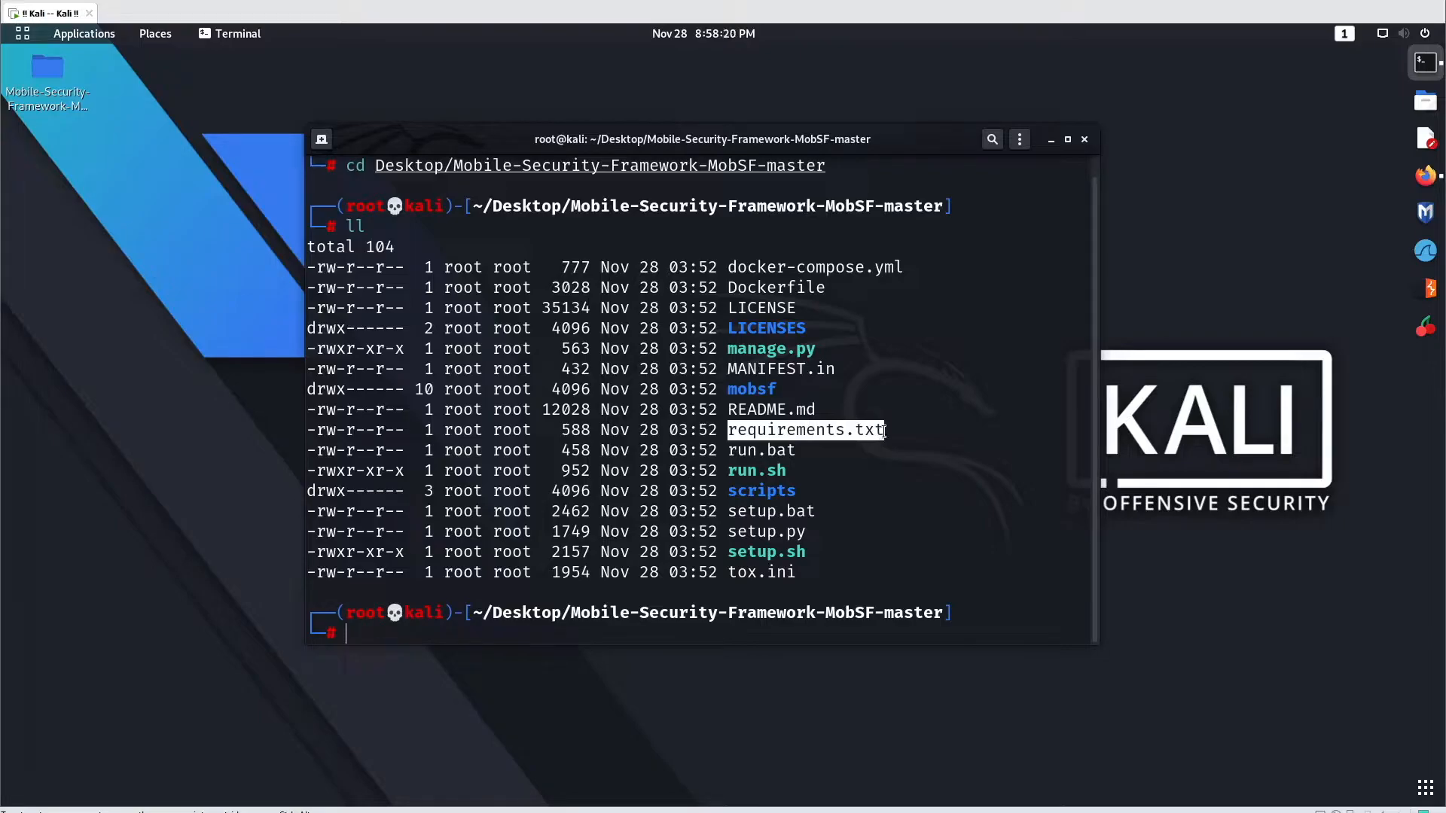
pyautogui.moveTo(846, 461)
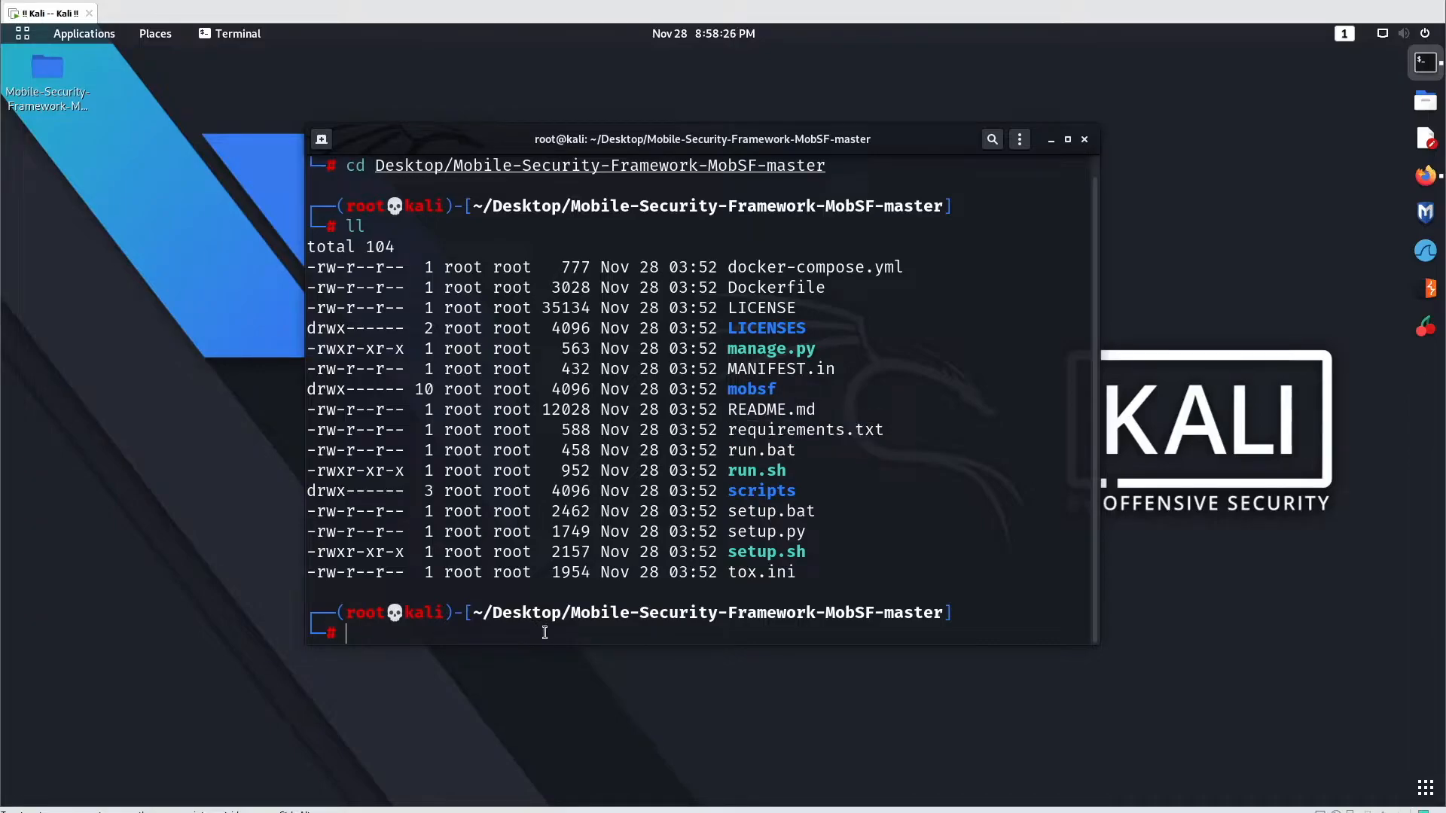
pyautogui.write('pip')
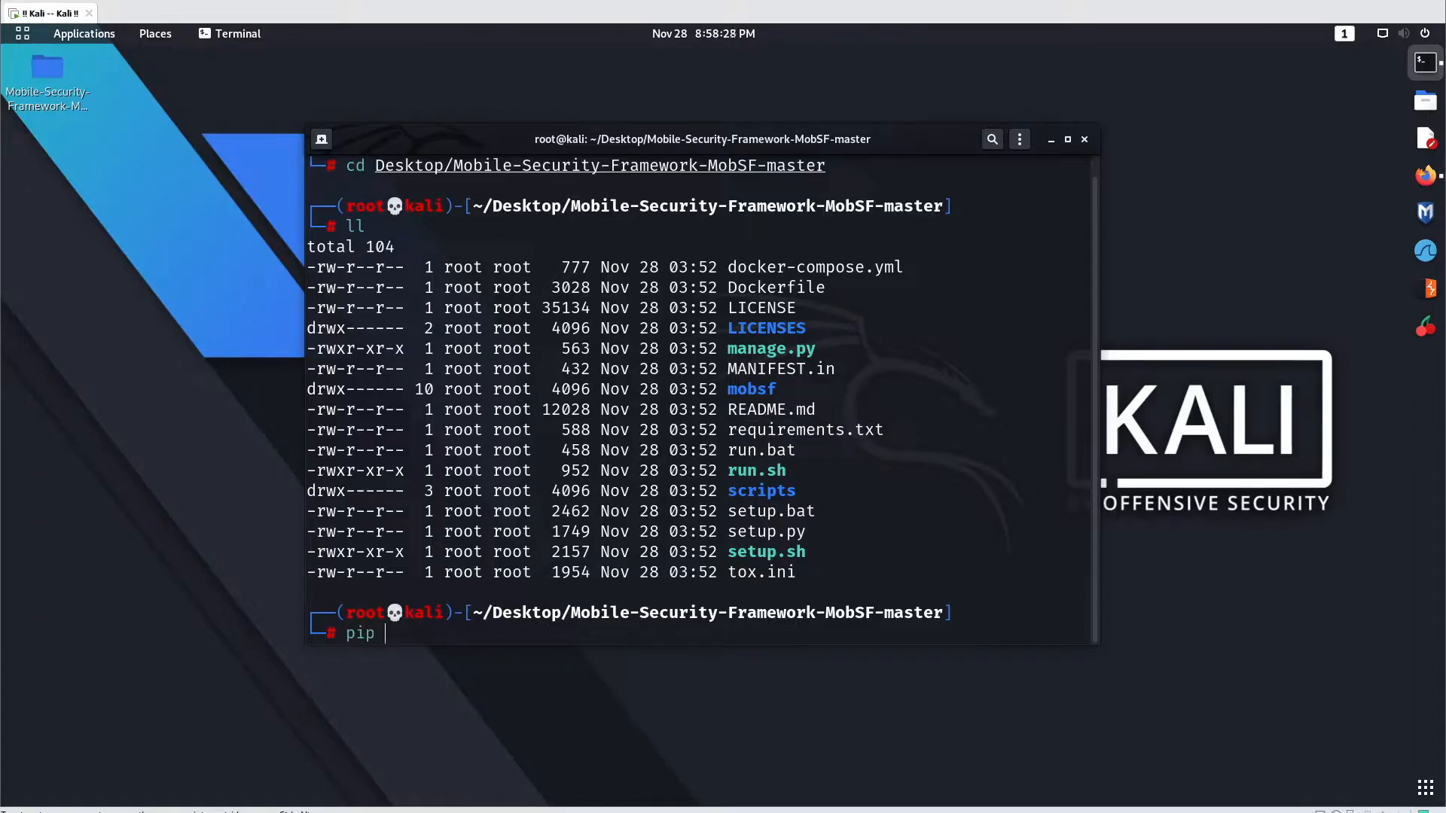
pyautogui.write('install -')
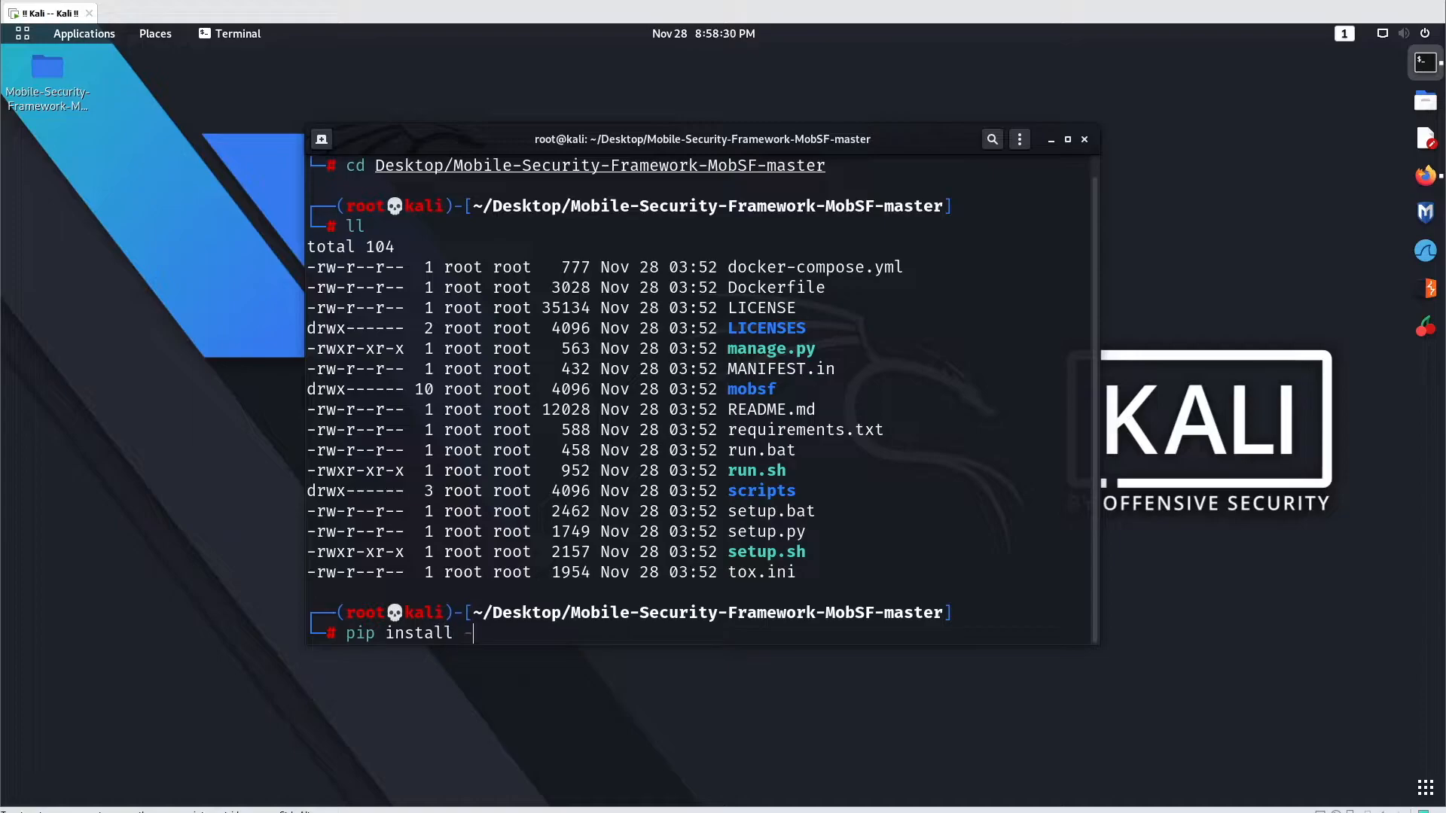
pyautogui.write('r requirements.txt')
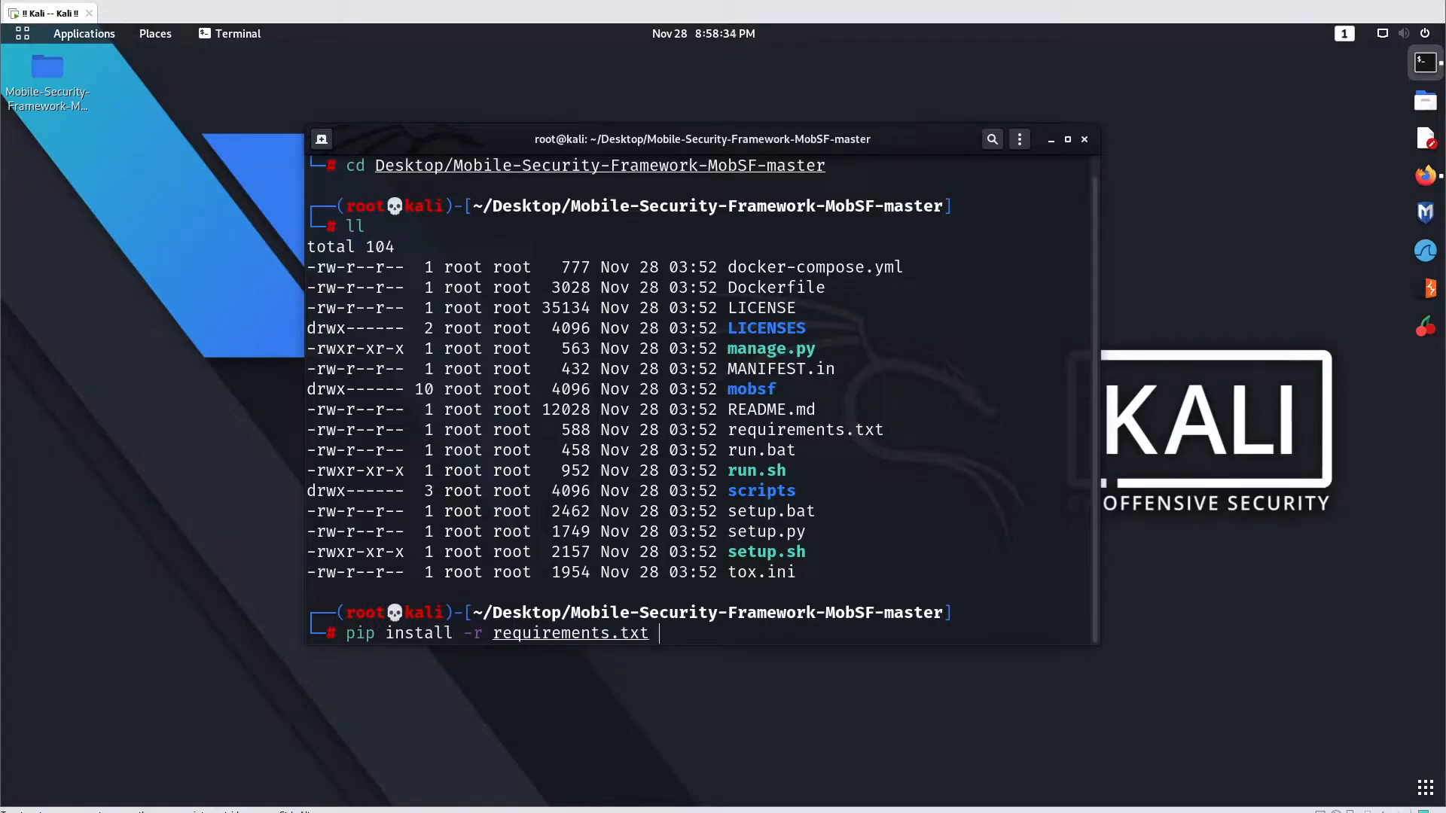
# Step: Run pip install -r requirements.txt to completion and maximize the terminal
pyautogui.press('Return')
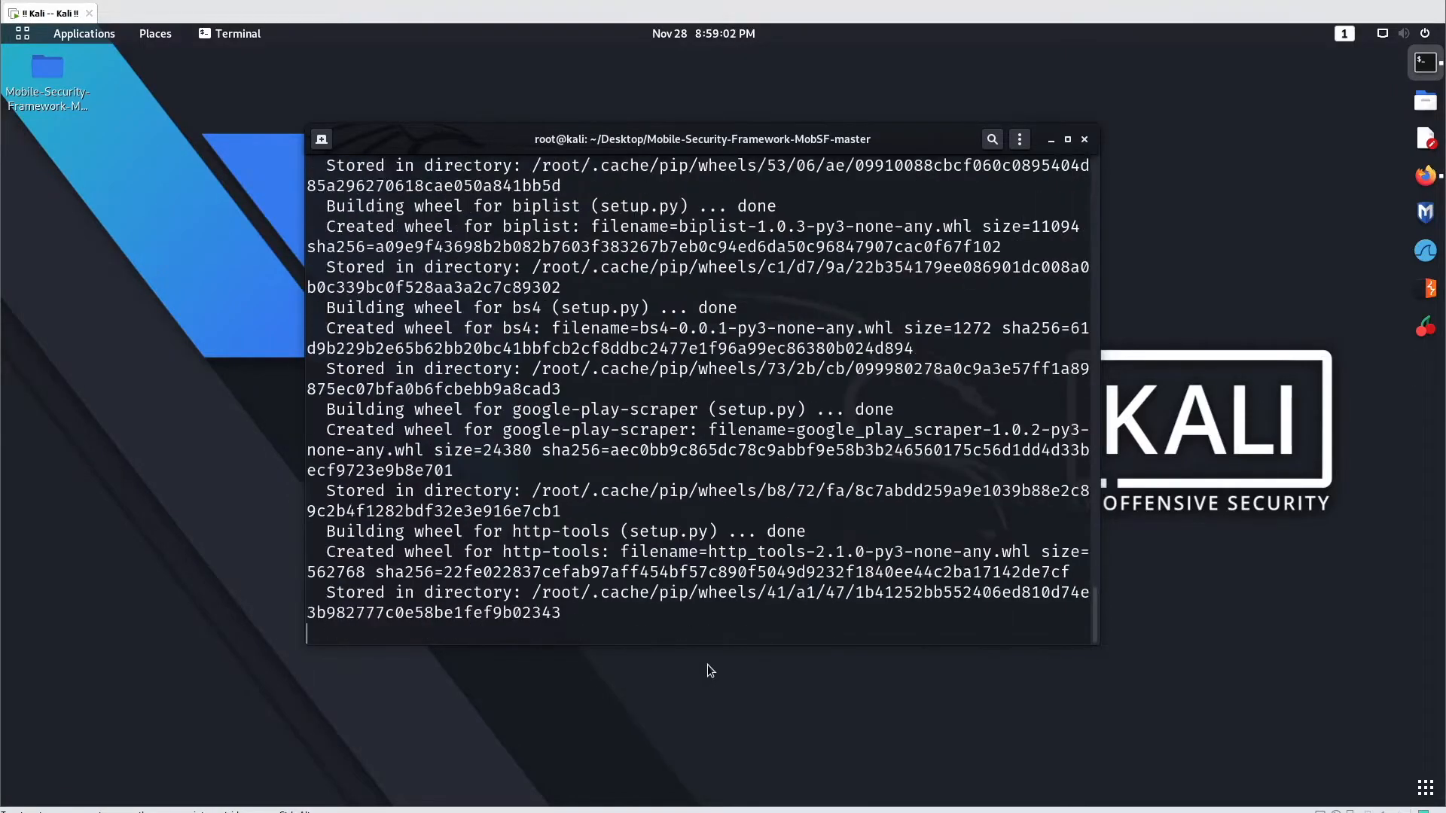
pyautogui.click(1067, 139)
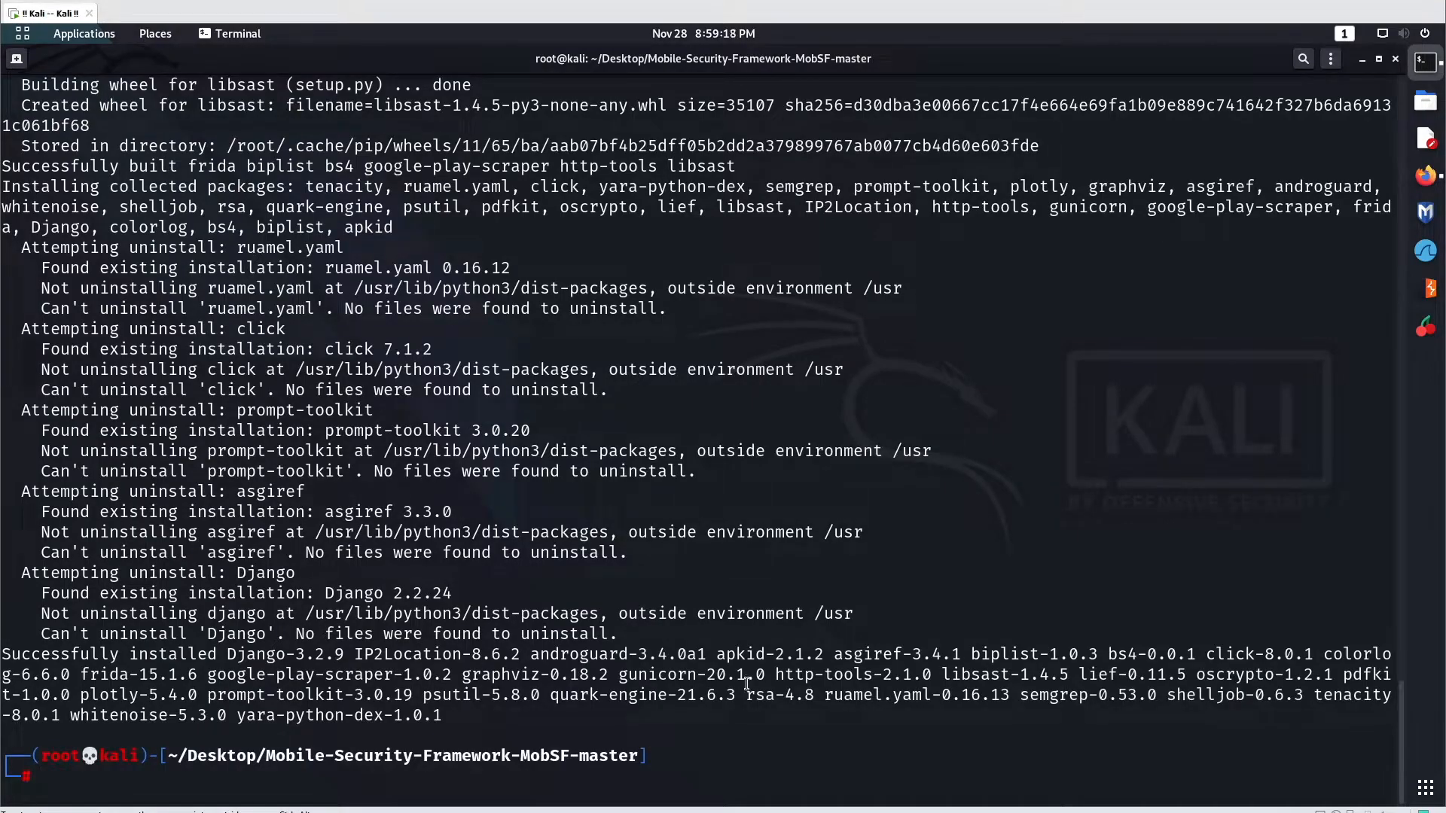
# Step: List the folder and run ./setup.sh, which fails to create the virtualenv without python3-venv
pyautogui.write('ll')
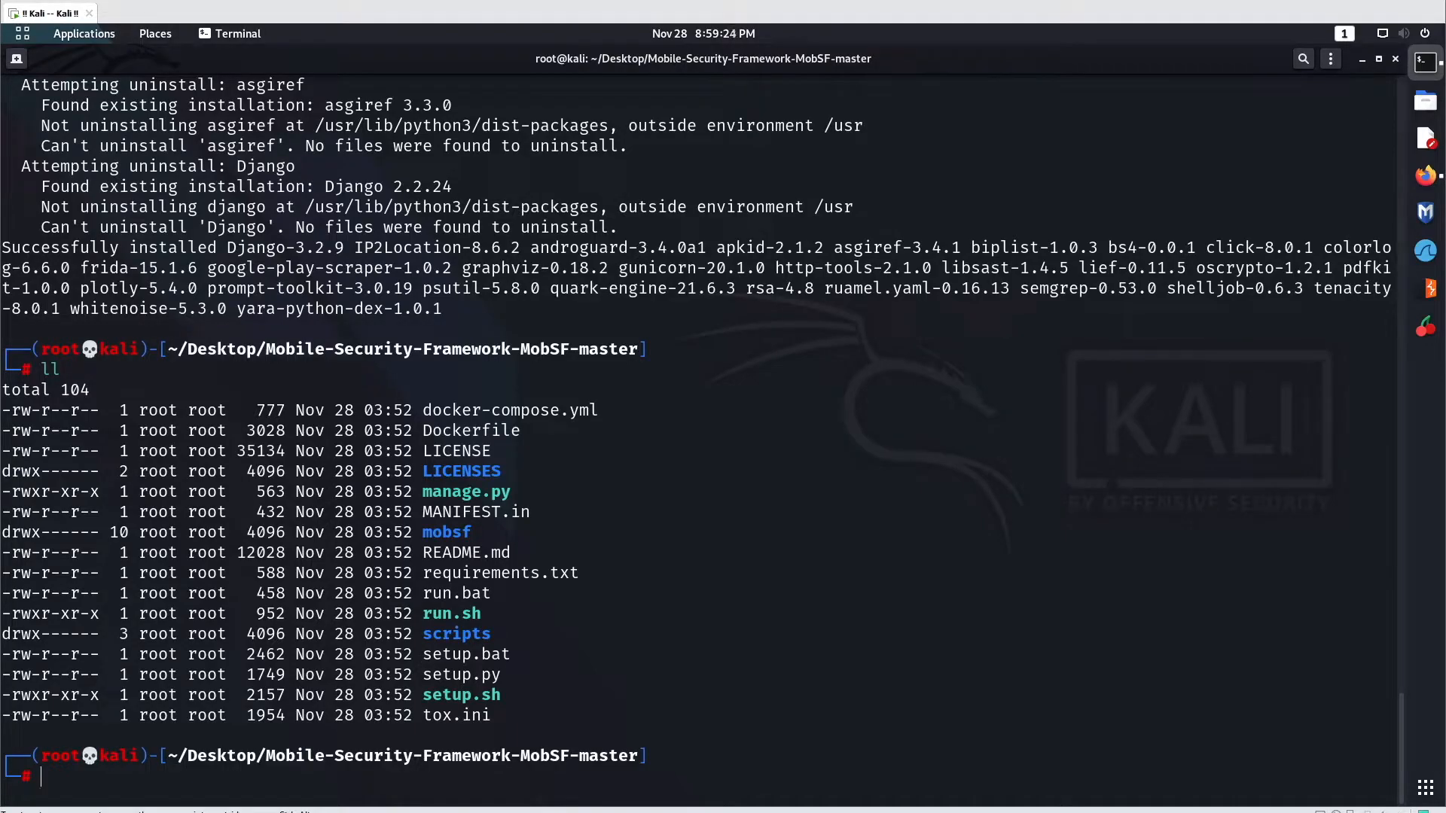
pyautogui.doubleClick(461, 695)
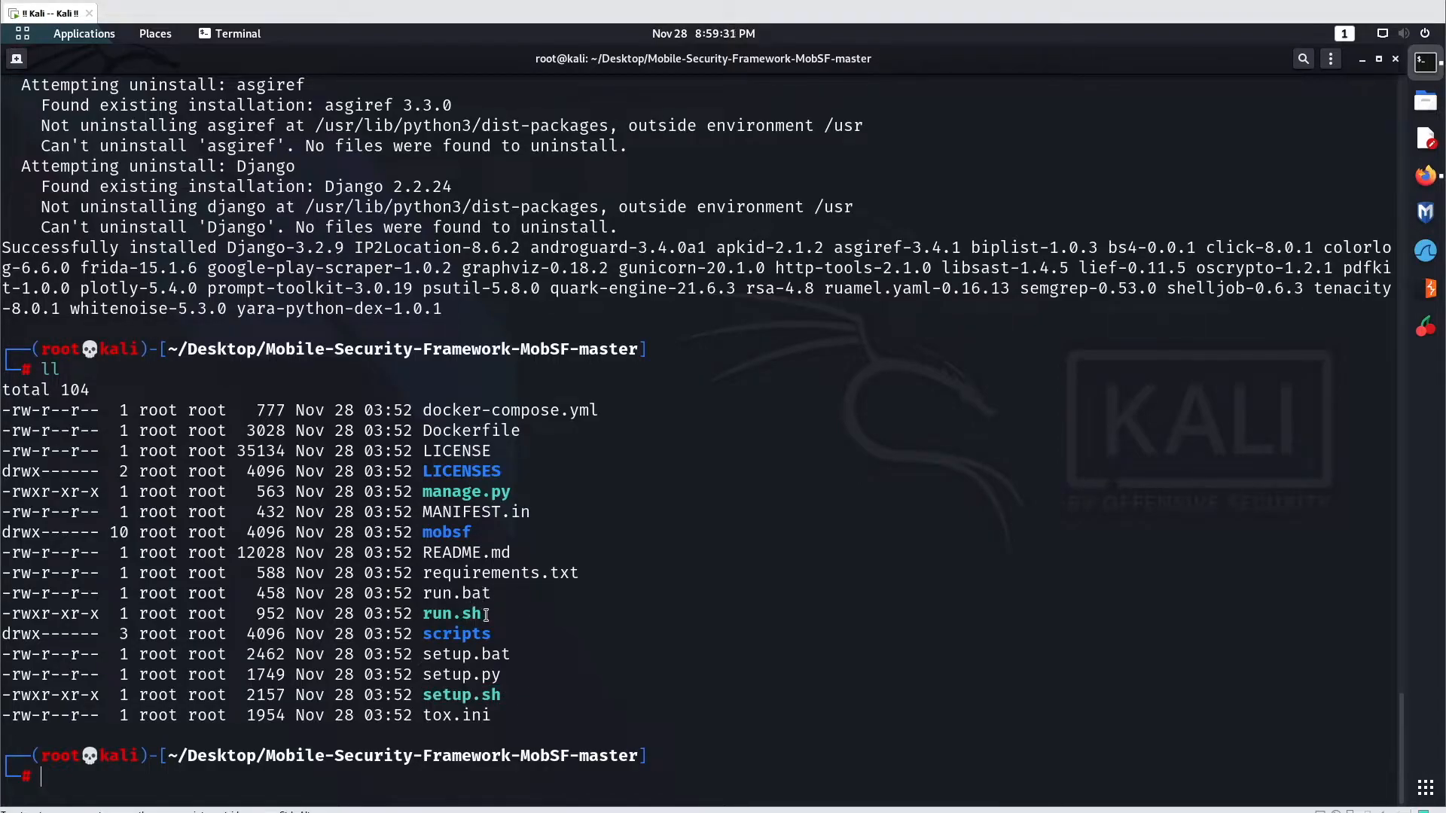
pyautogui.moveTo(579, 639)
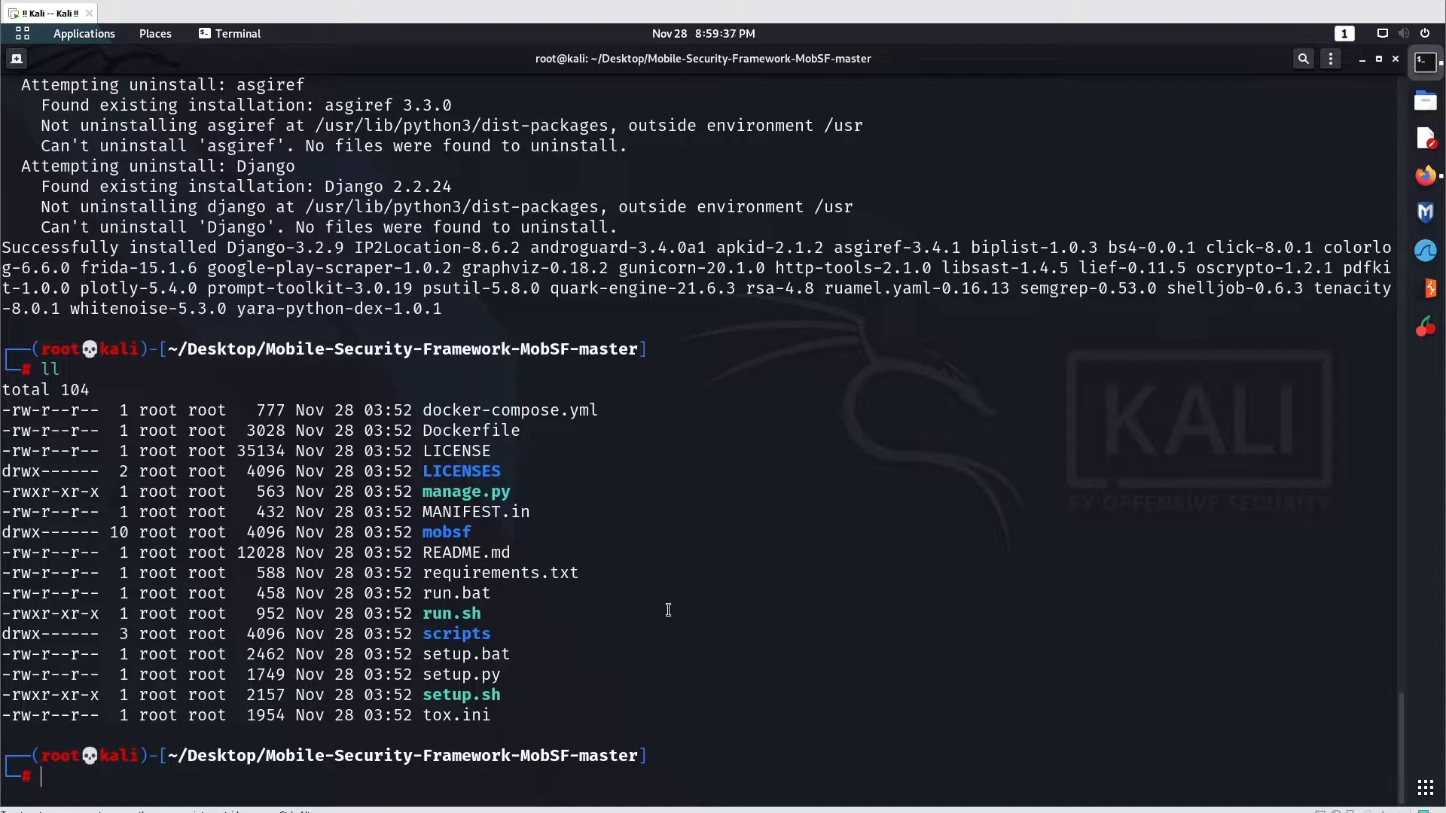
pyautogui.moveTo(500, 729)
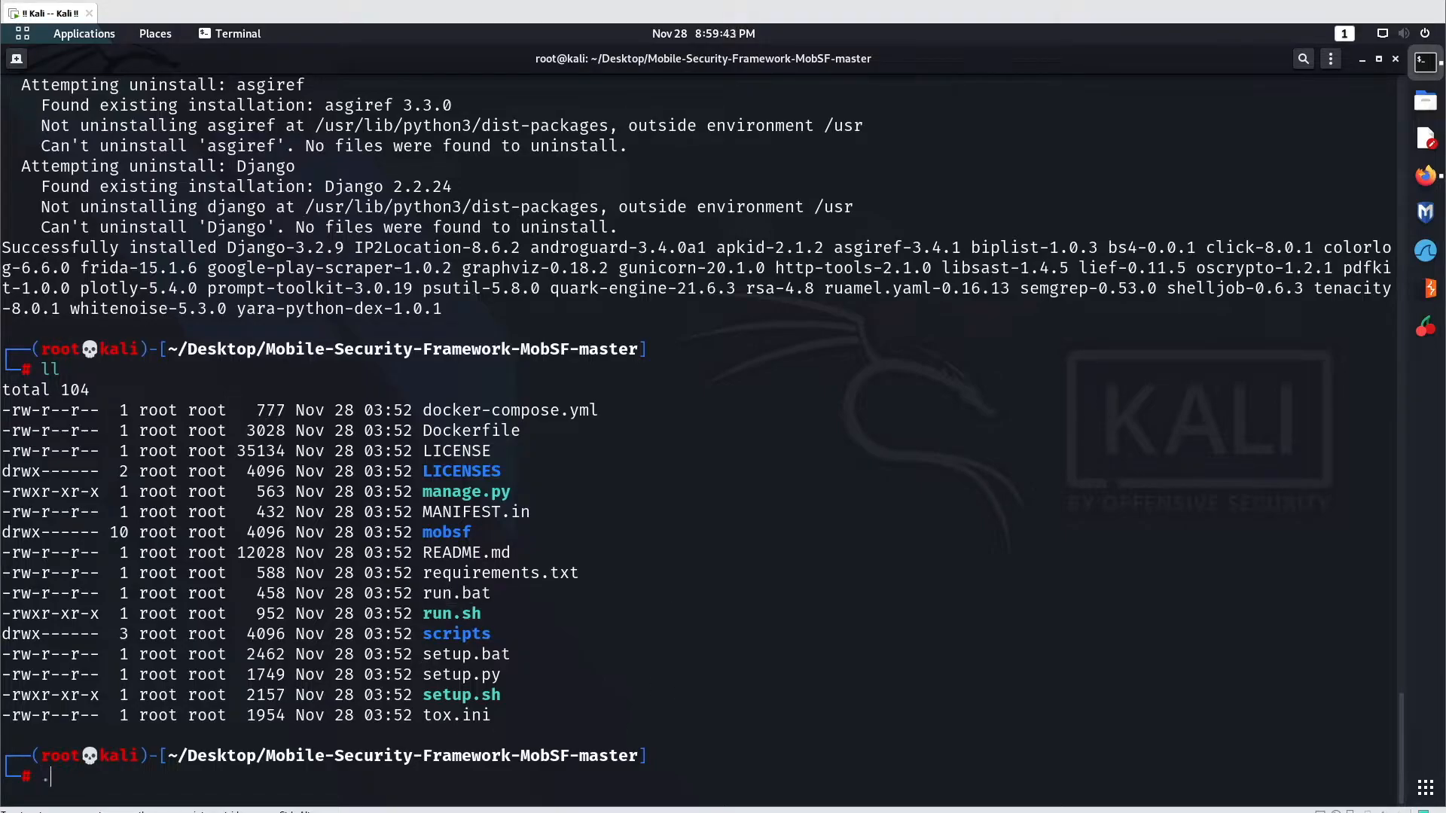
pyautogui.write('./setup.sh')
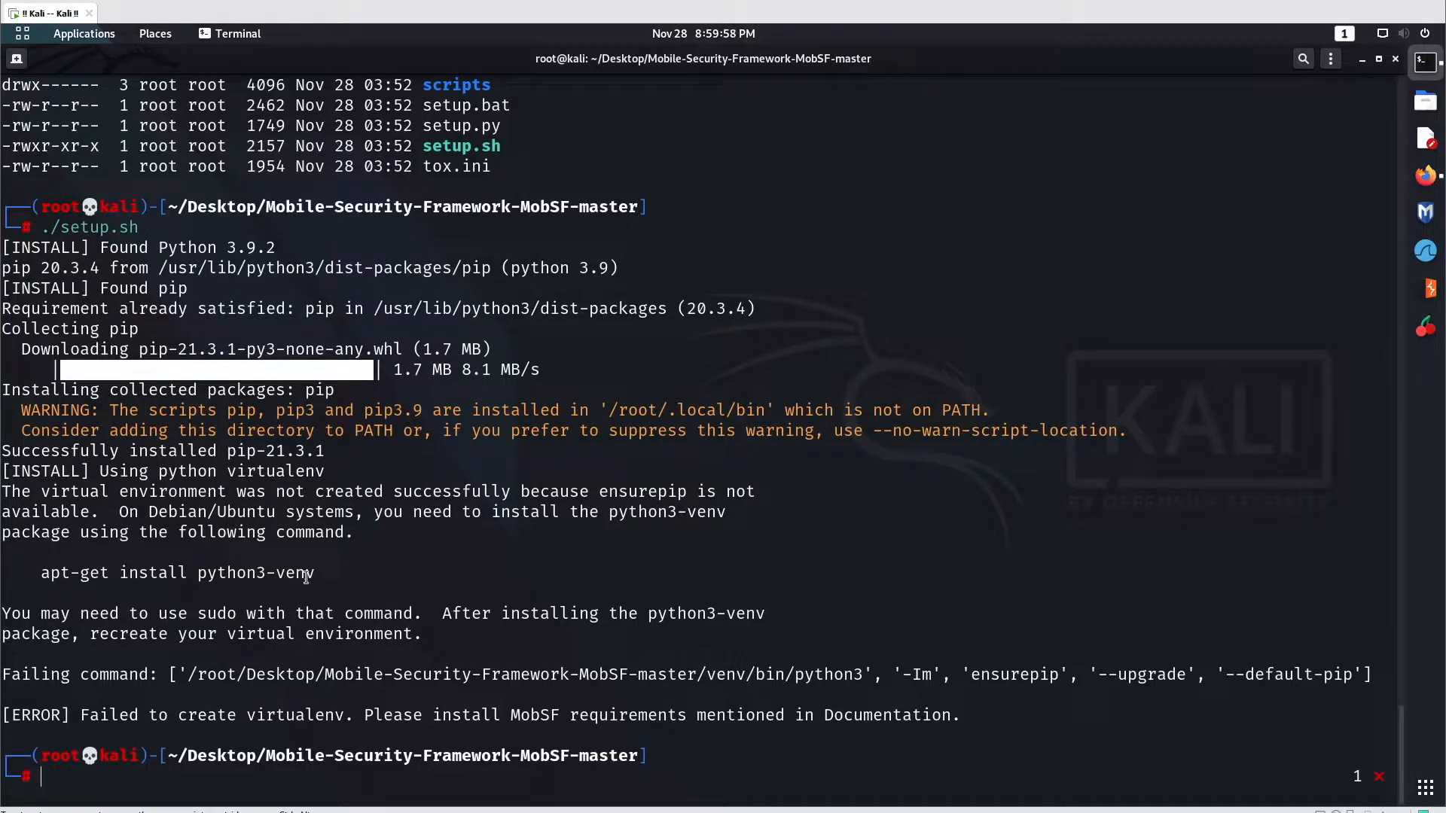
# Step: Install the missing python3-venv package with apt
pyautogui.doubleClick(286, 573)
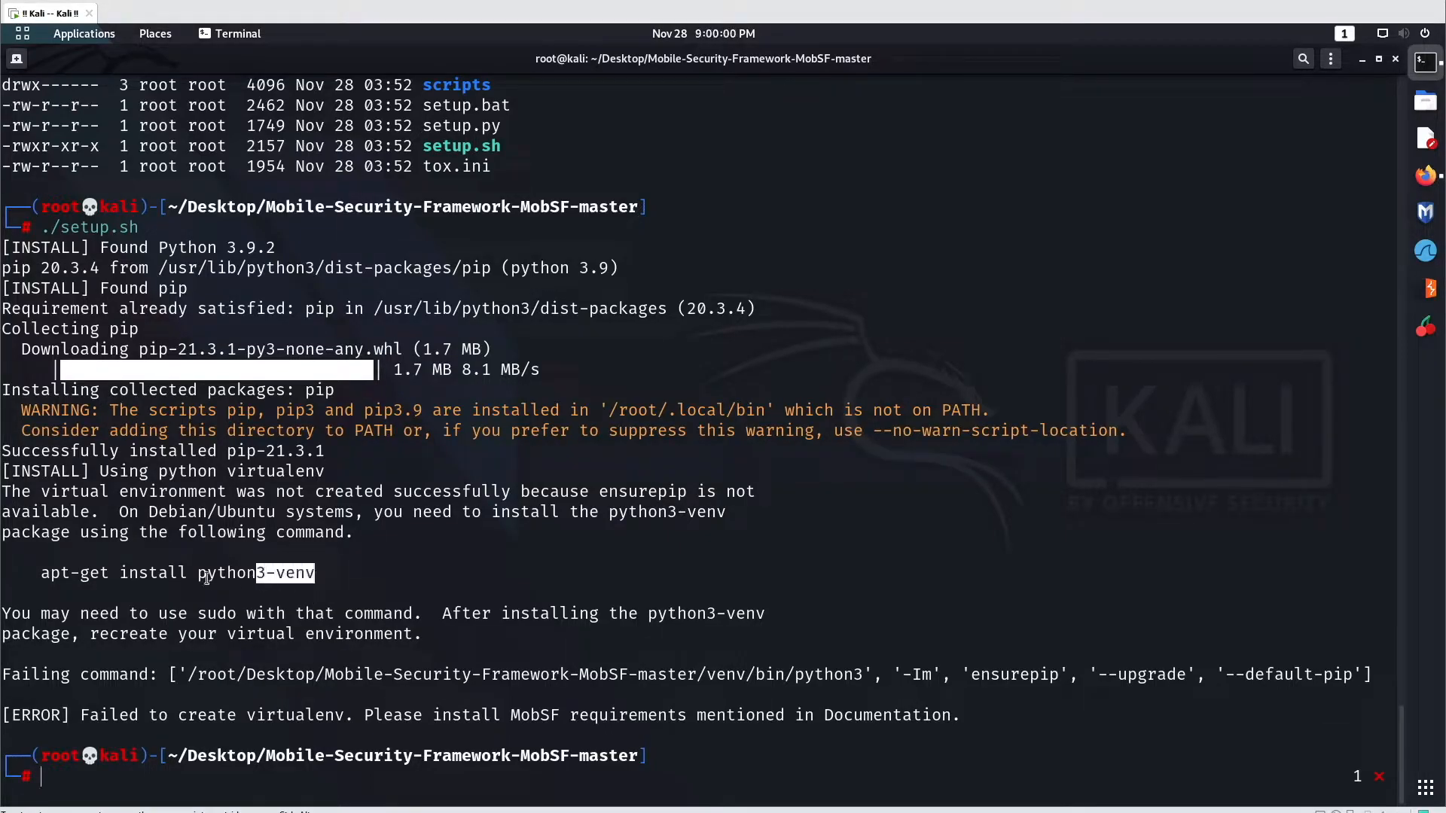
pyautogui.write('apt install dex2jar # installation')
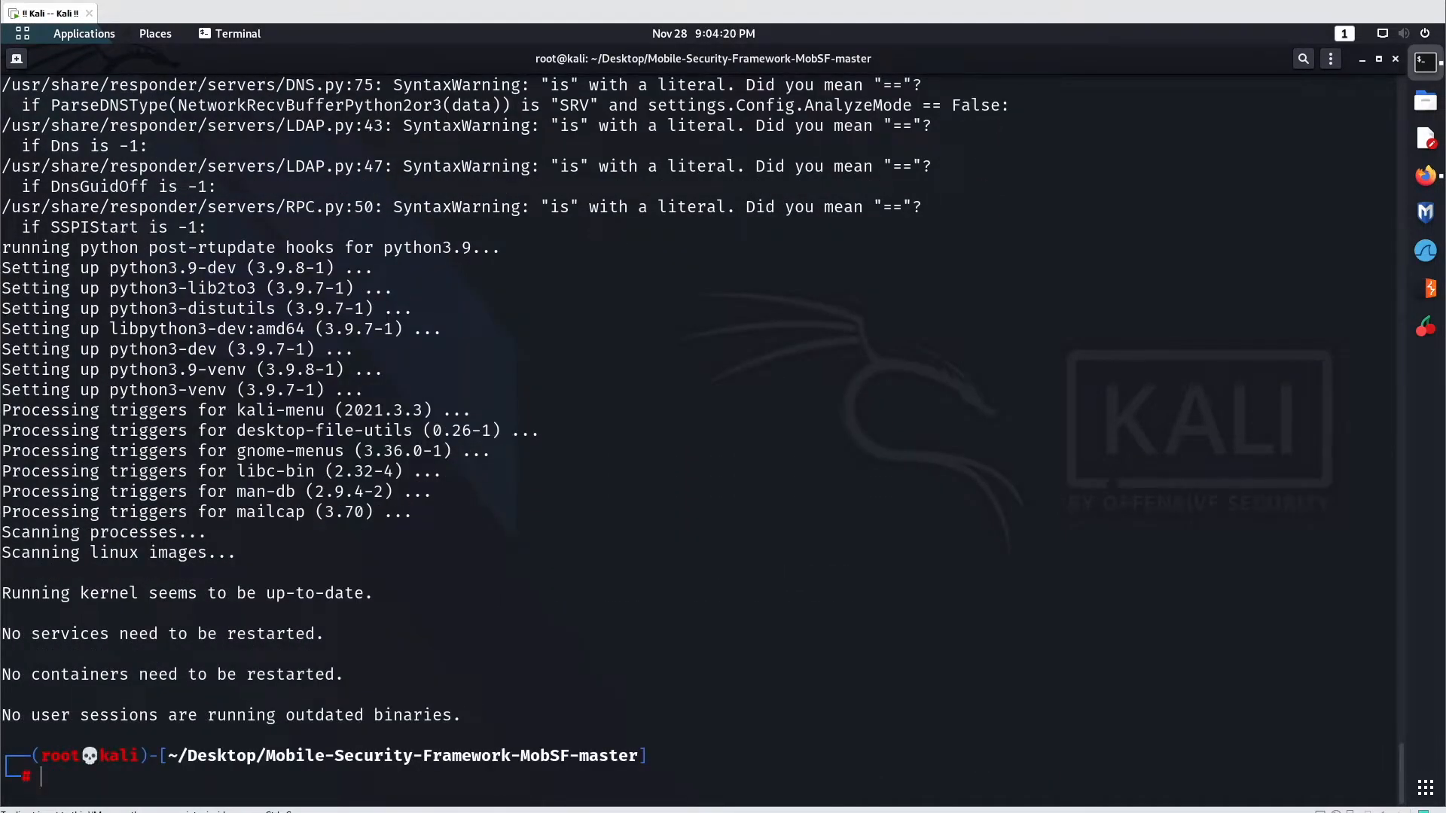
# Step: Rerun ./setup.sh to 'Installation Complete' and list the folder, now containing a venv directory
pyautogui.write('./setup.sh')
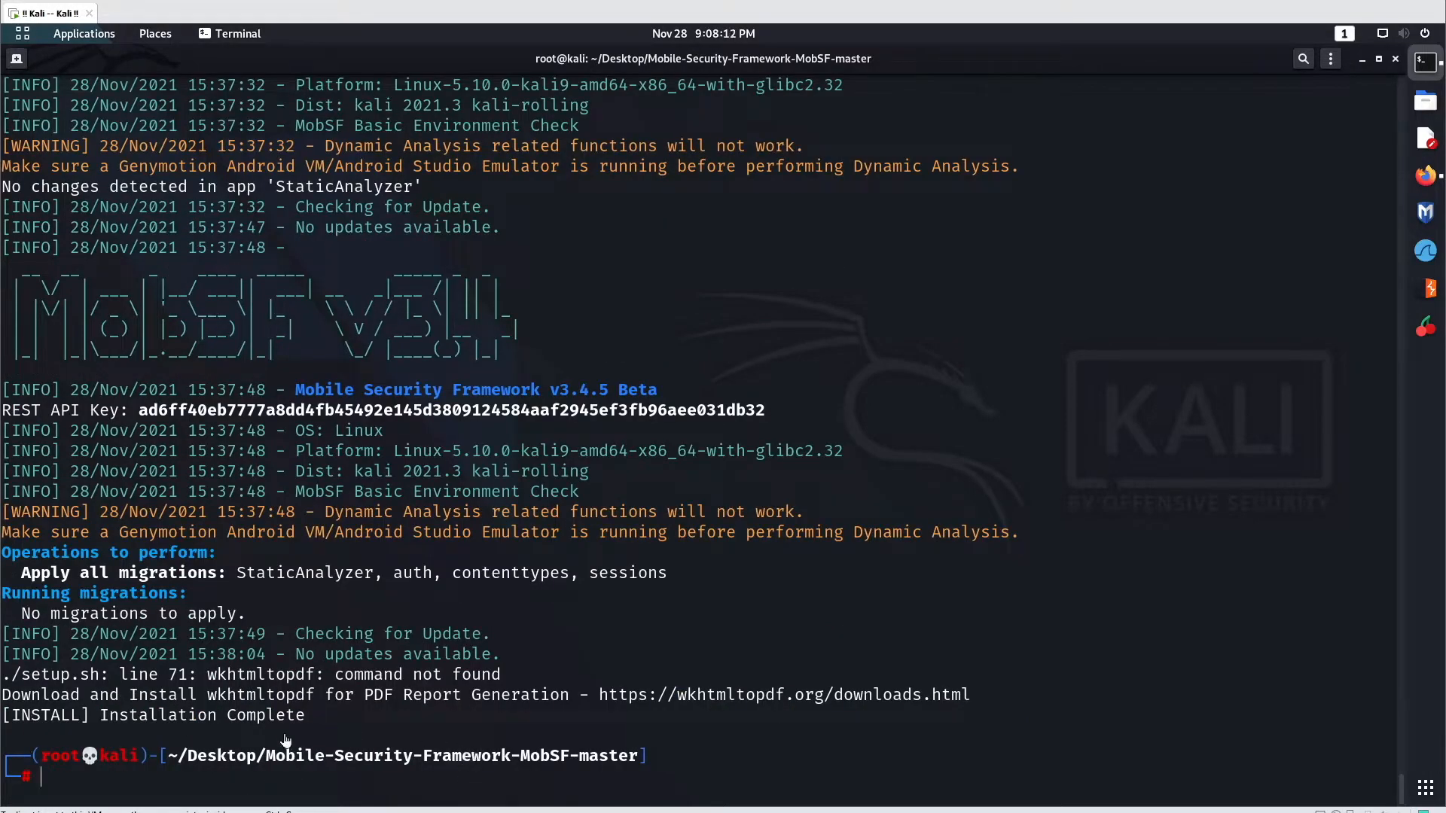
pyautogui.moveTo(533, 663)
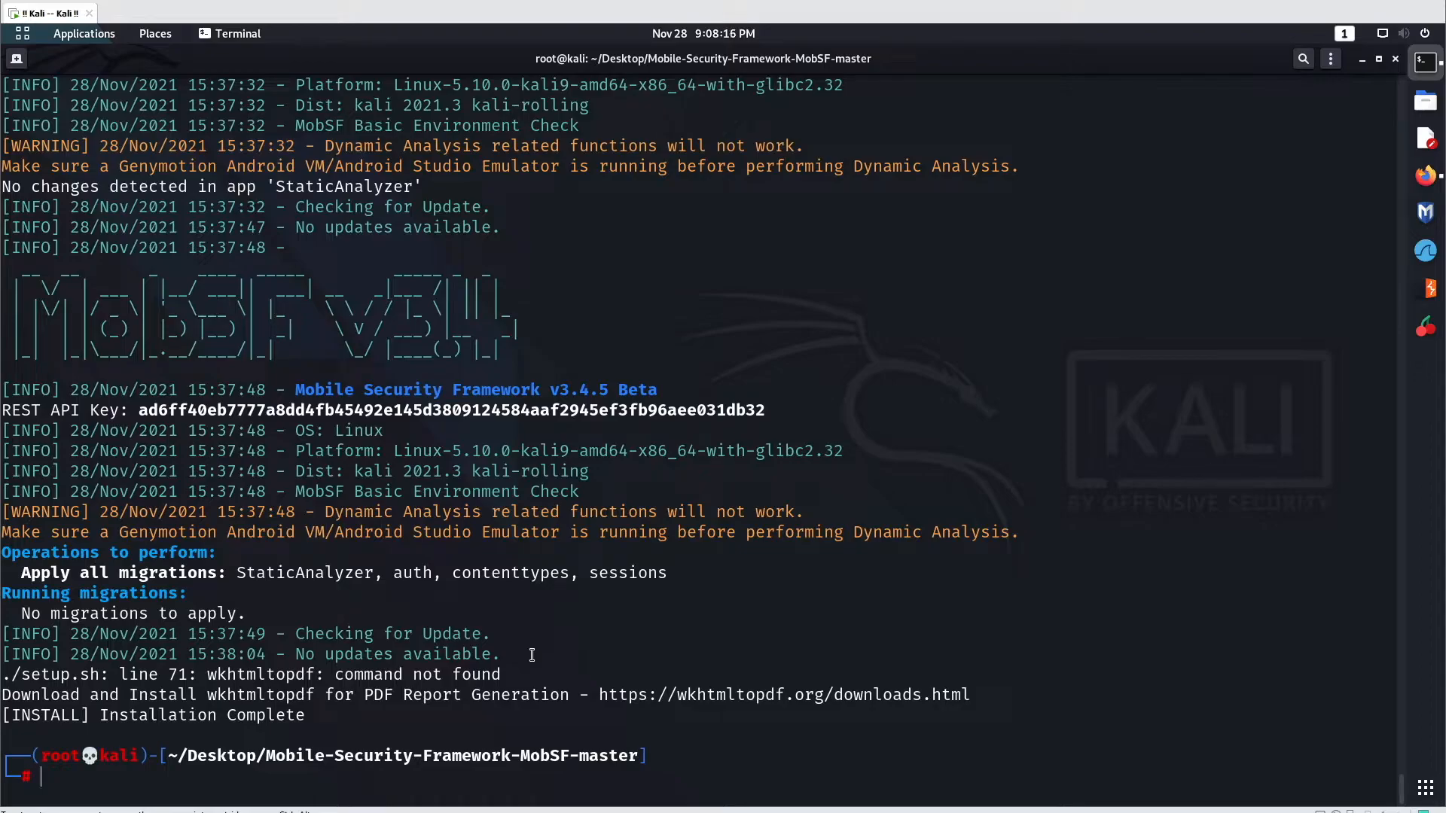
pyautogui.write('ll')
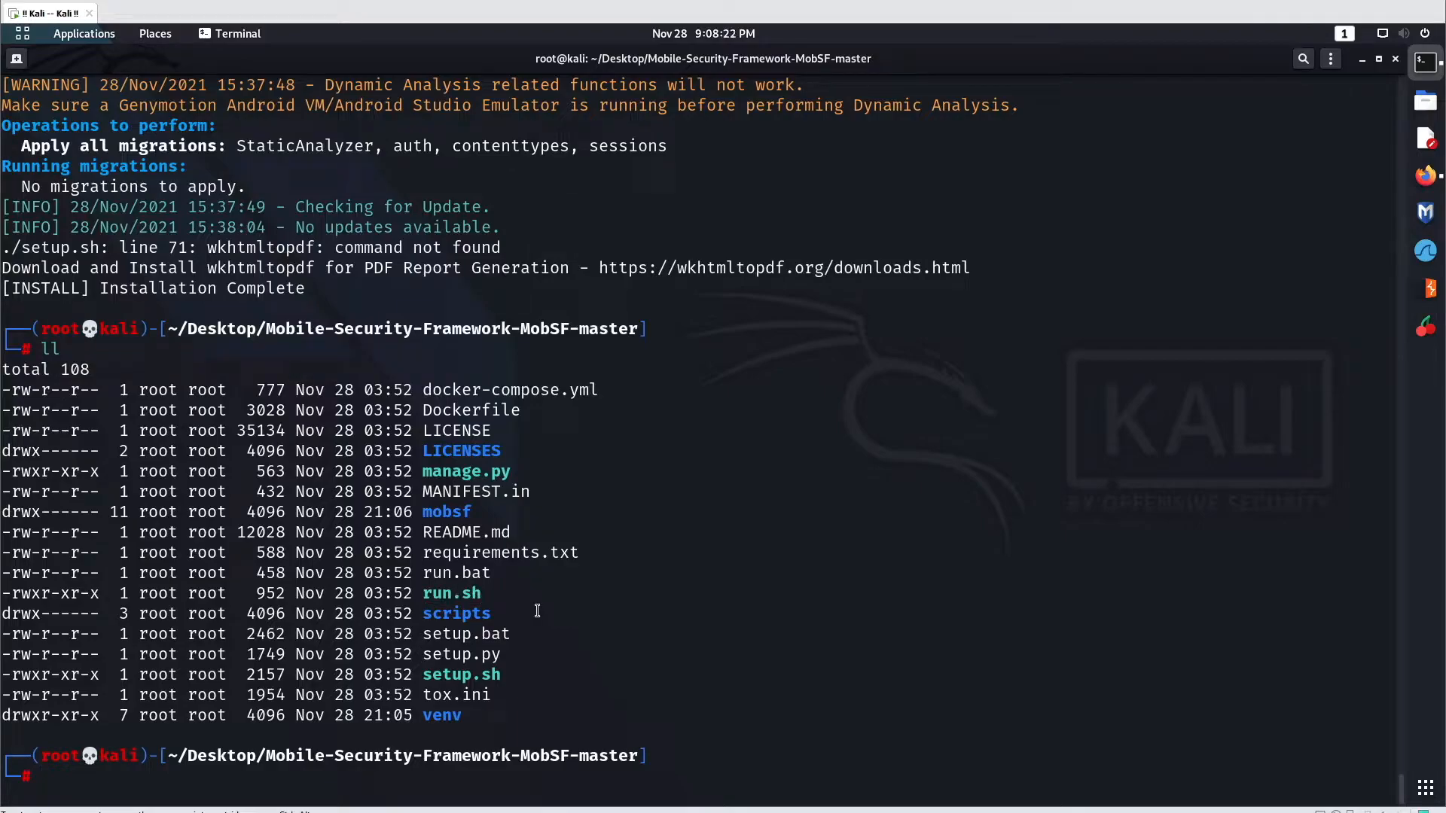
# Step: Run ./run.sh to start the MobSF server serving at 0.0.0.0:8000
pyautogui.write('./ru')
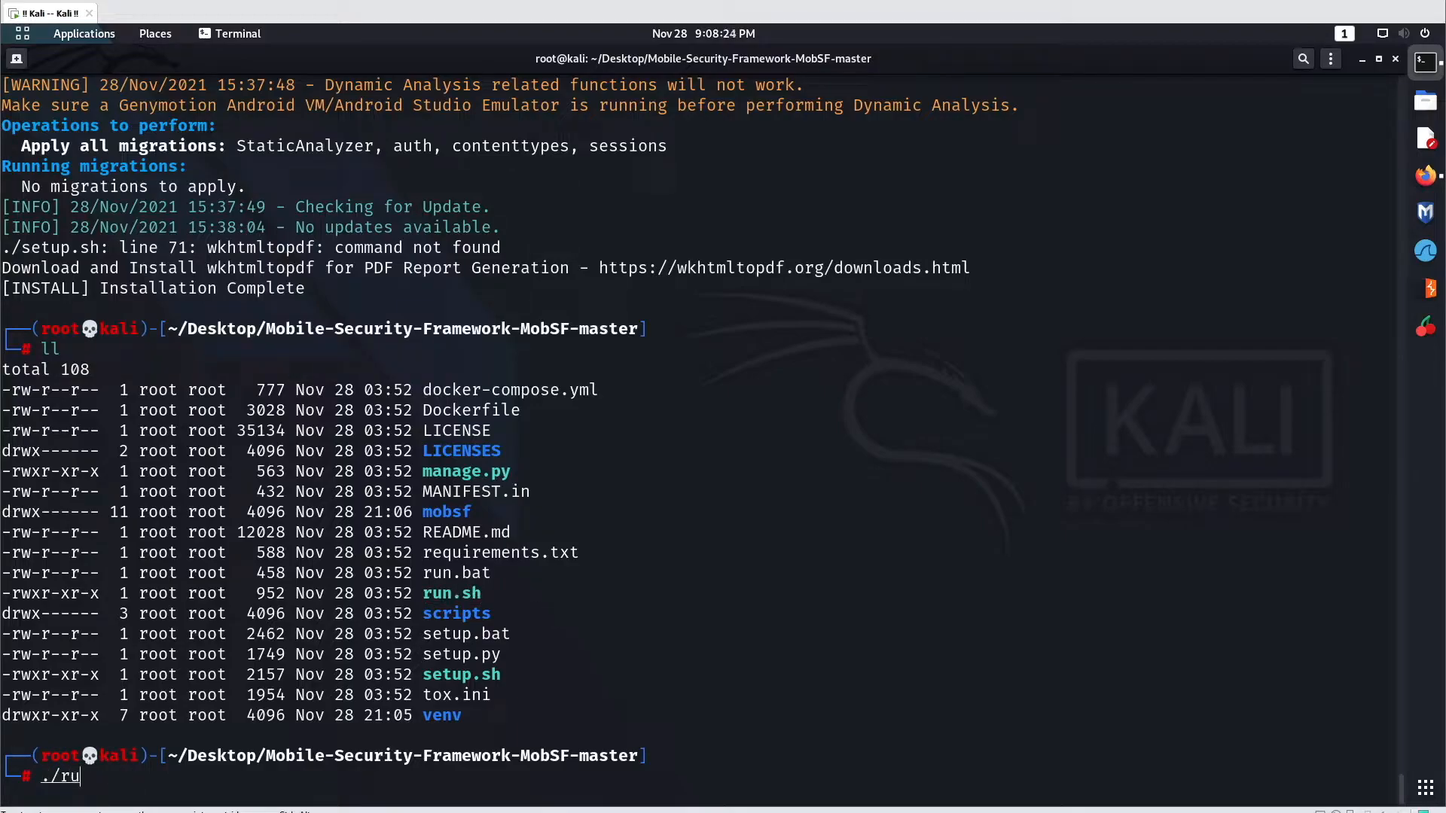
pyautogui.press('Return')
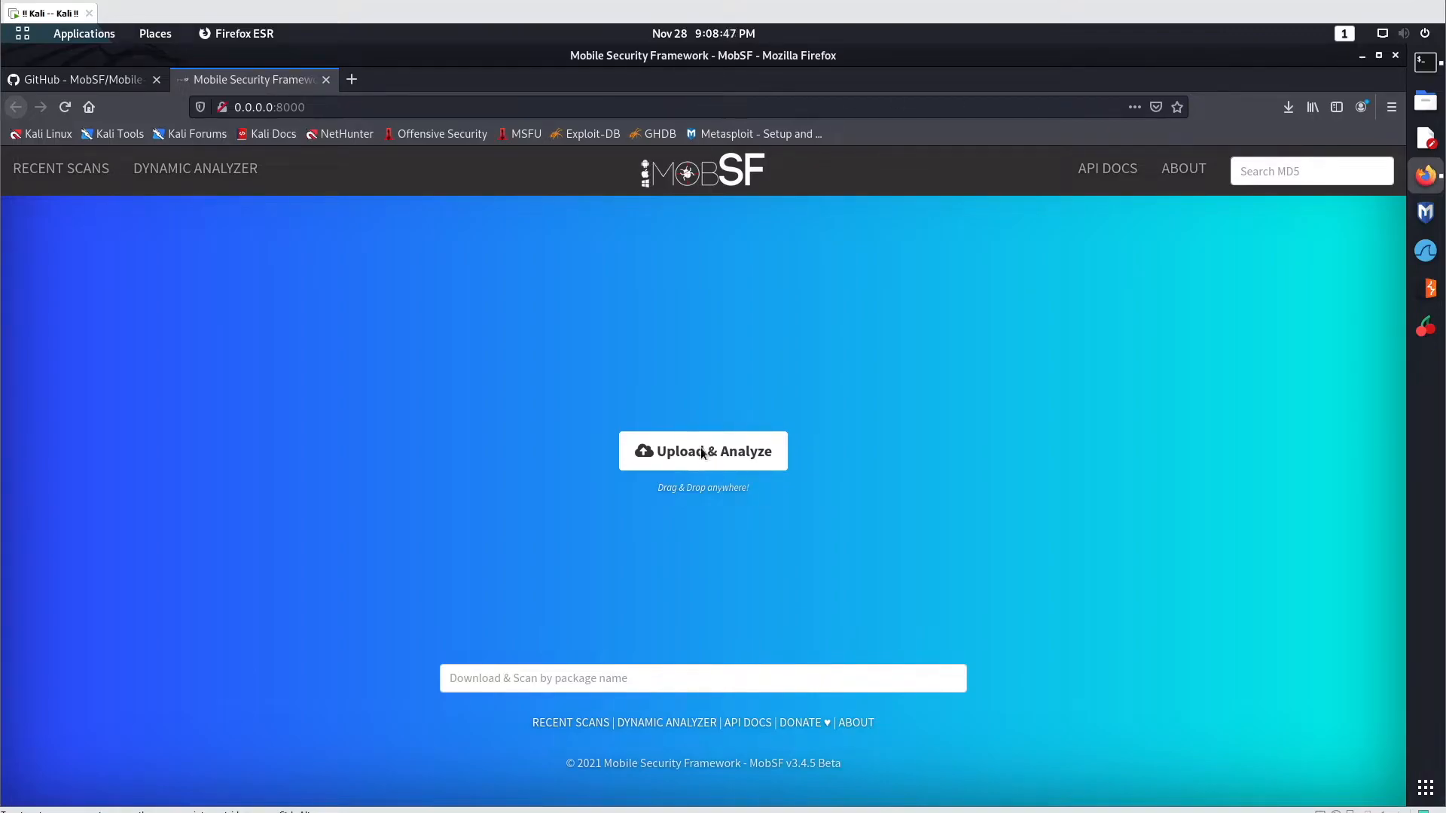
# Step: Upload Android05.apk from Documents/Applications for MobSF static analysis
pyautogui.click(704, 450)
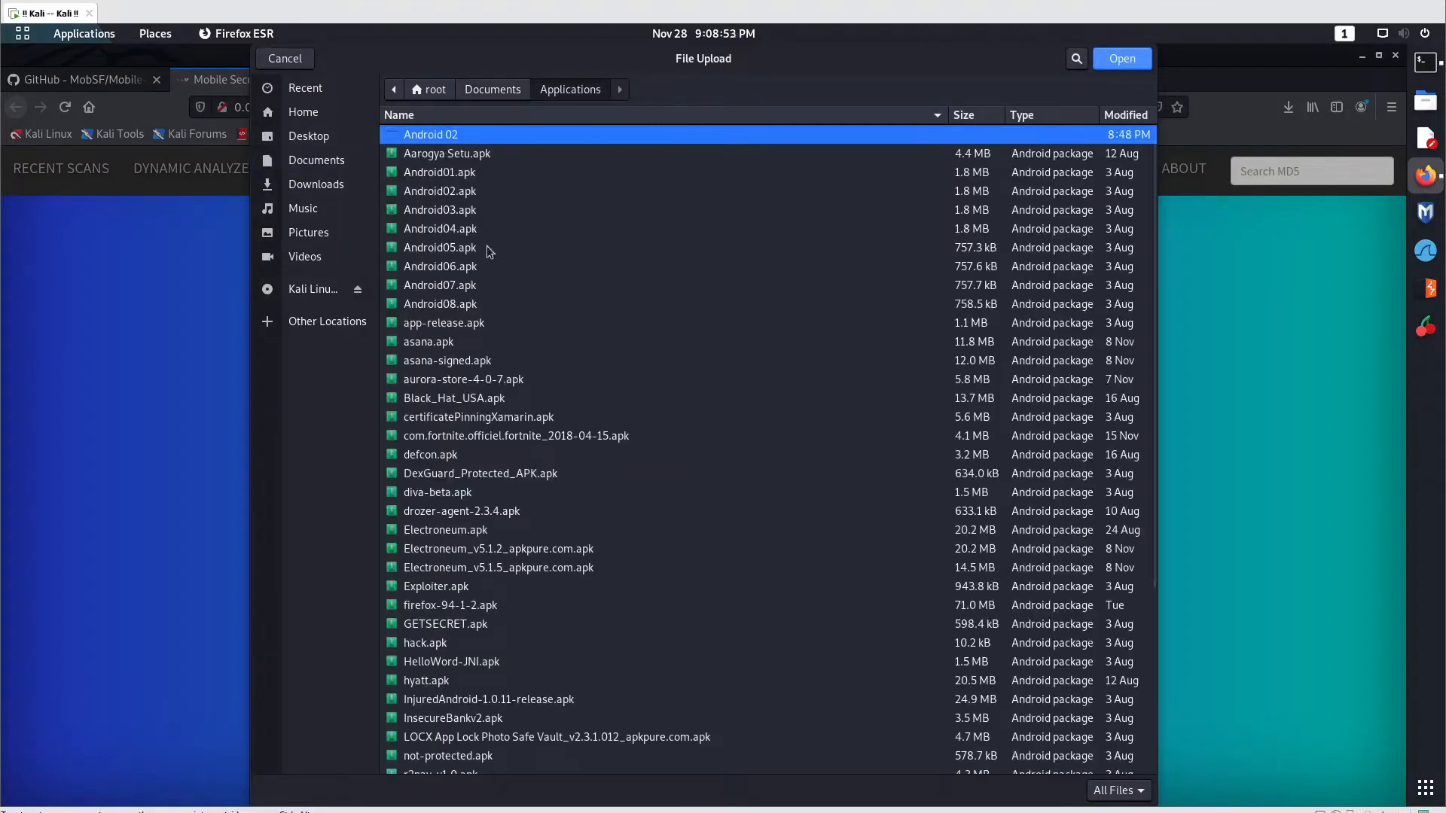
pyautogui.click(439, 247)
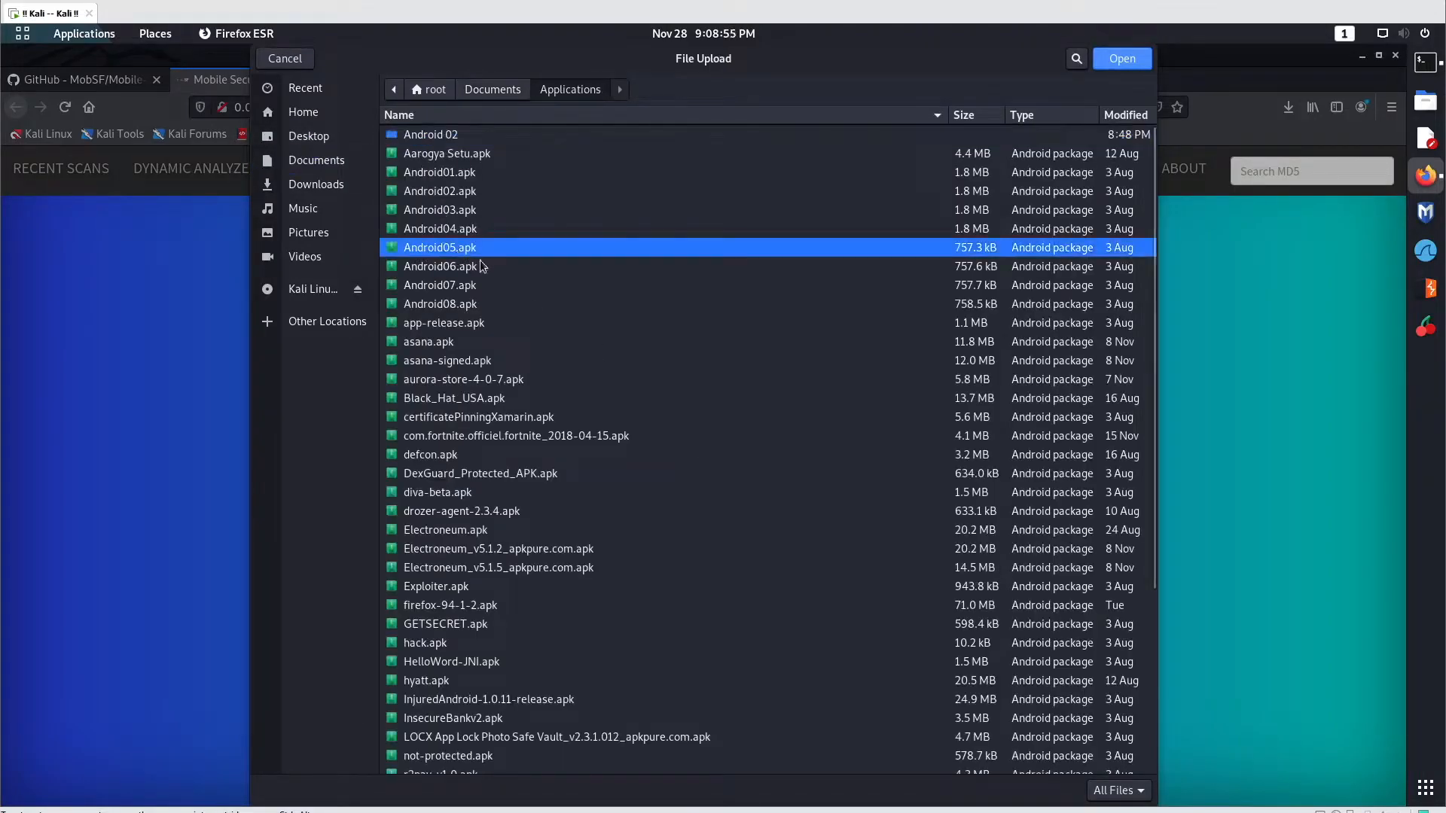
pyautogui.click(1120, 59)
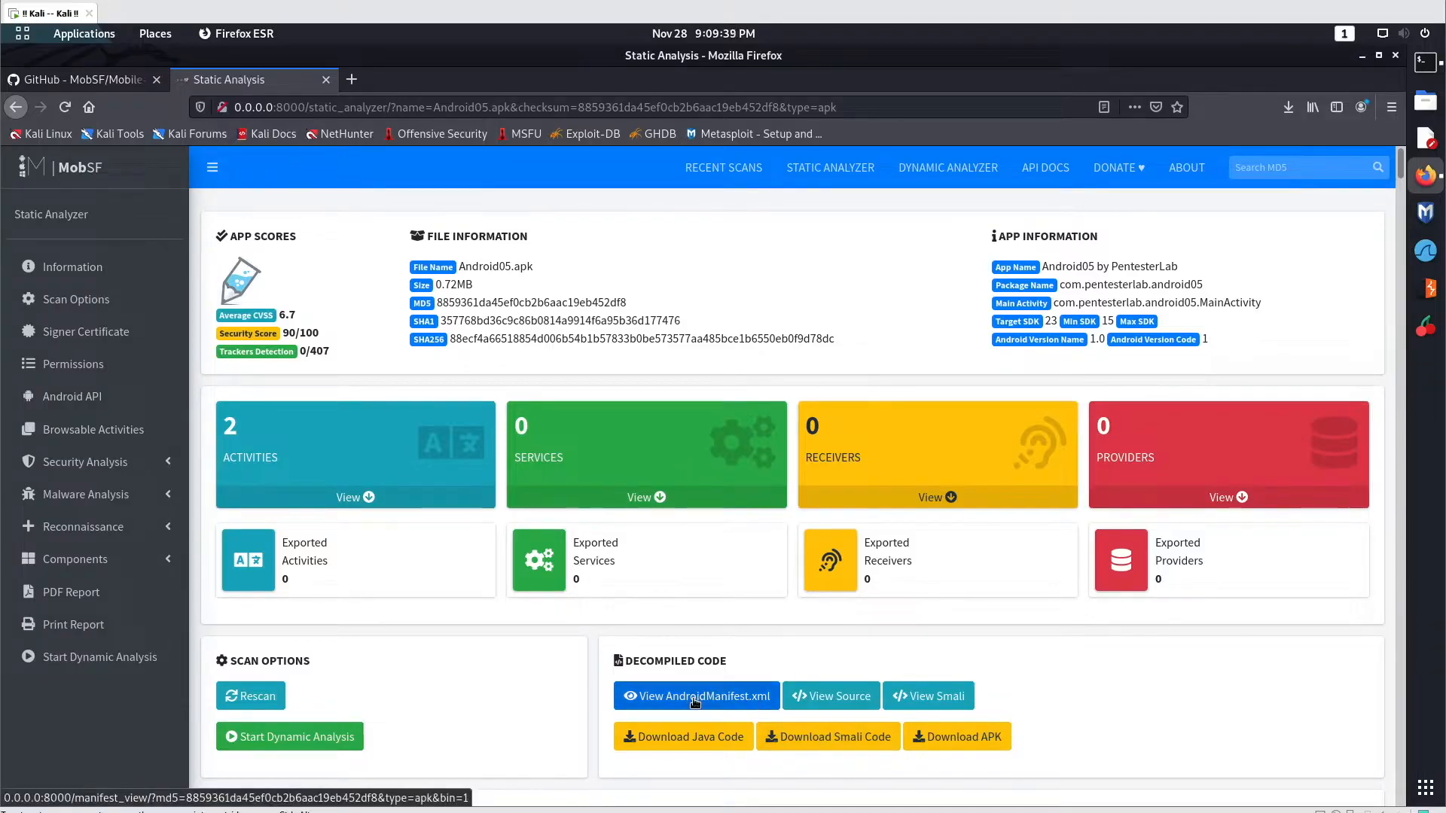
# Step: Open the Java and Smali sources in new tabs, then view AndroidManifest.xml zoomed in
pyautogui.click(830, 696)
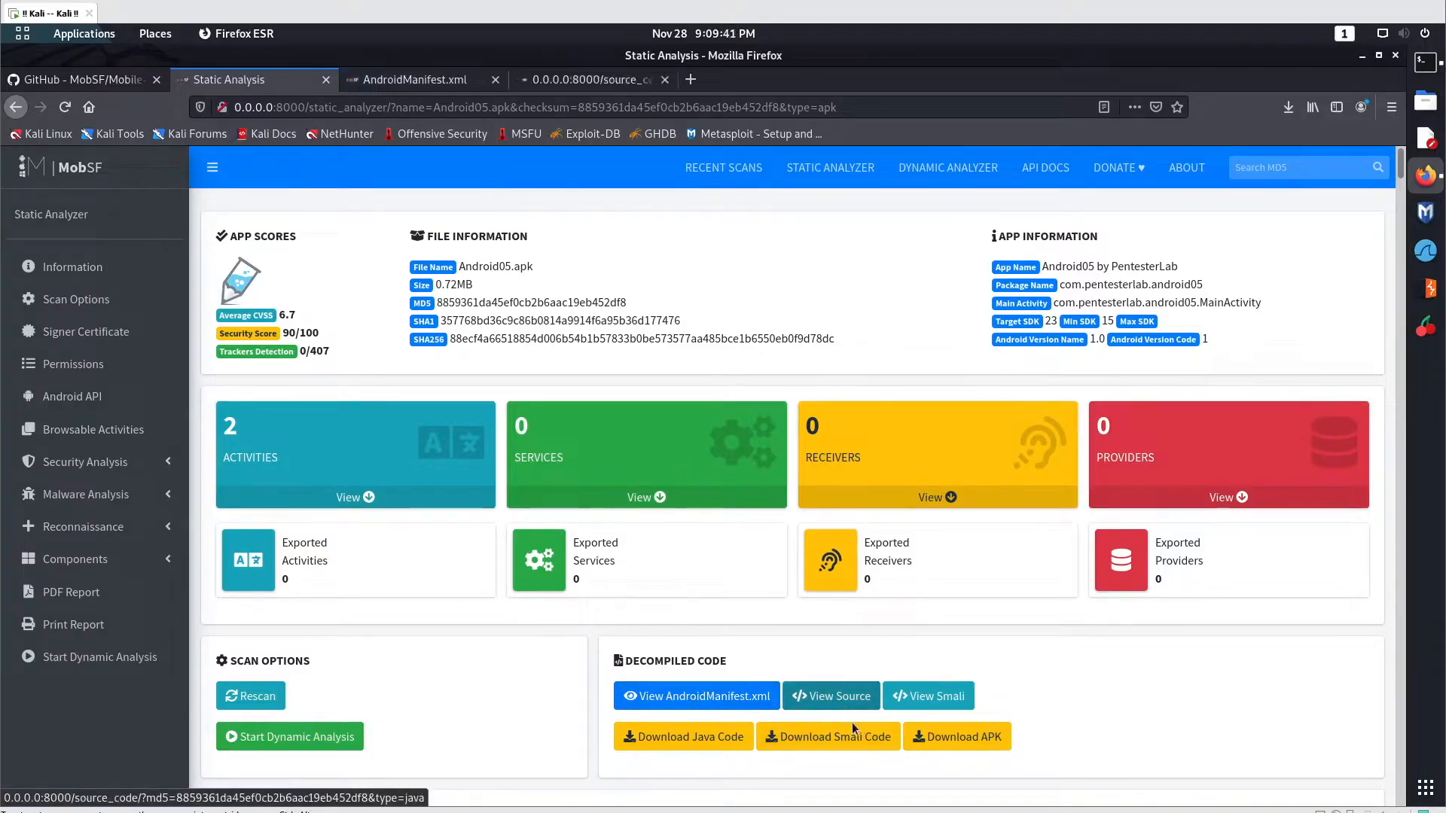
pyautogui.click(830, 696)
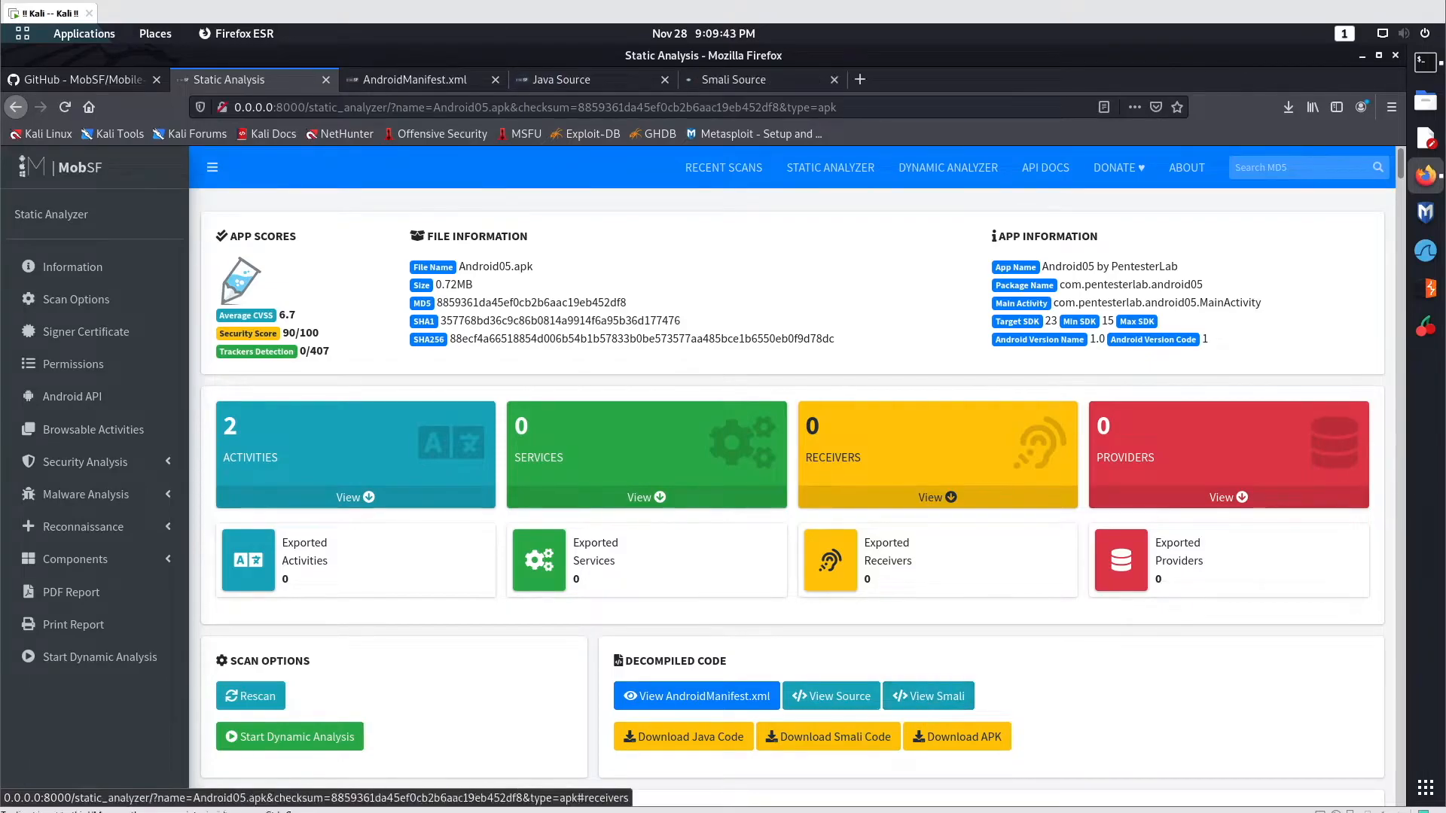
pyautogui.click(696, 696)
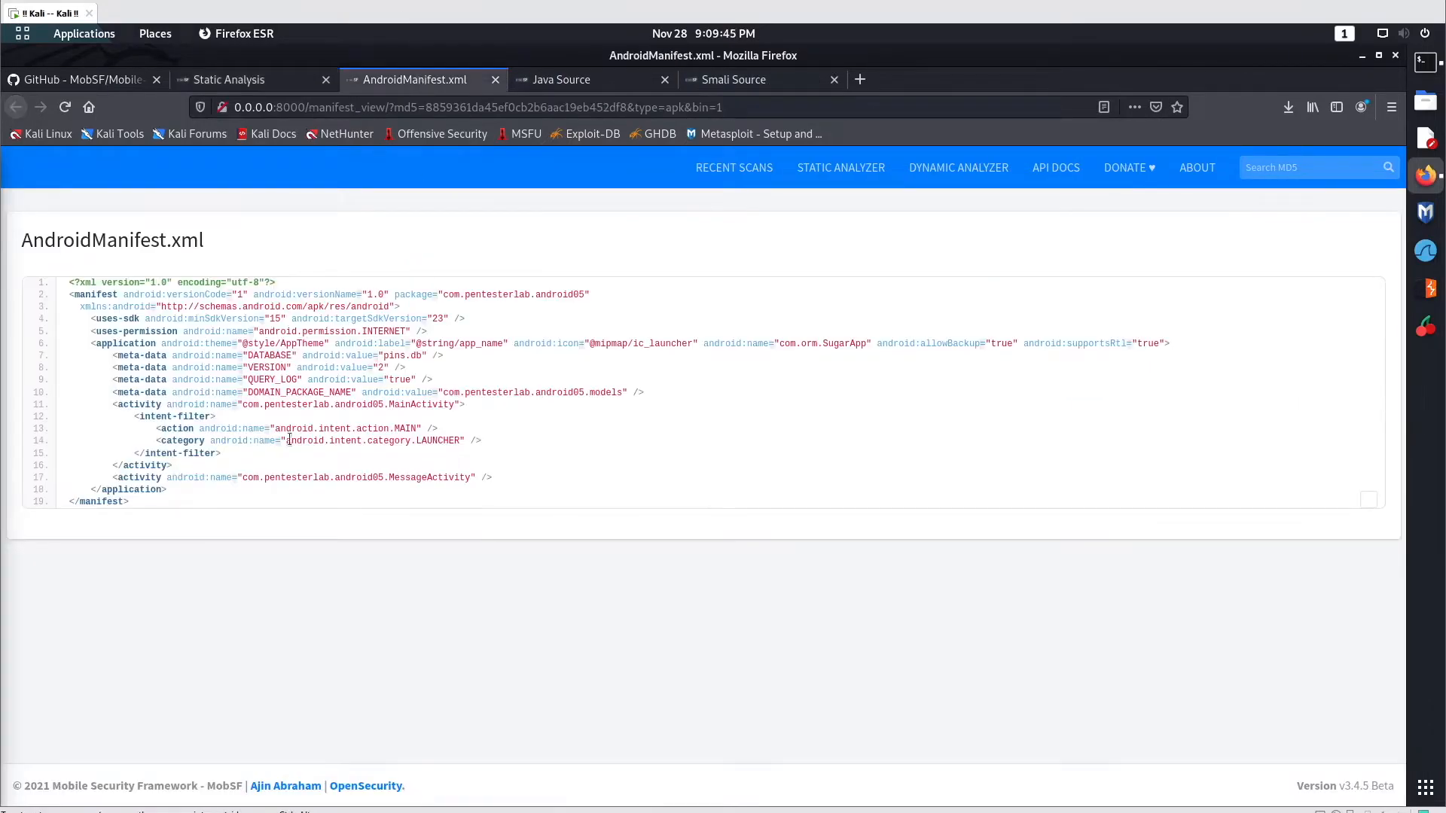
pyautogui.press('ctrl+plus')
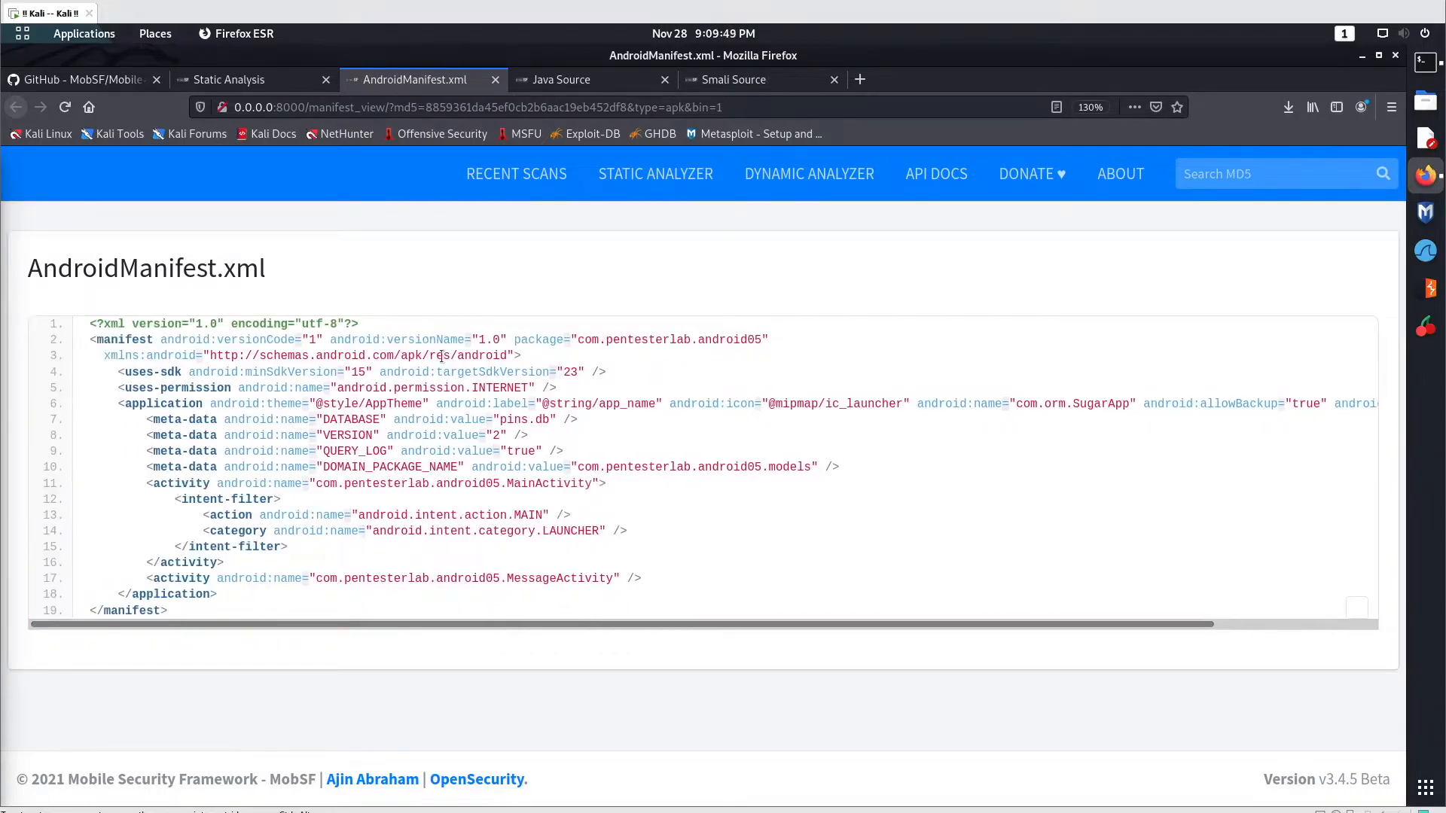
# Step: Select the package name com.pentesterlab.android05 and other entries in the manifest
pyautogui.doubleClick(588, 339)
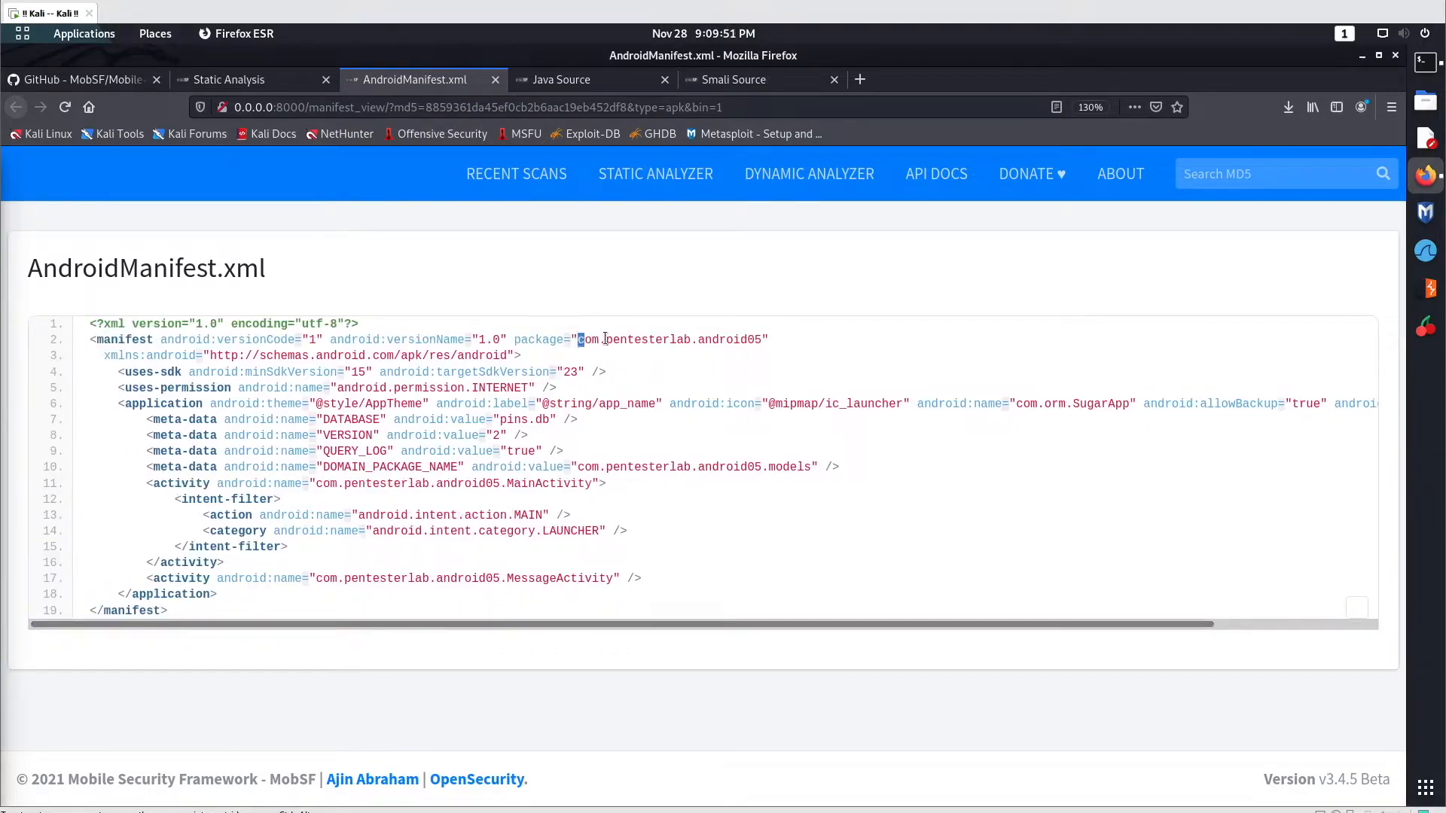
pyautogui.moveTo(579, 338); pyautogui.dragTo(722, 339)
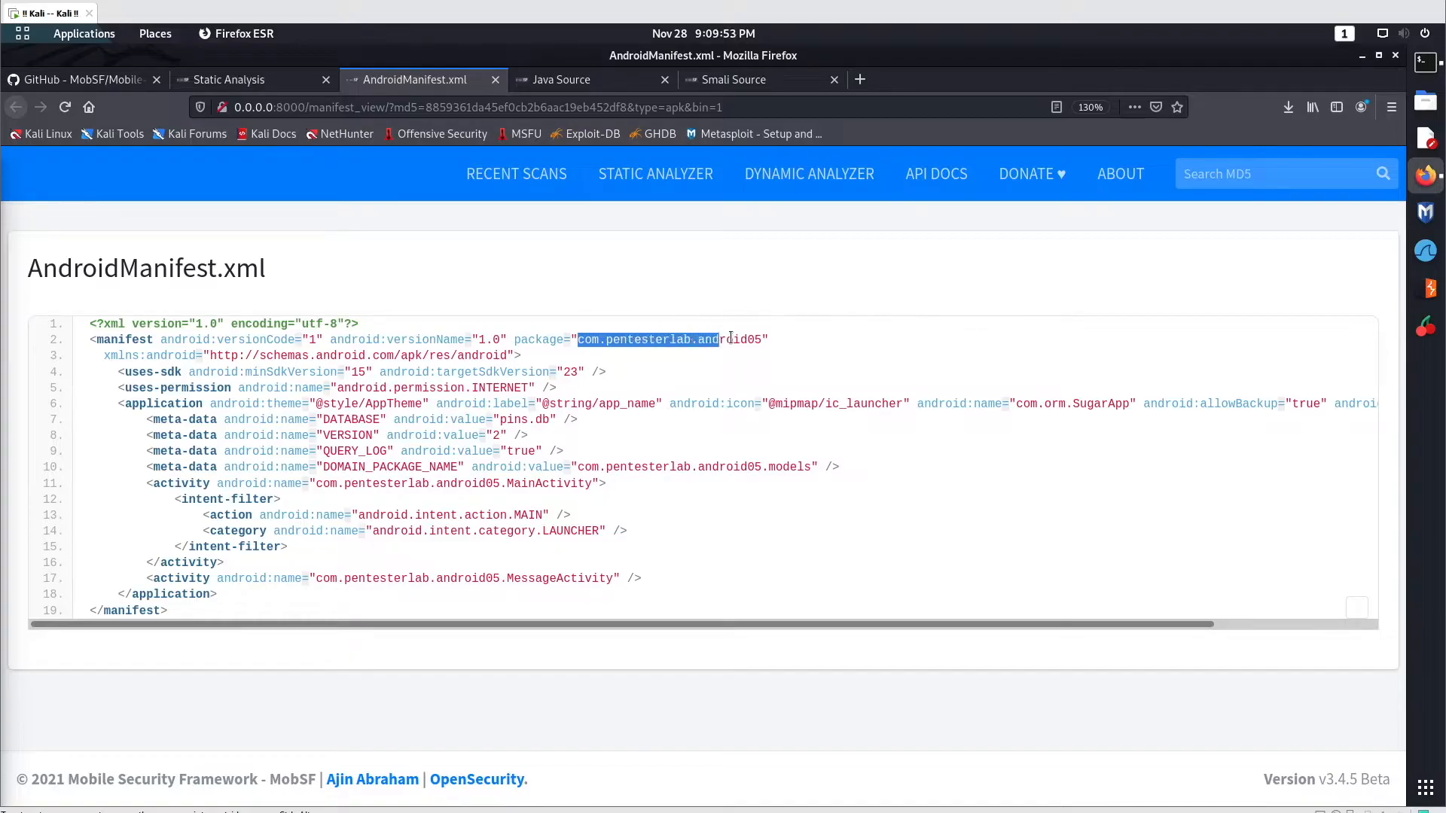
pyautogui.click(713, 496)
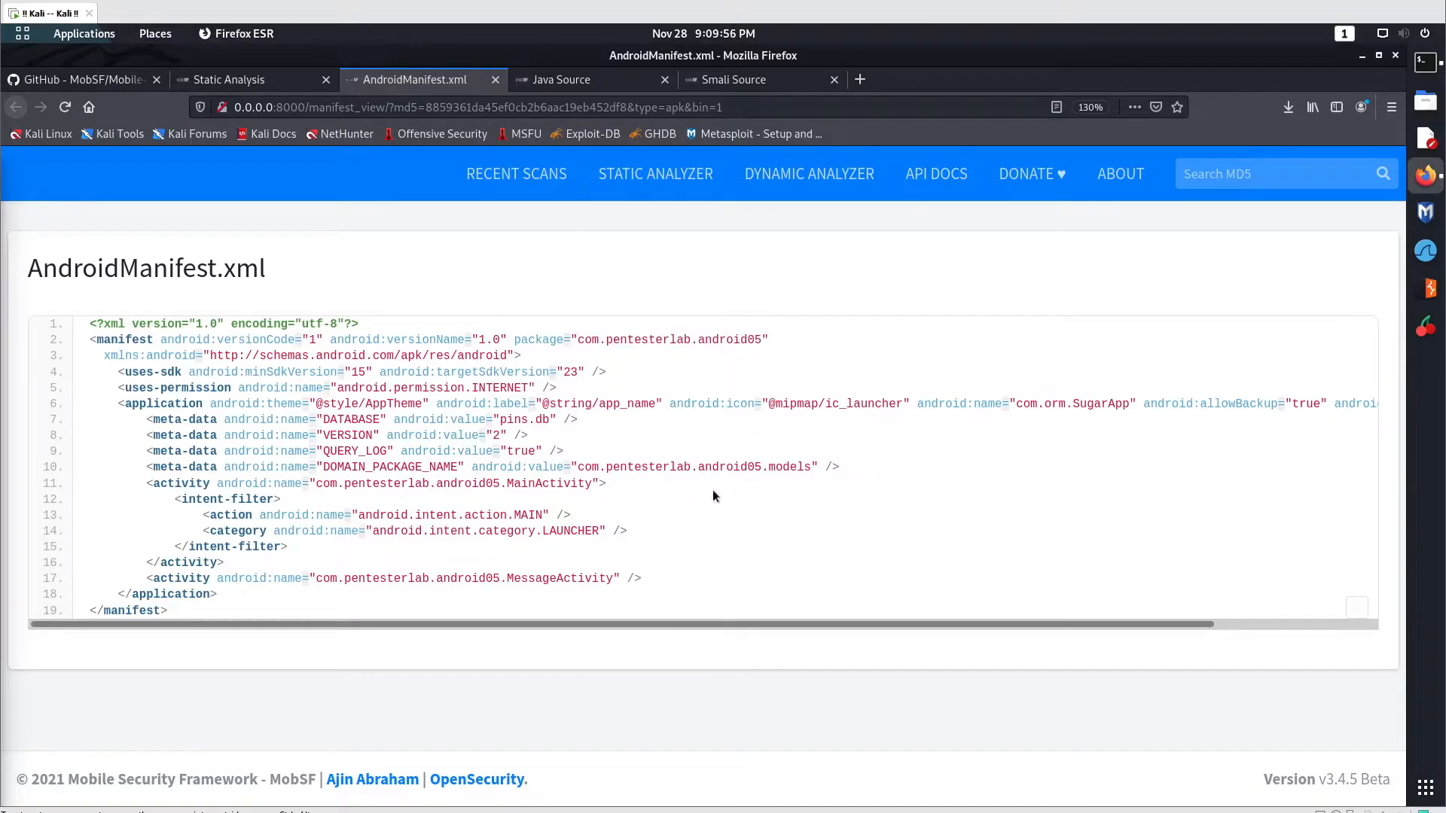
pyautogui.doubleClick(157, 387)
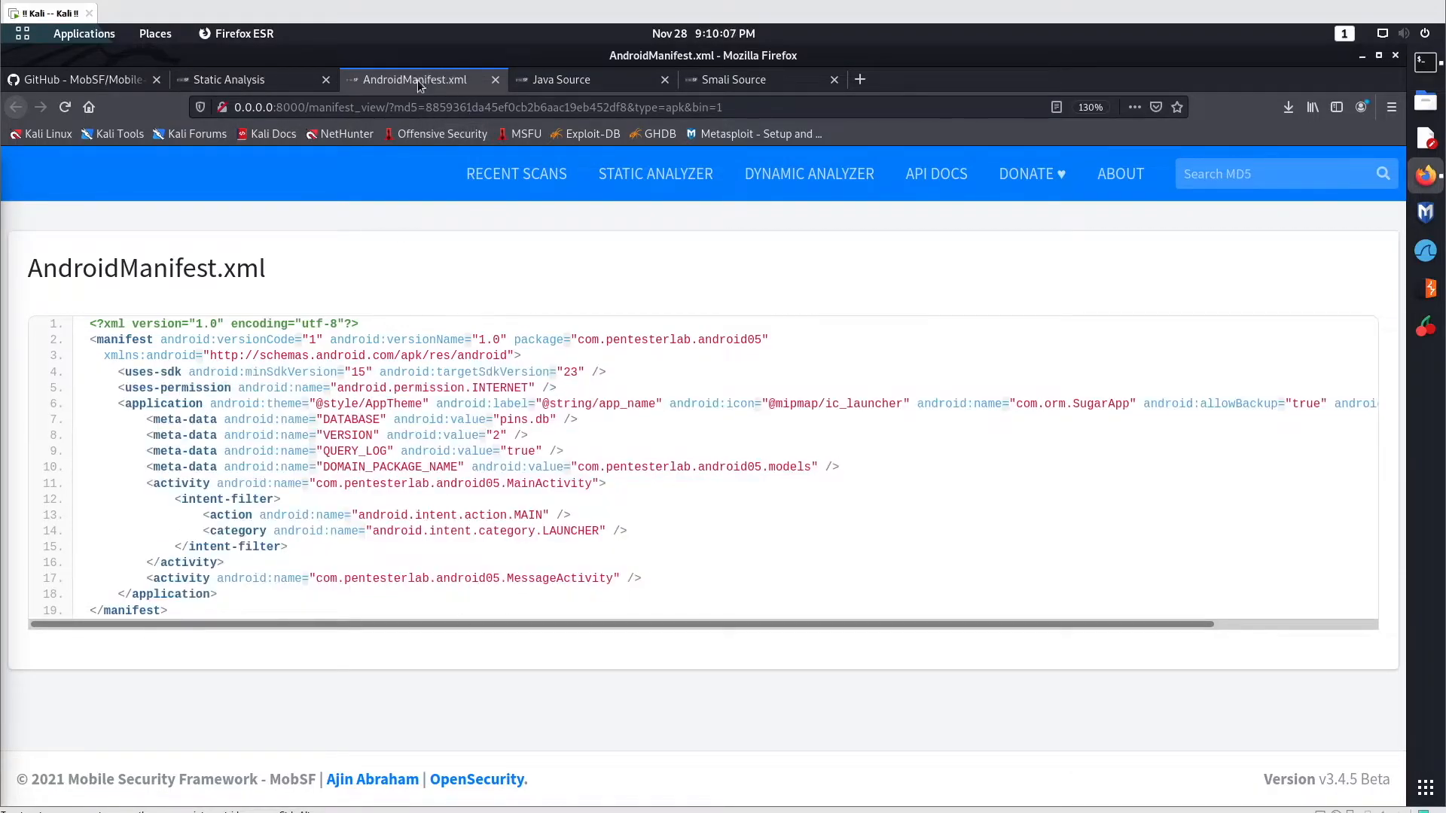
# Step: Expand the Java source tree's top-level folders and confirm the package name com.pentesterlab.android05 in the manifest
pyautogui.click(562, 80)
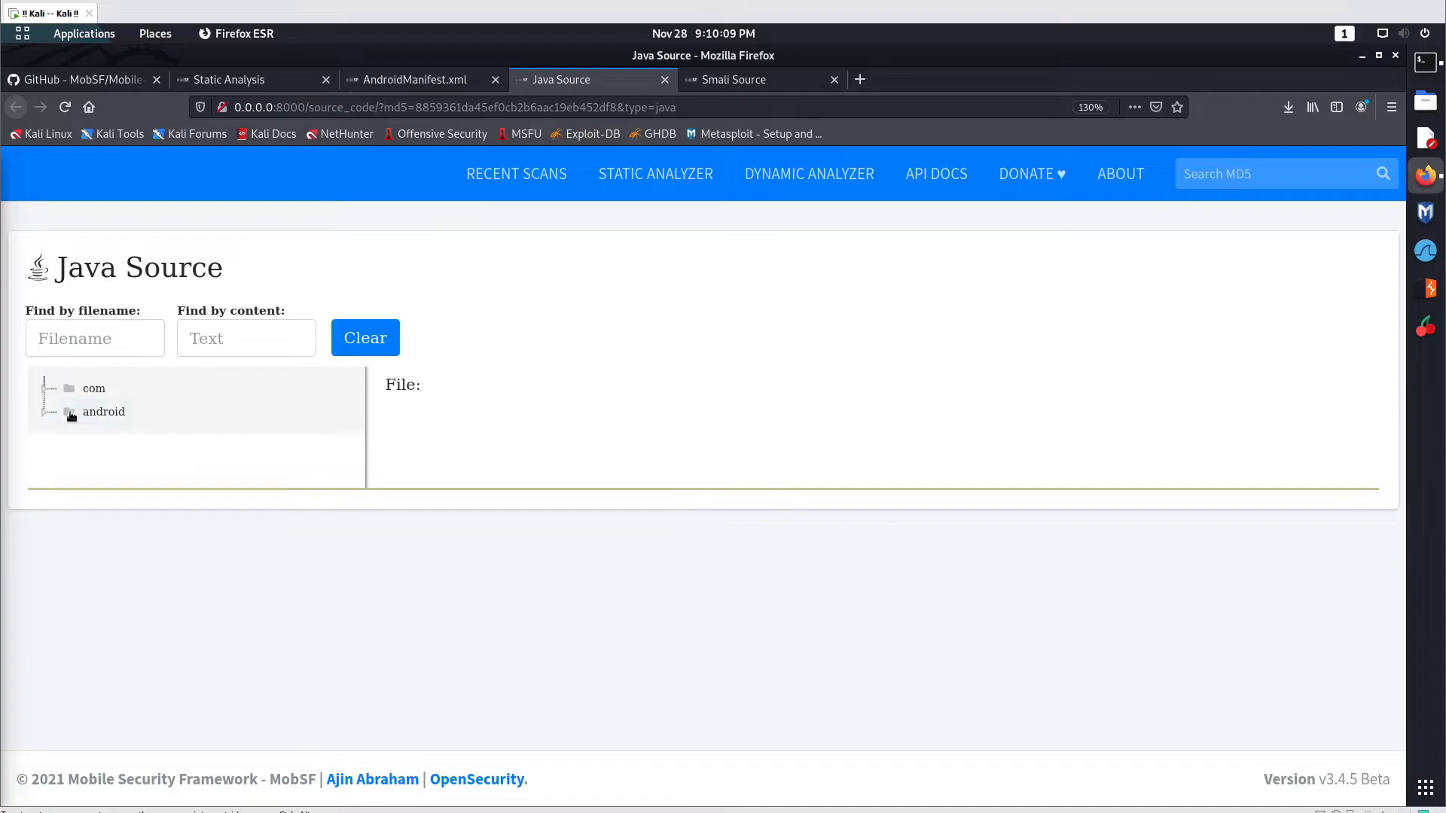
pyautogui.click(104, 411)
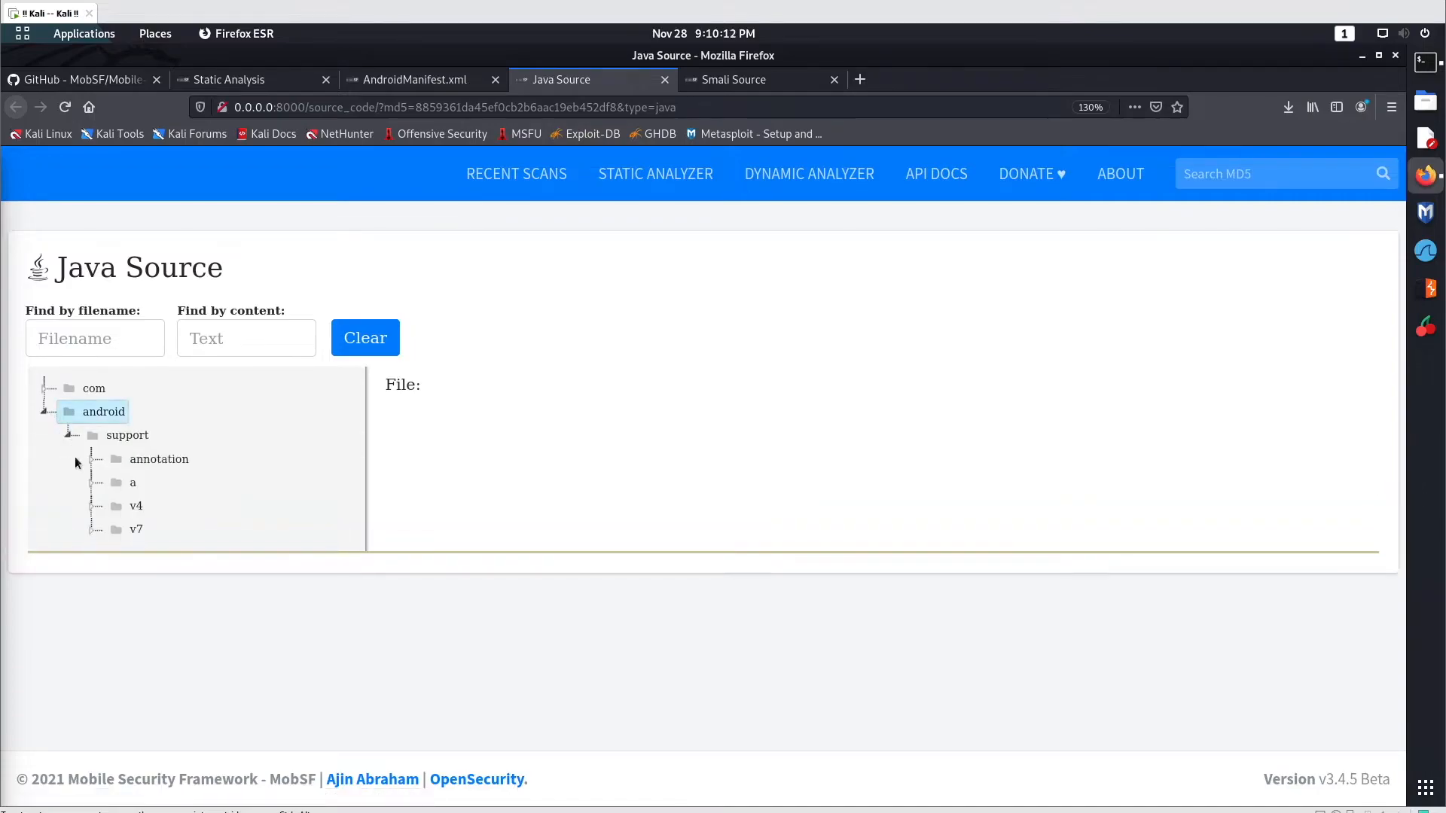
pyautogui.click(104, 411)
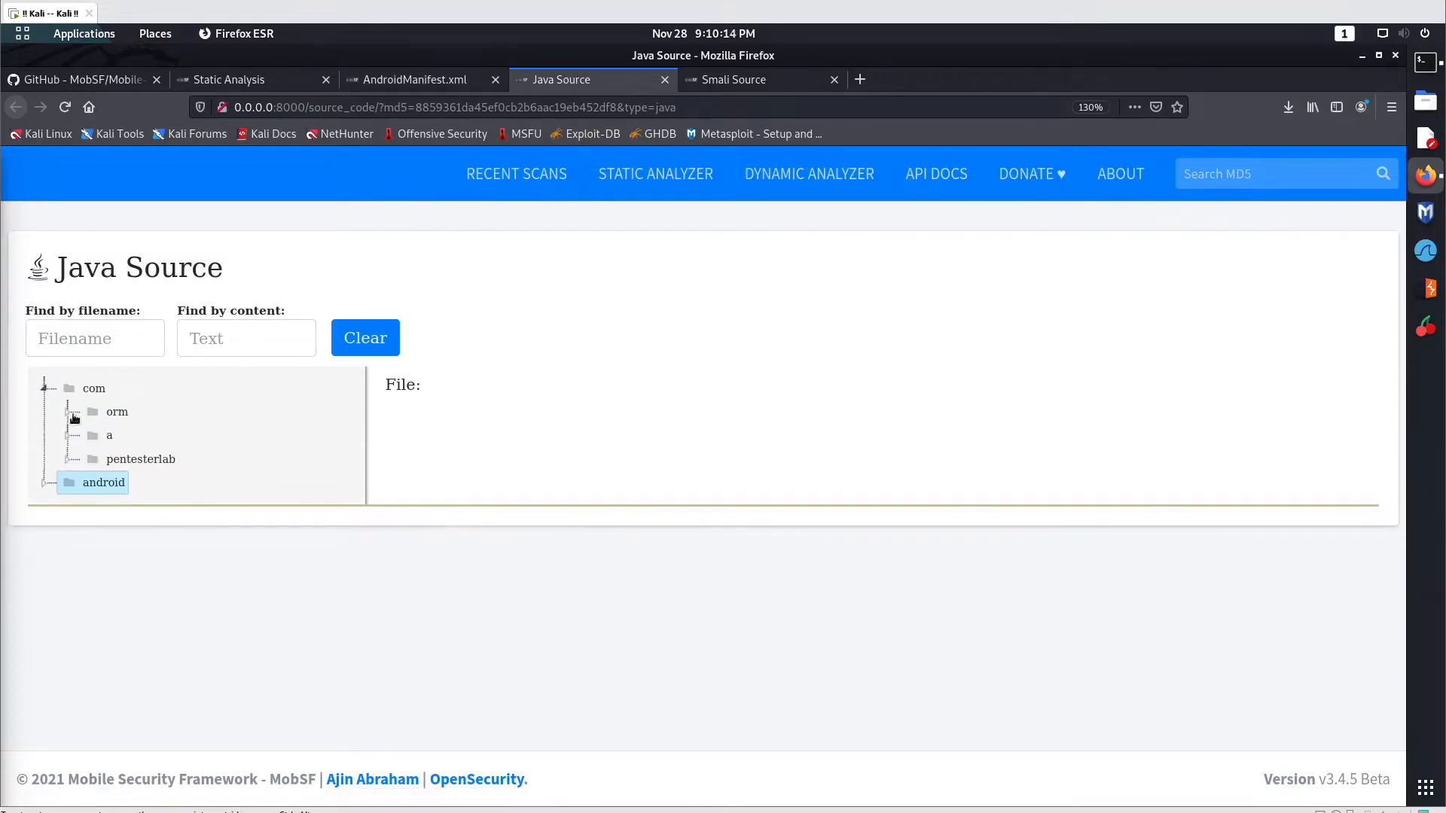
pyautogui.click(413, 80)
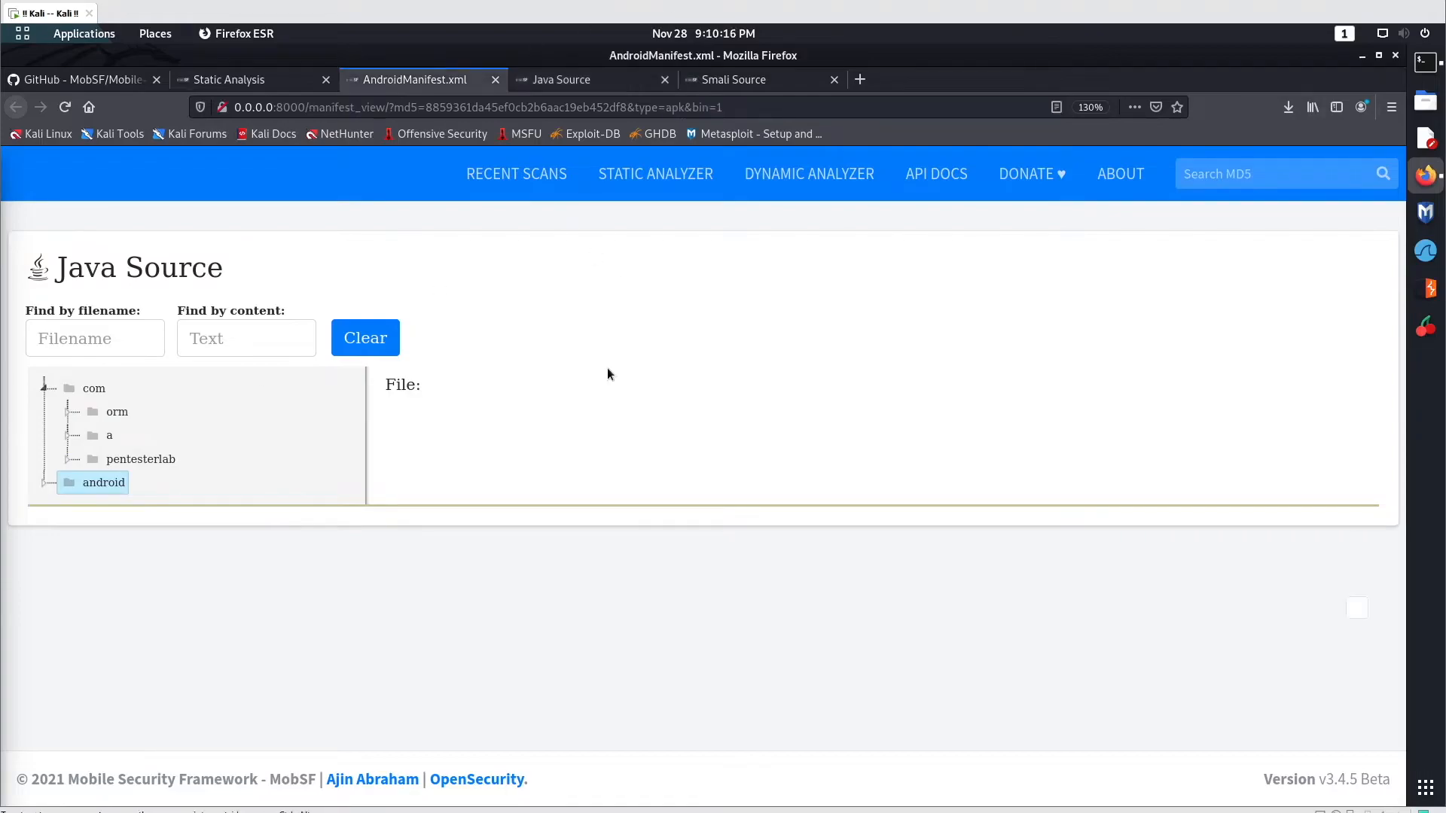
pyautogui.click(415, 80)
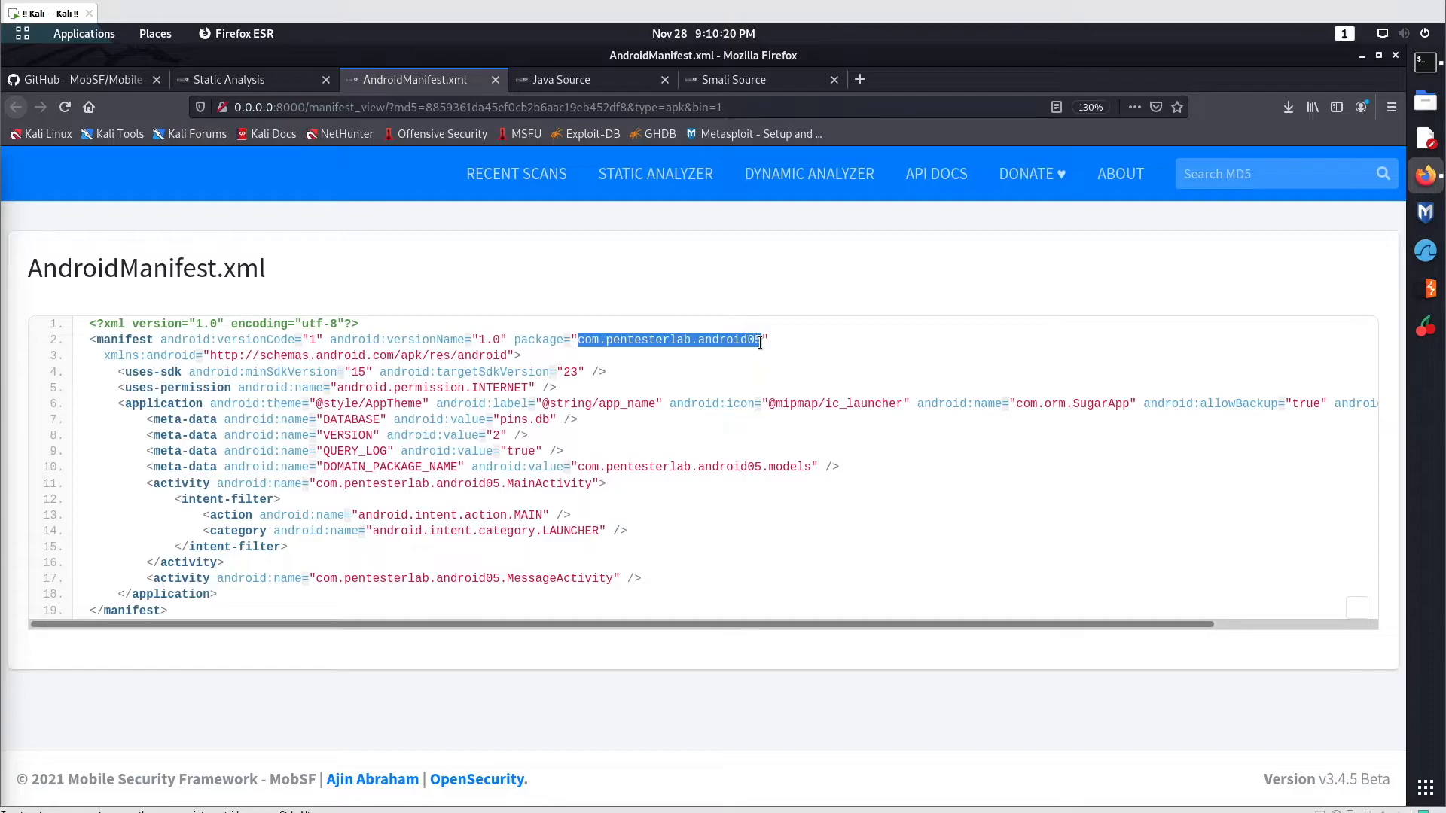
pyautogui.click(561, 80)
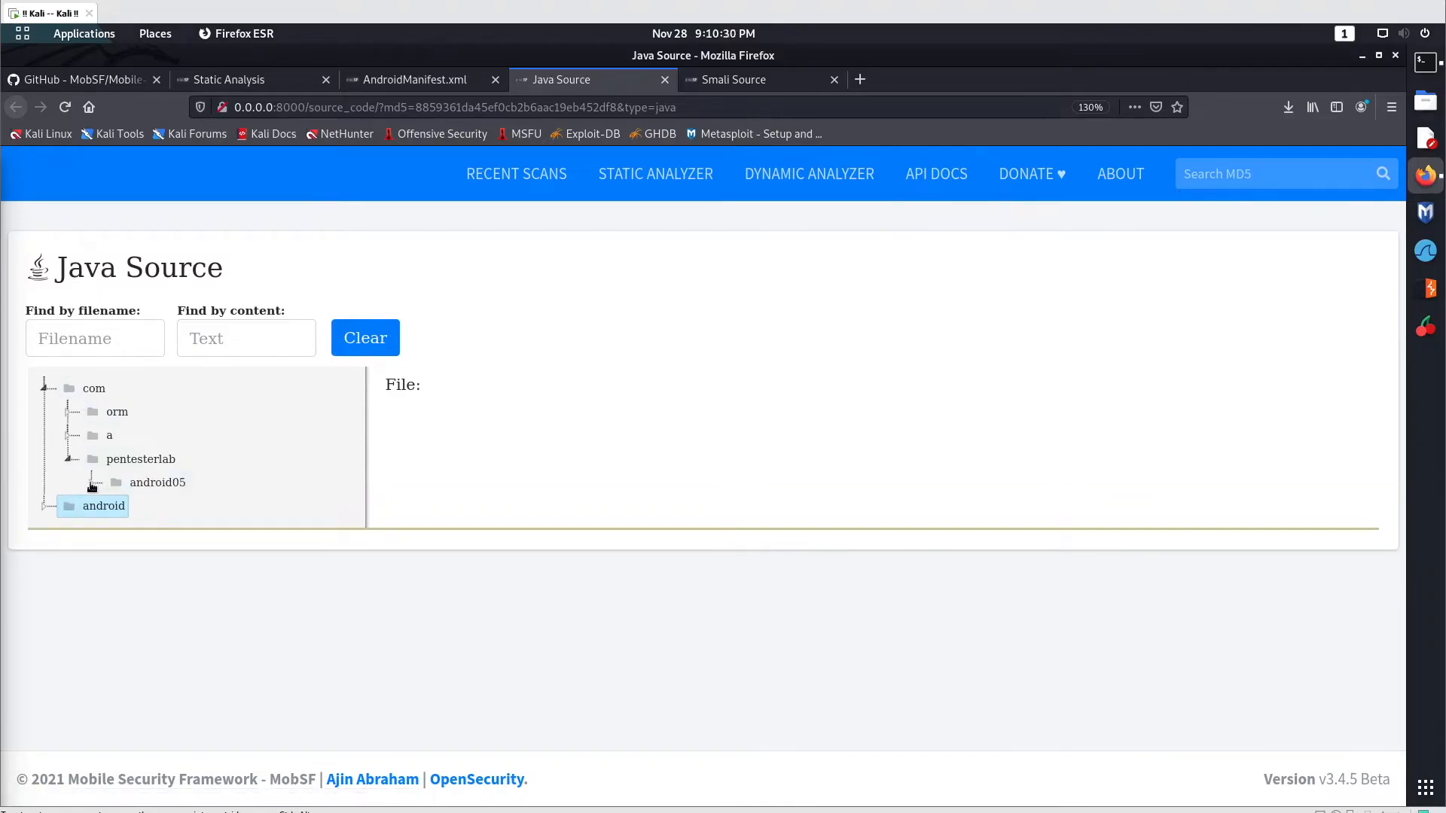
# Step: View the decompiled MainActivity.java in com/pentesterlab/android05 and read through its PIN-checking onClick logic
pyautogui.click(157, 482)
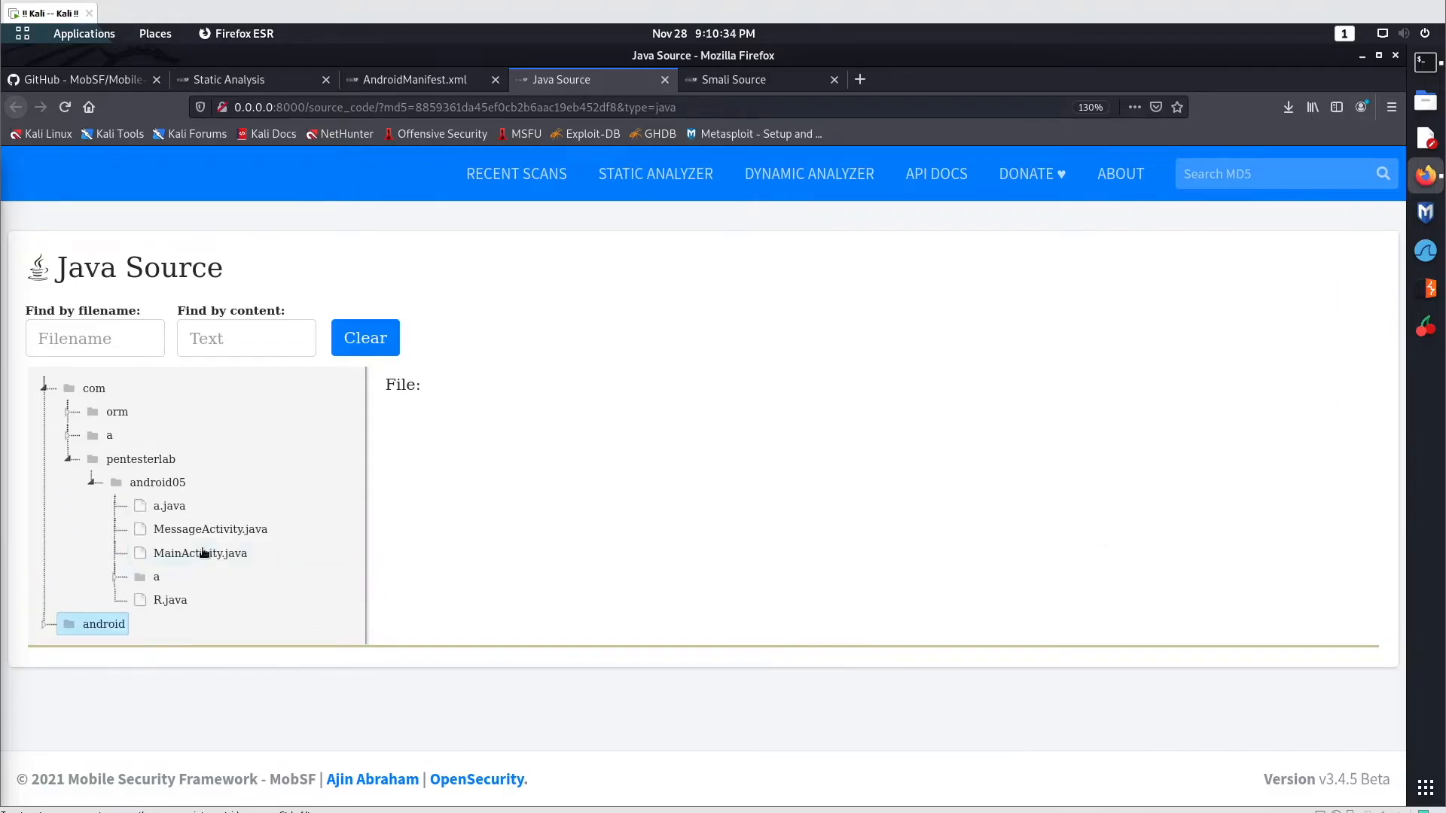
pyautogui.click(199, 553)
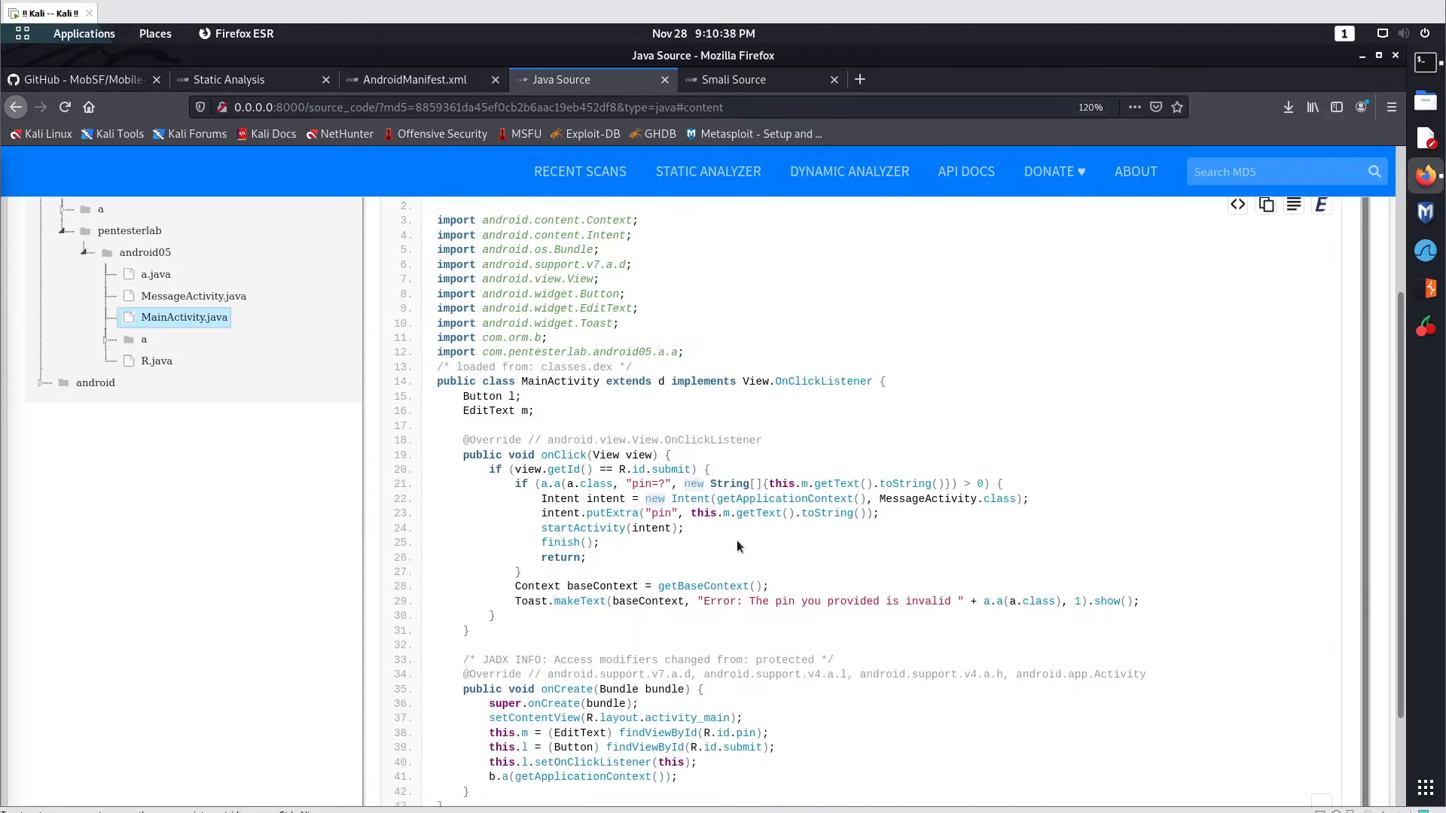
pyautogui.scroll(3)
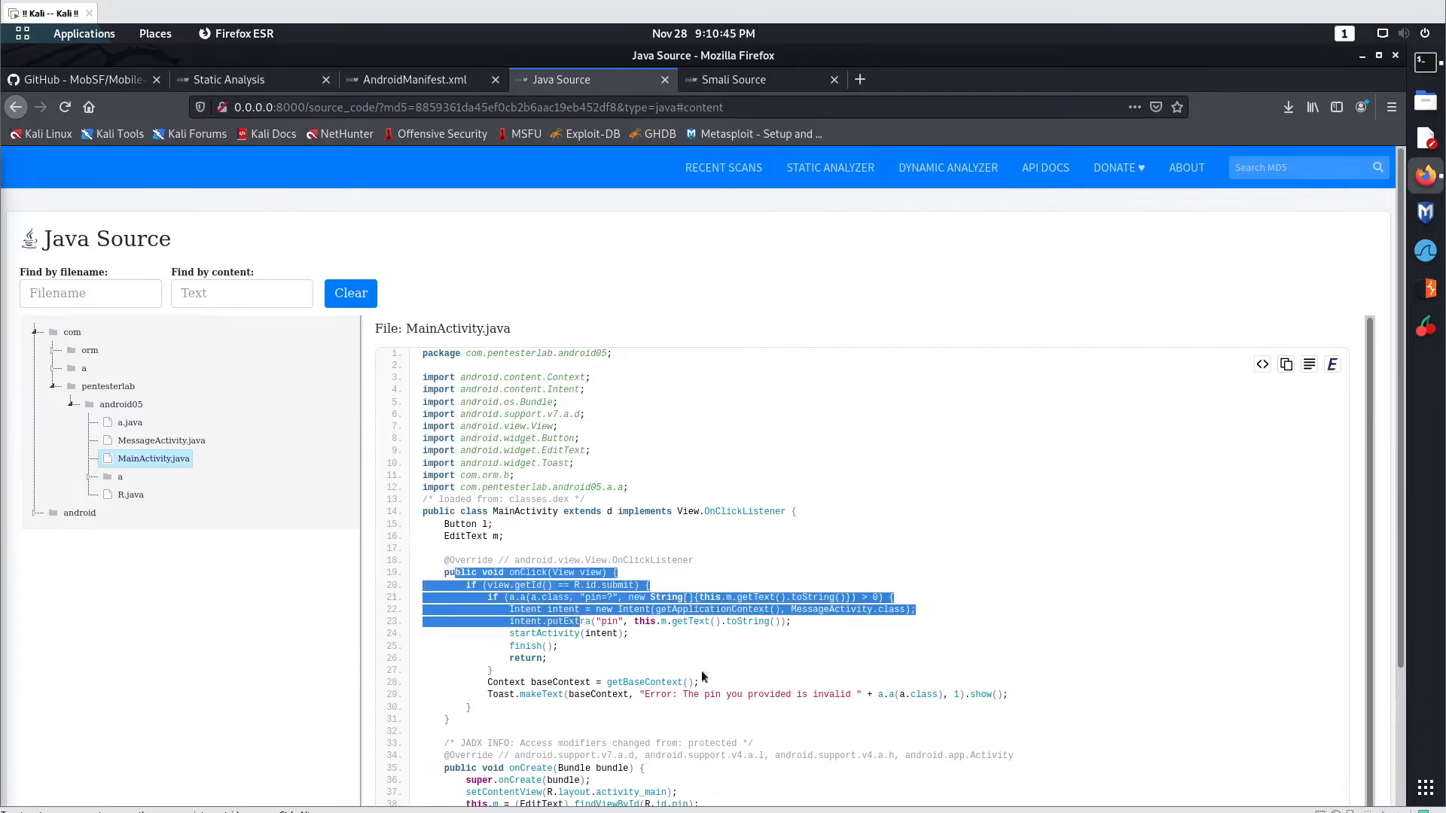
pyautogui.scroll(-3)
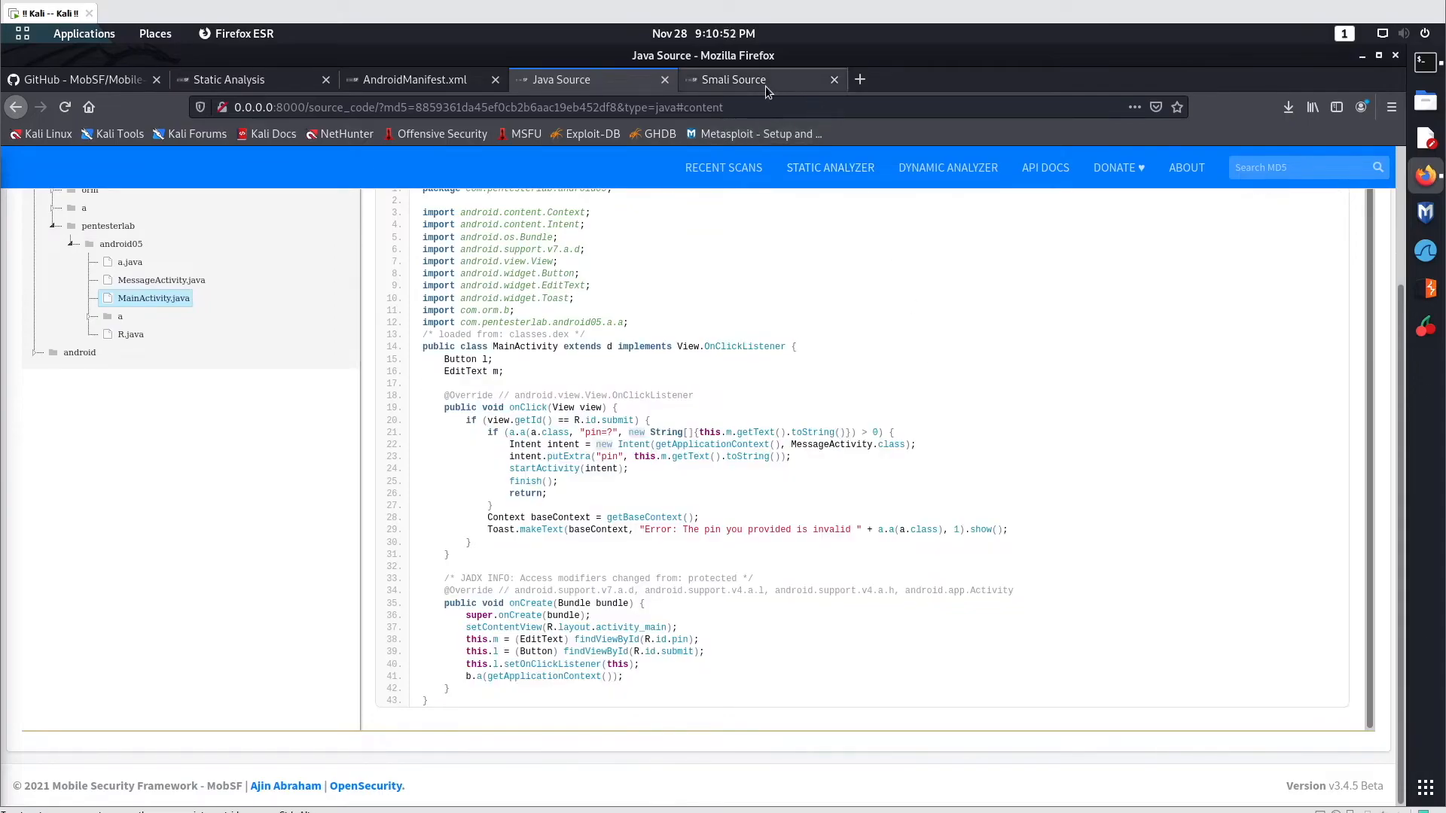
# Step: Browse the Smali source tree into com/pentesterlab toward MainActivity.smali
pyautogui.click(415, 80)
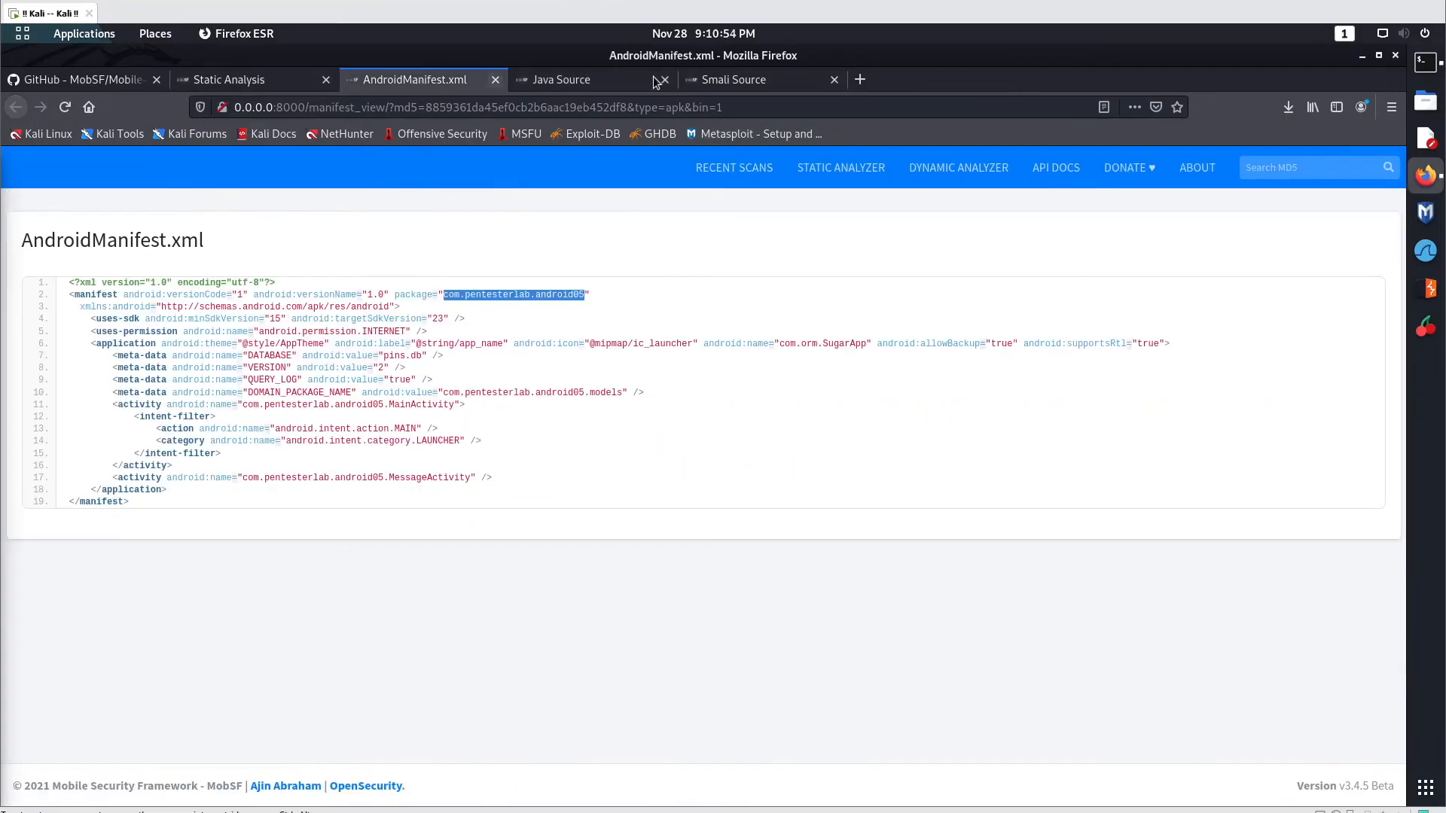
pyautogui.click(734, 80)
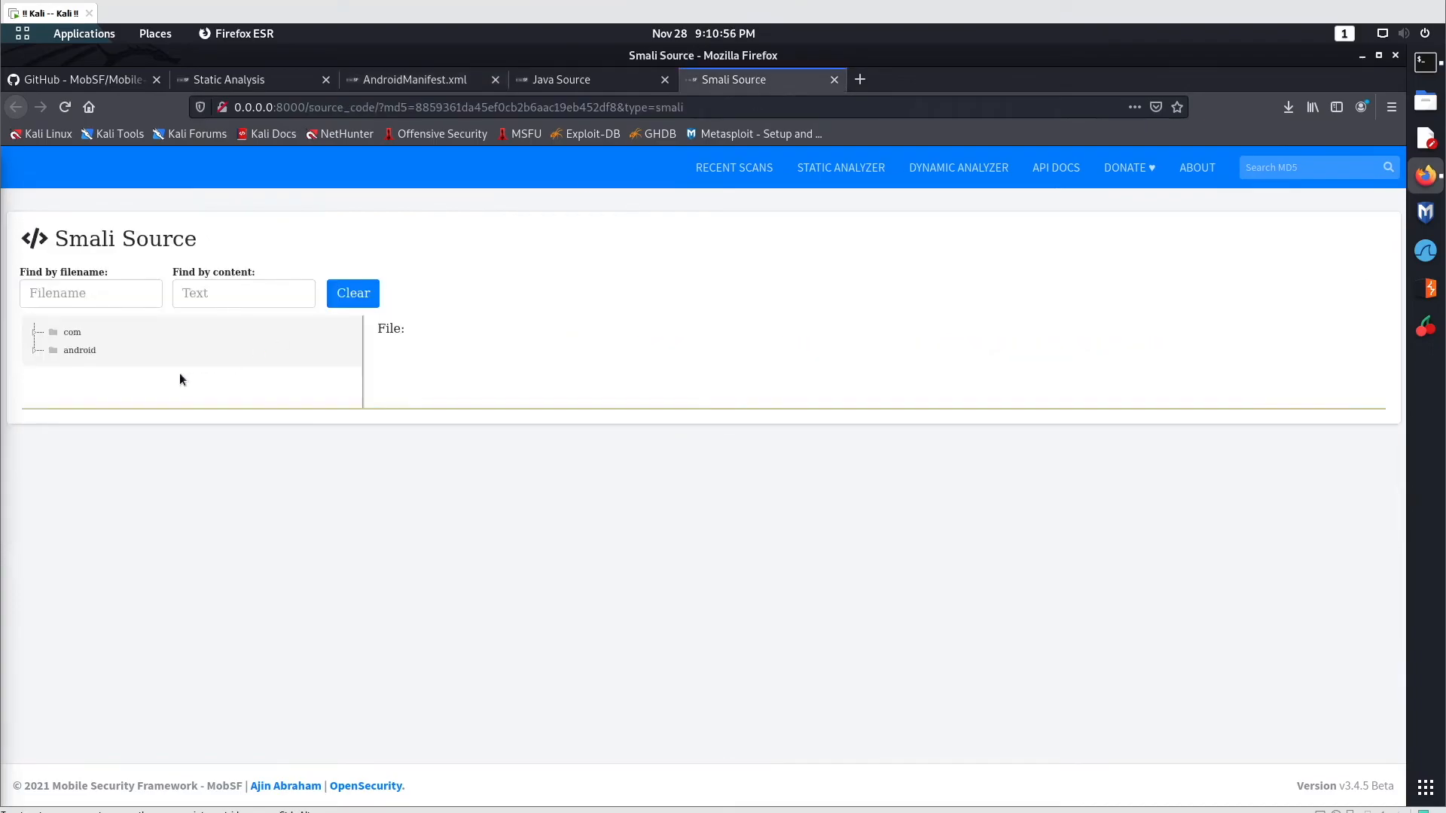
pyautogui.click(73, 332)
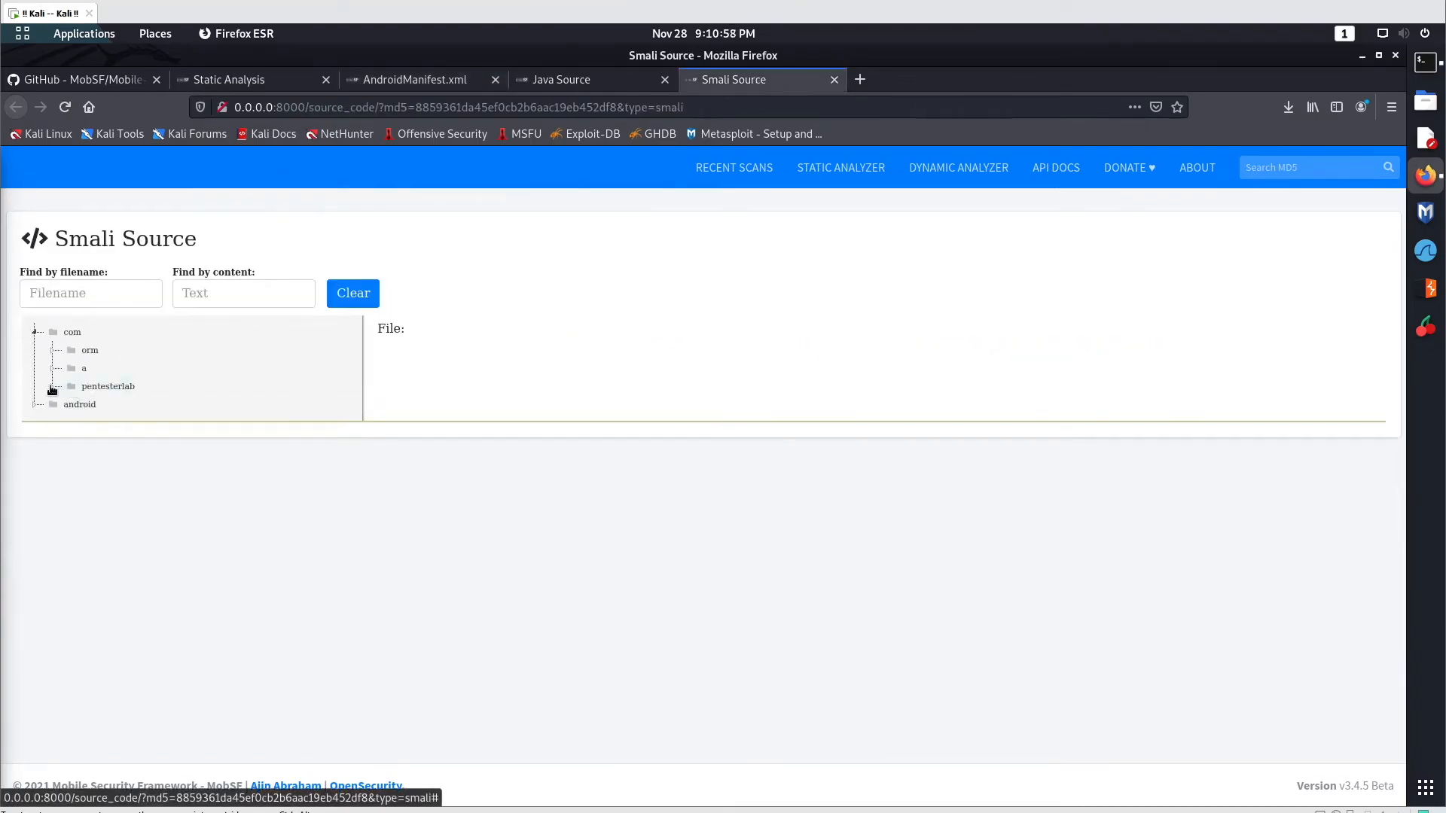
pyautogui.click(108, 386)
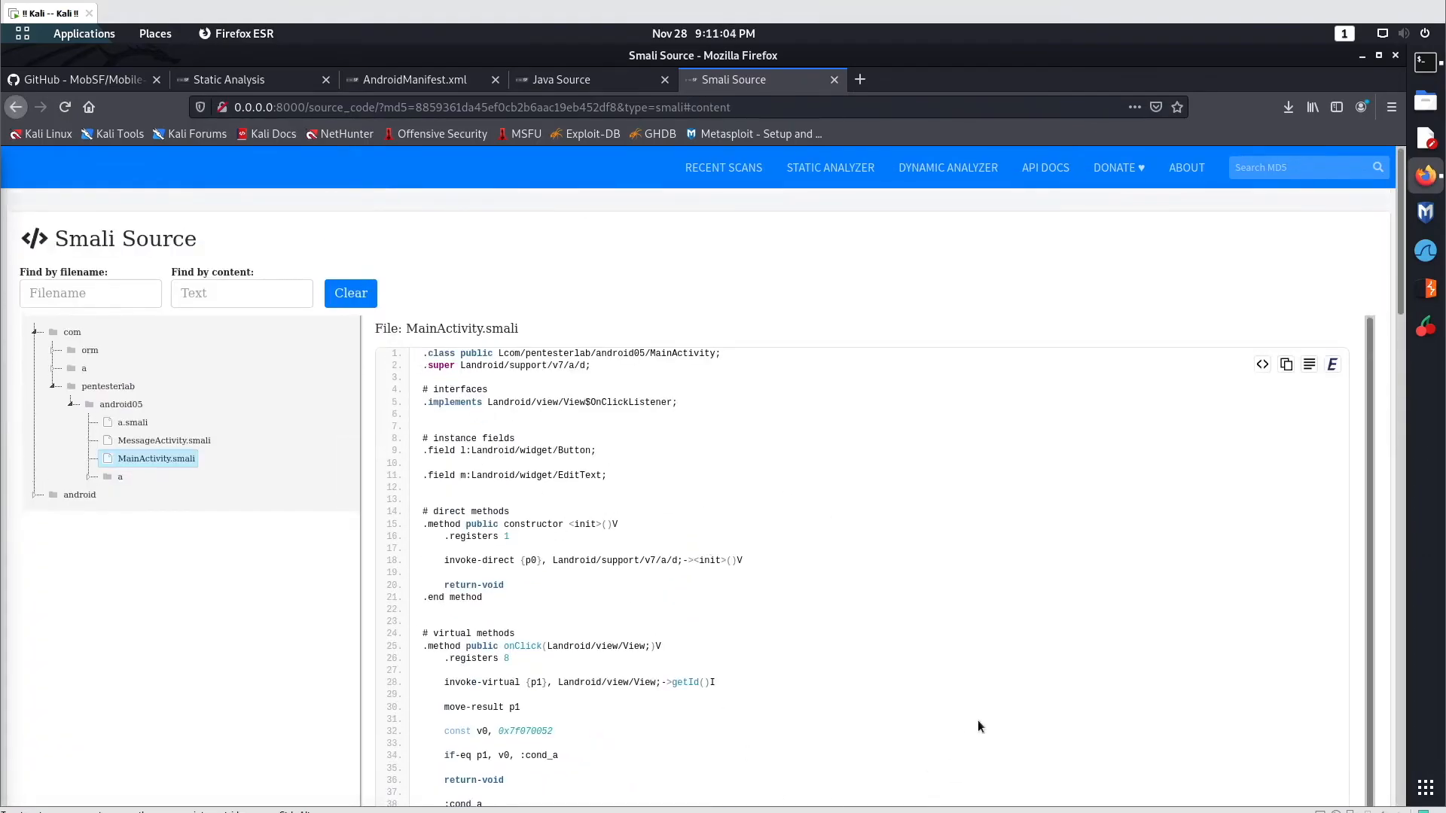
# Step: Compare against the Java source and AndroidManifest.xml, ending on the decompiled Java view
pyautogui.click(560, 80)
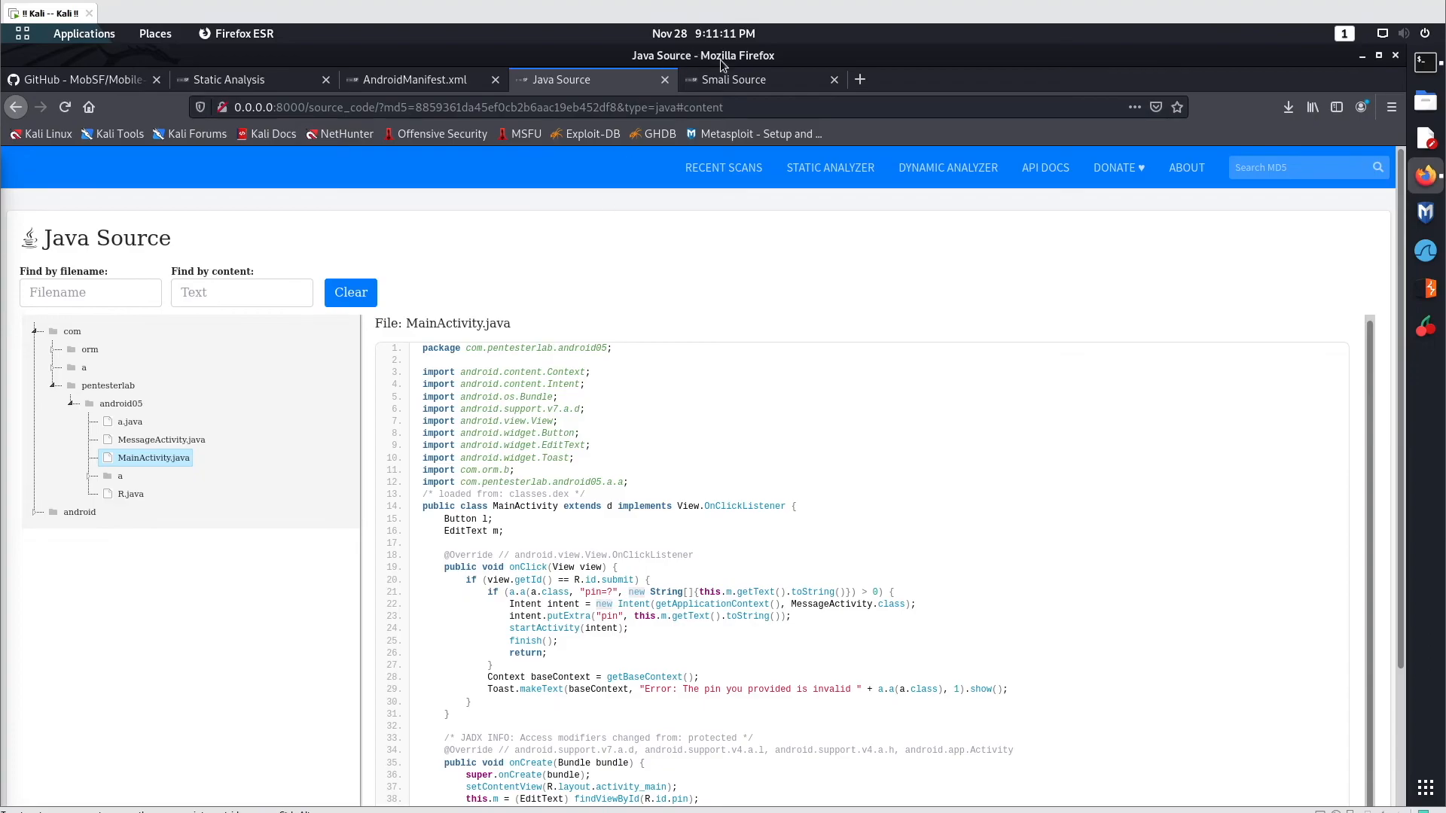
pyautogui.click(413, 80)
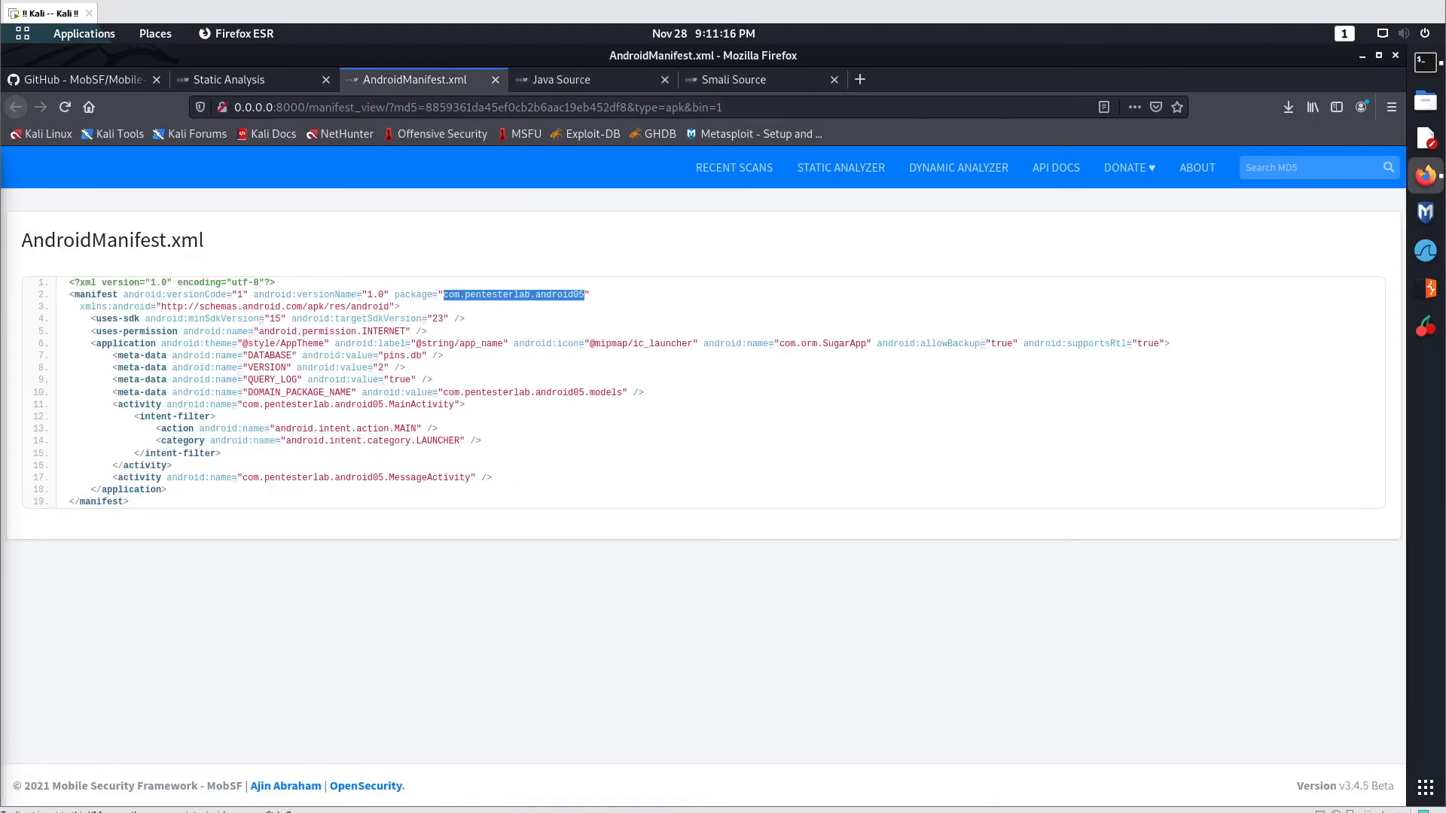
pyautogui.moveTo(1007, 754)
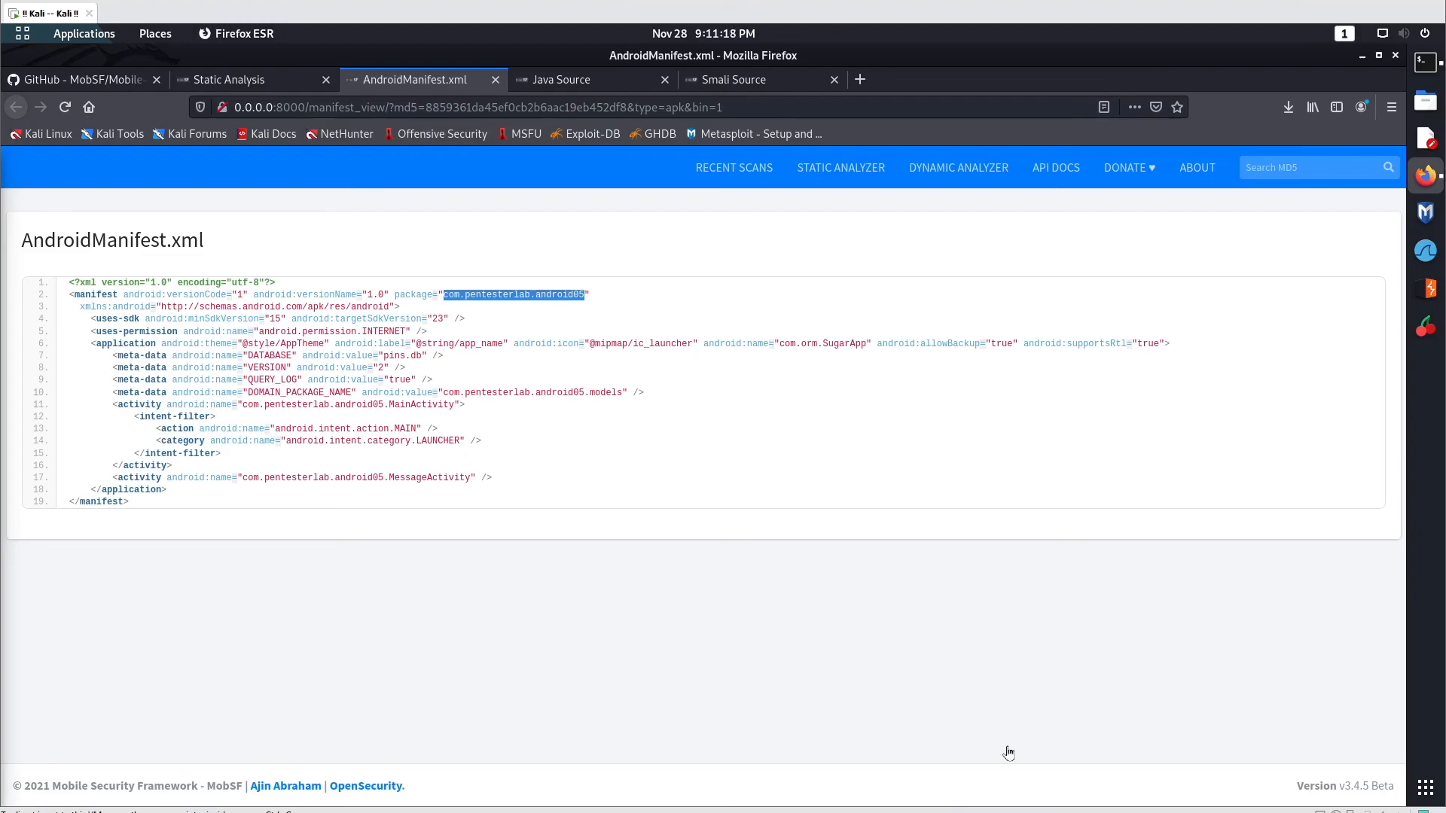
pyautogui.click(560, 80)
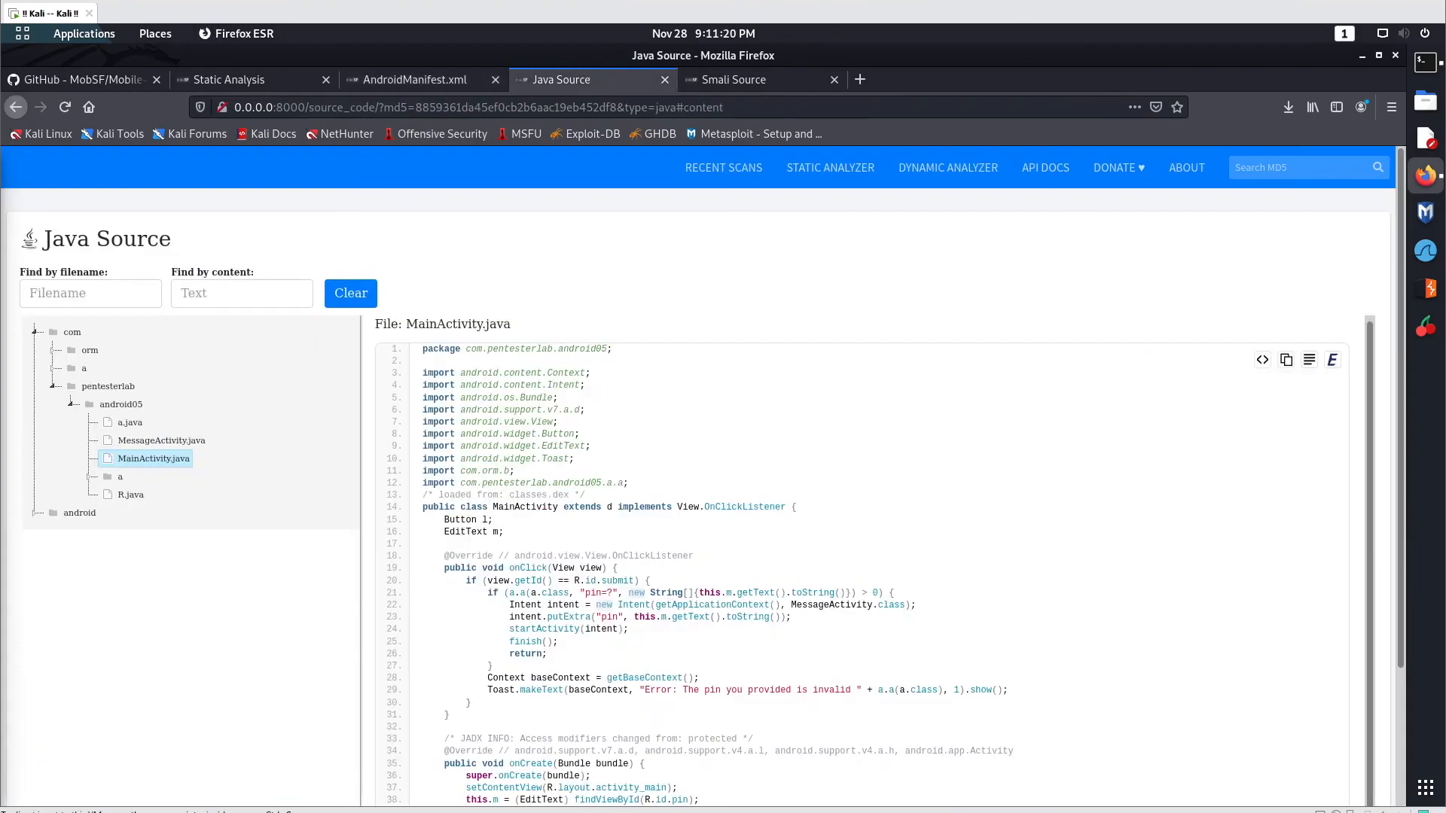